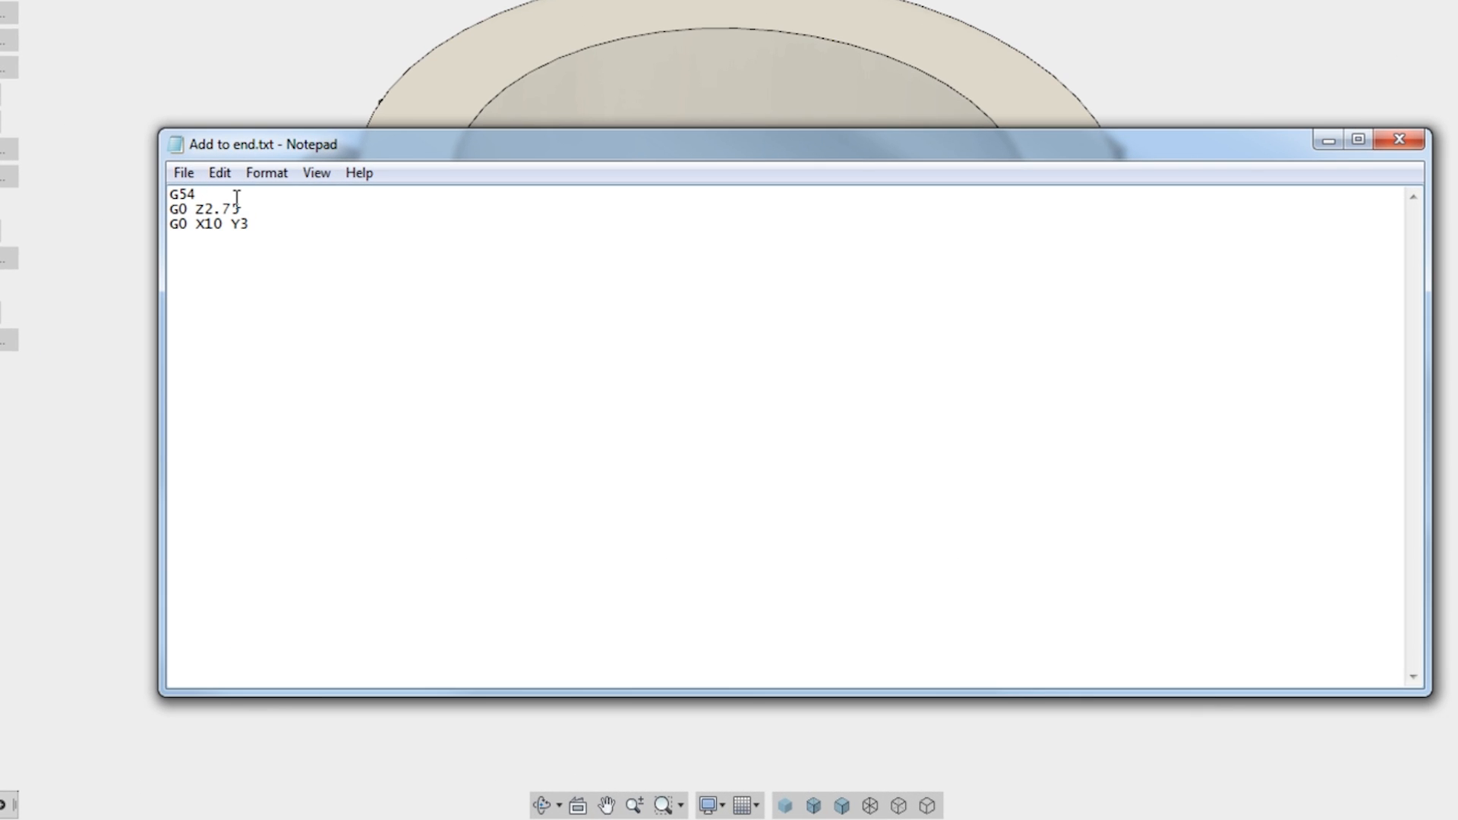
pyautogui.moveTo(246, 213)
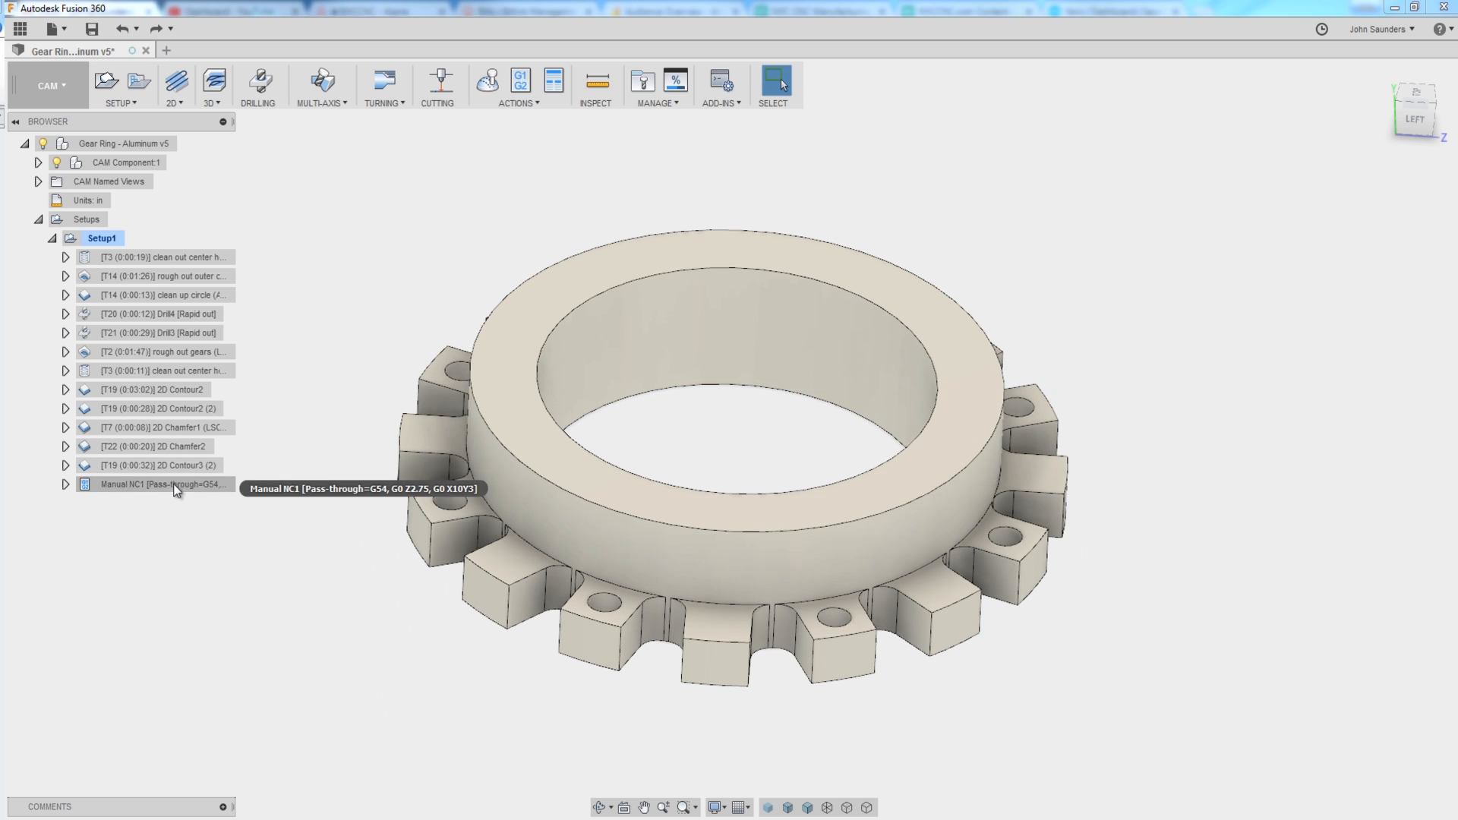
# Confirm the Manual NC1 pass-through message reads "G54, G0 Z2.75, G0 X10Y3" and accept it.
pyautogui.rightClick(163, 483)
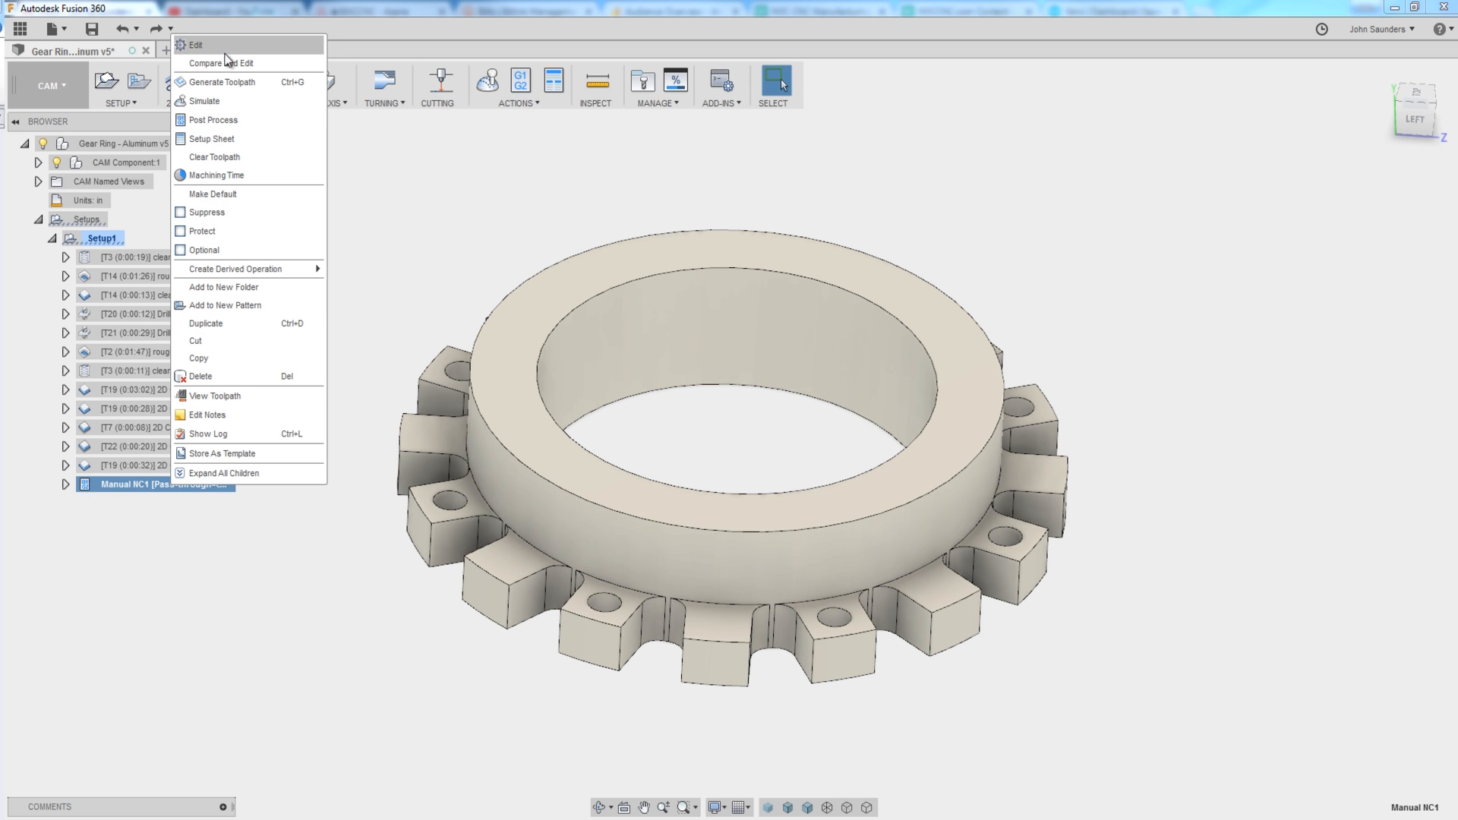
pyautogui.click(194, 45)
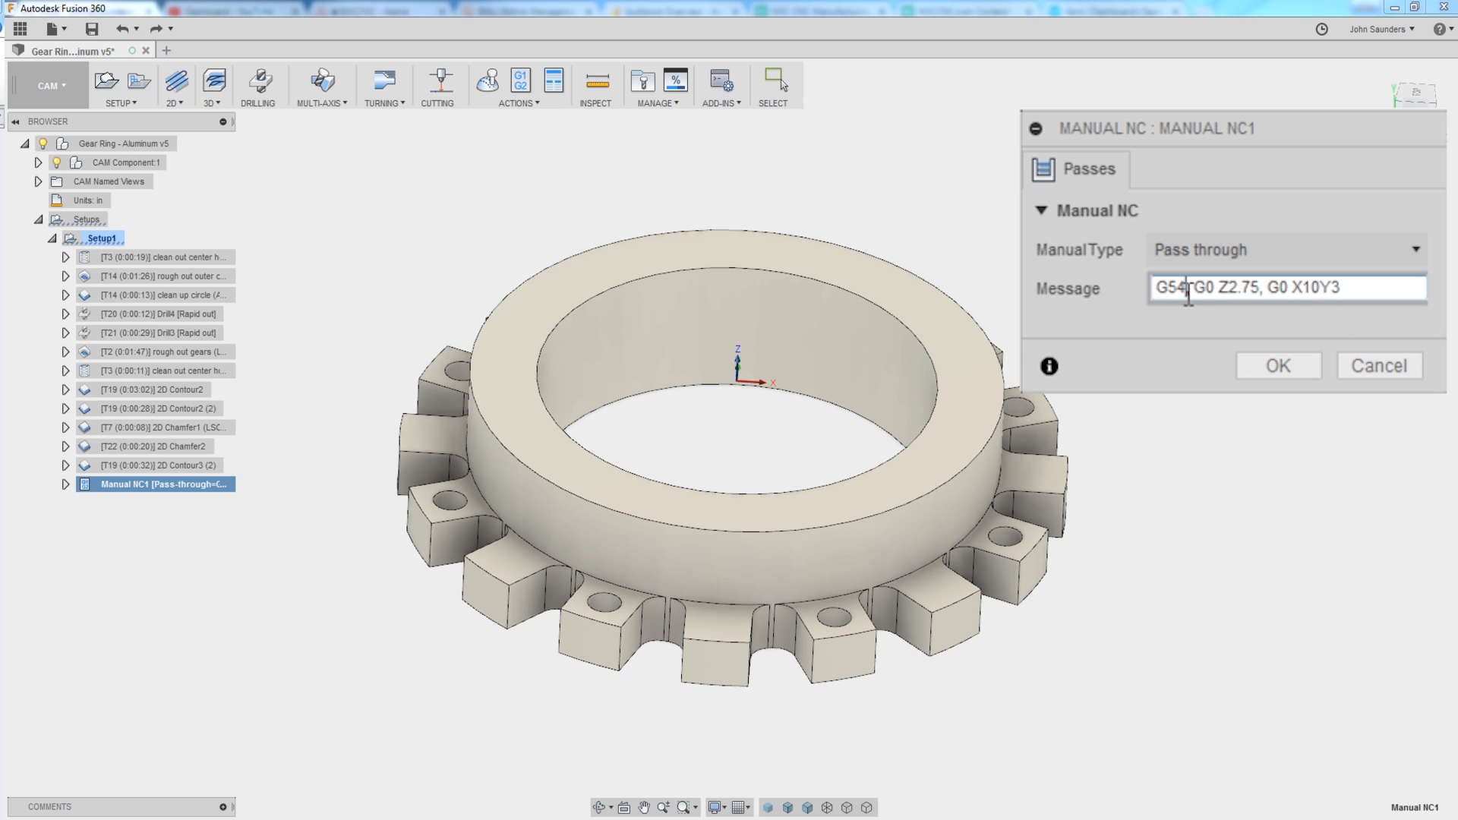
pyautogui.click(1224, 287)
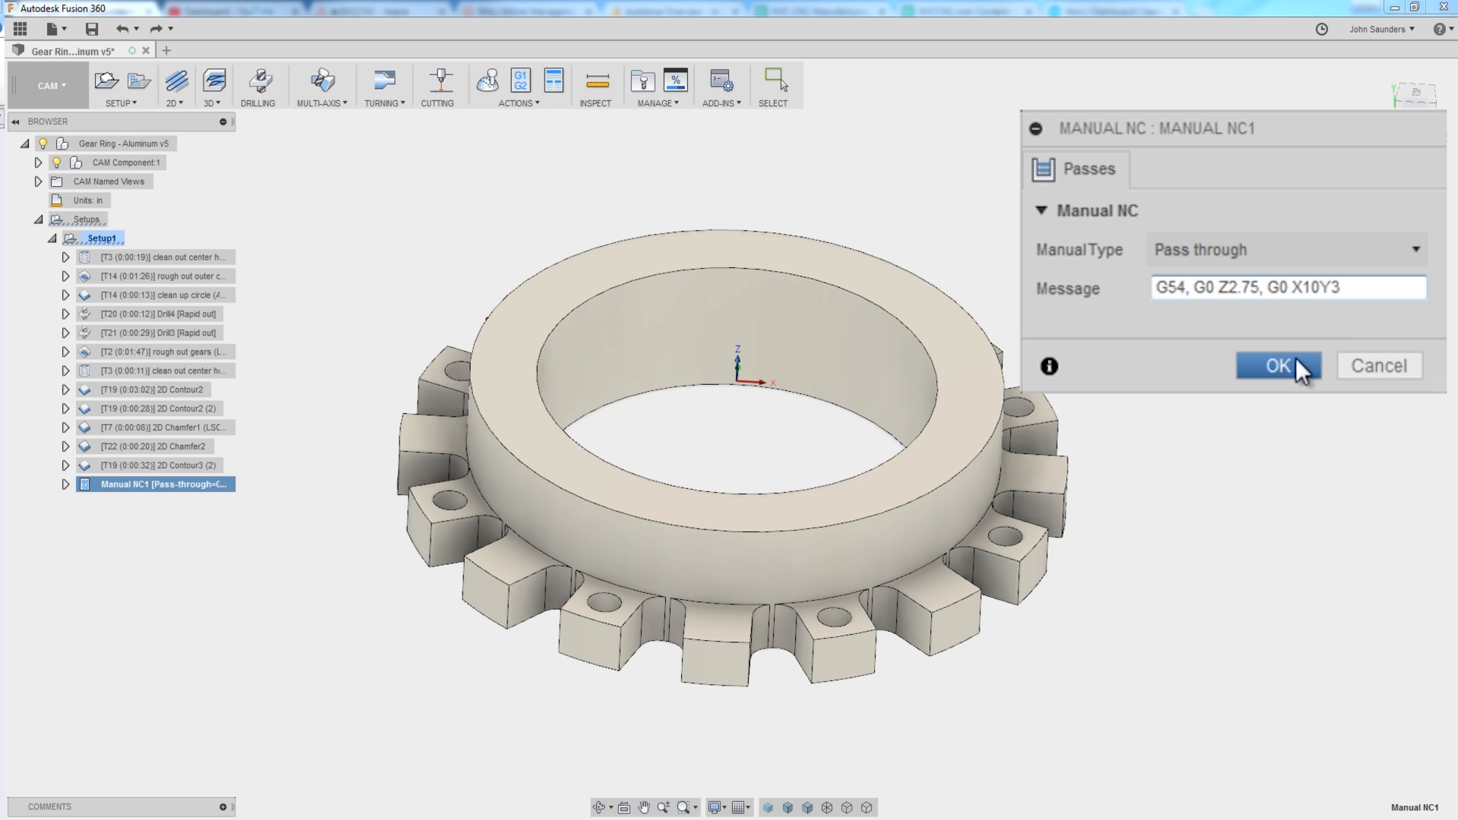
pyautogui.click(1278, 365)
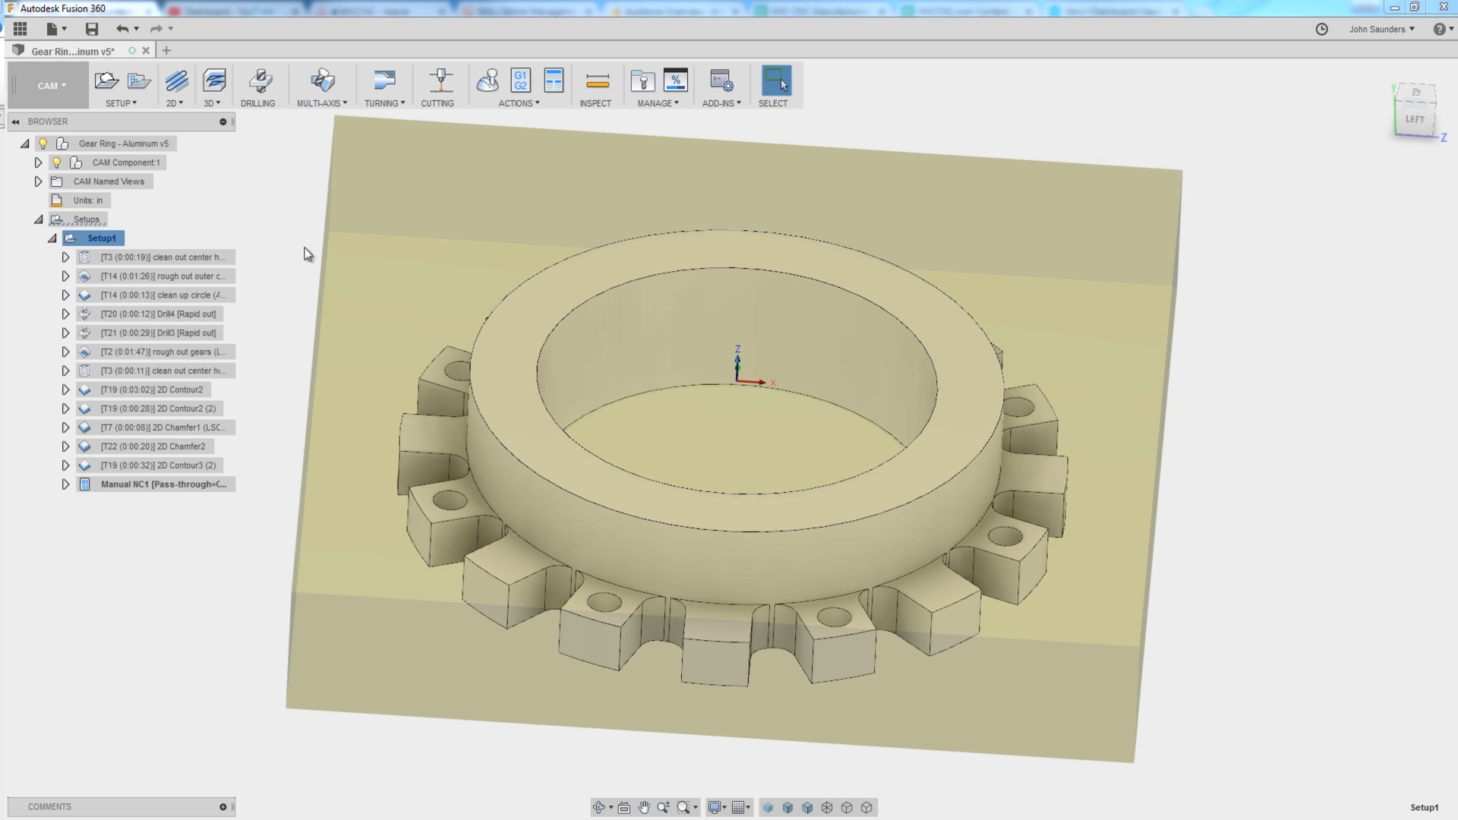
pyautogui.moveTo(520, 80)
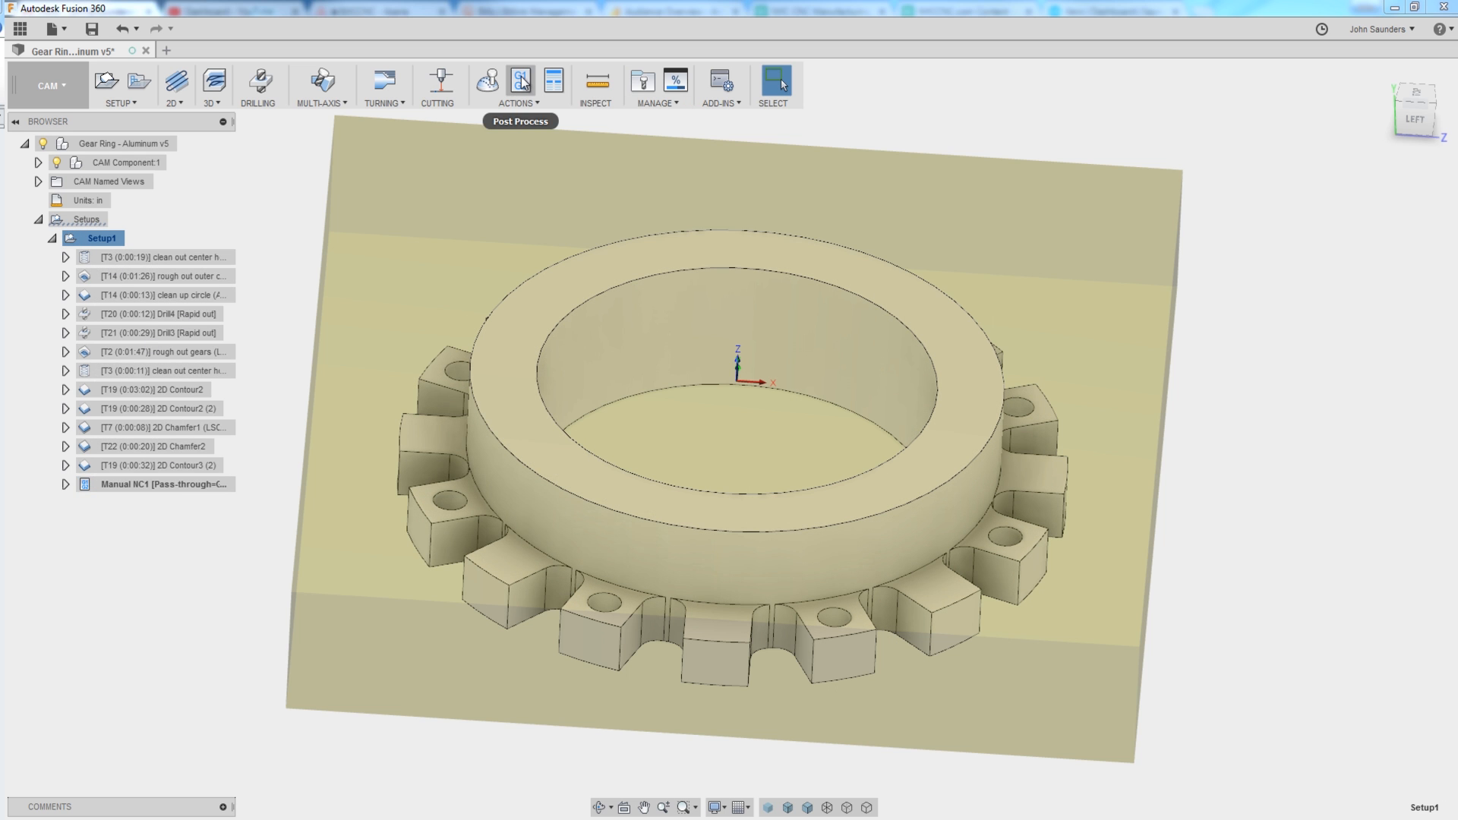
# Hover the Post Process button while explaining, then leave the CAM setup for the code editor.
pyautogui.click(520, 80)
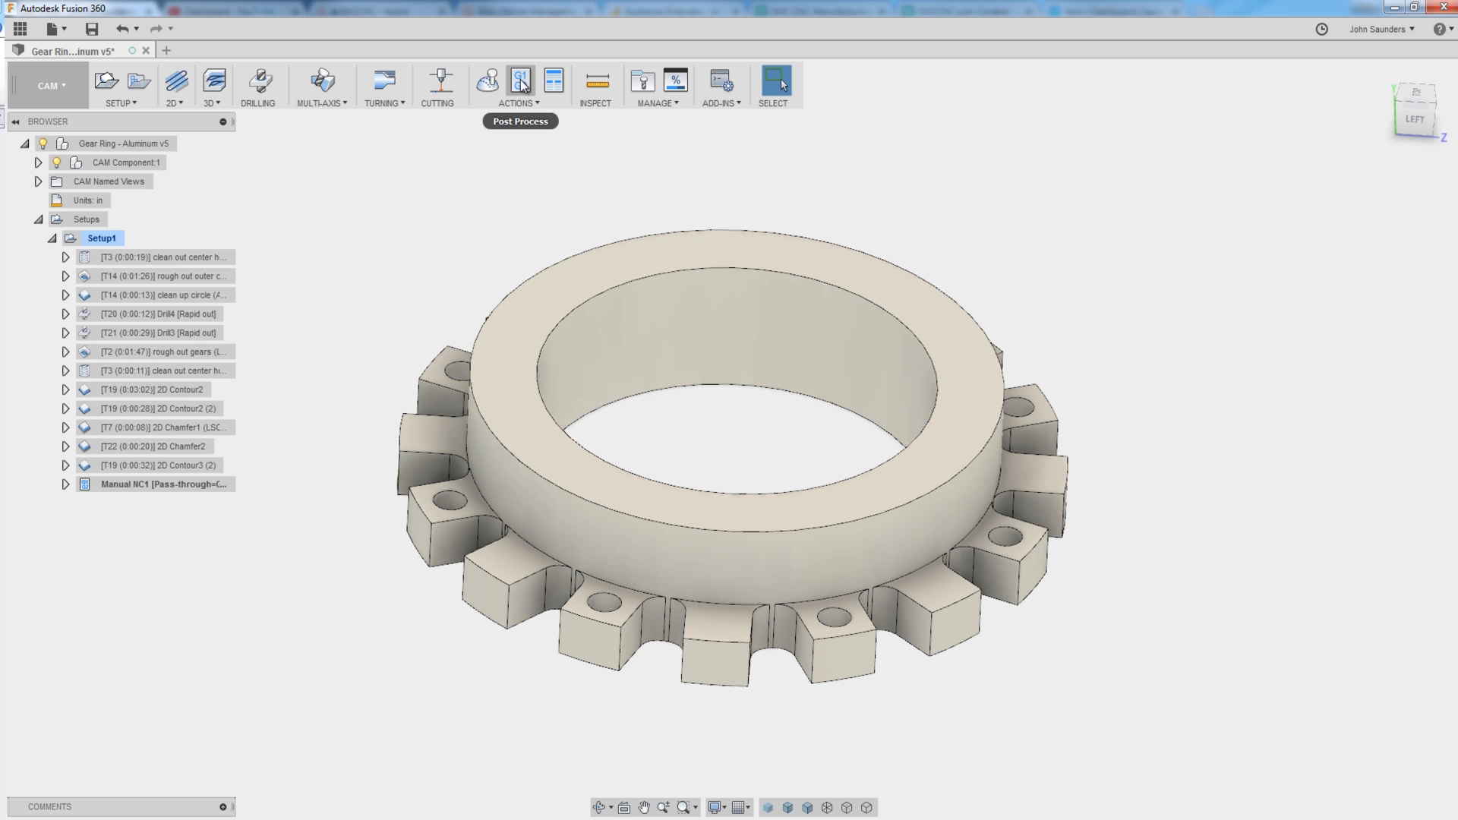
pyautogui.click(520, 81)
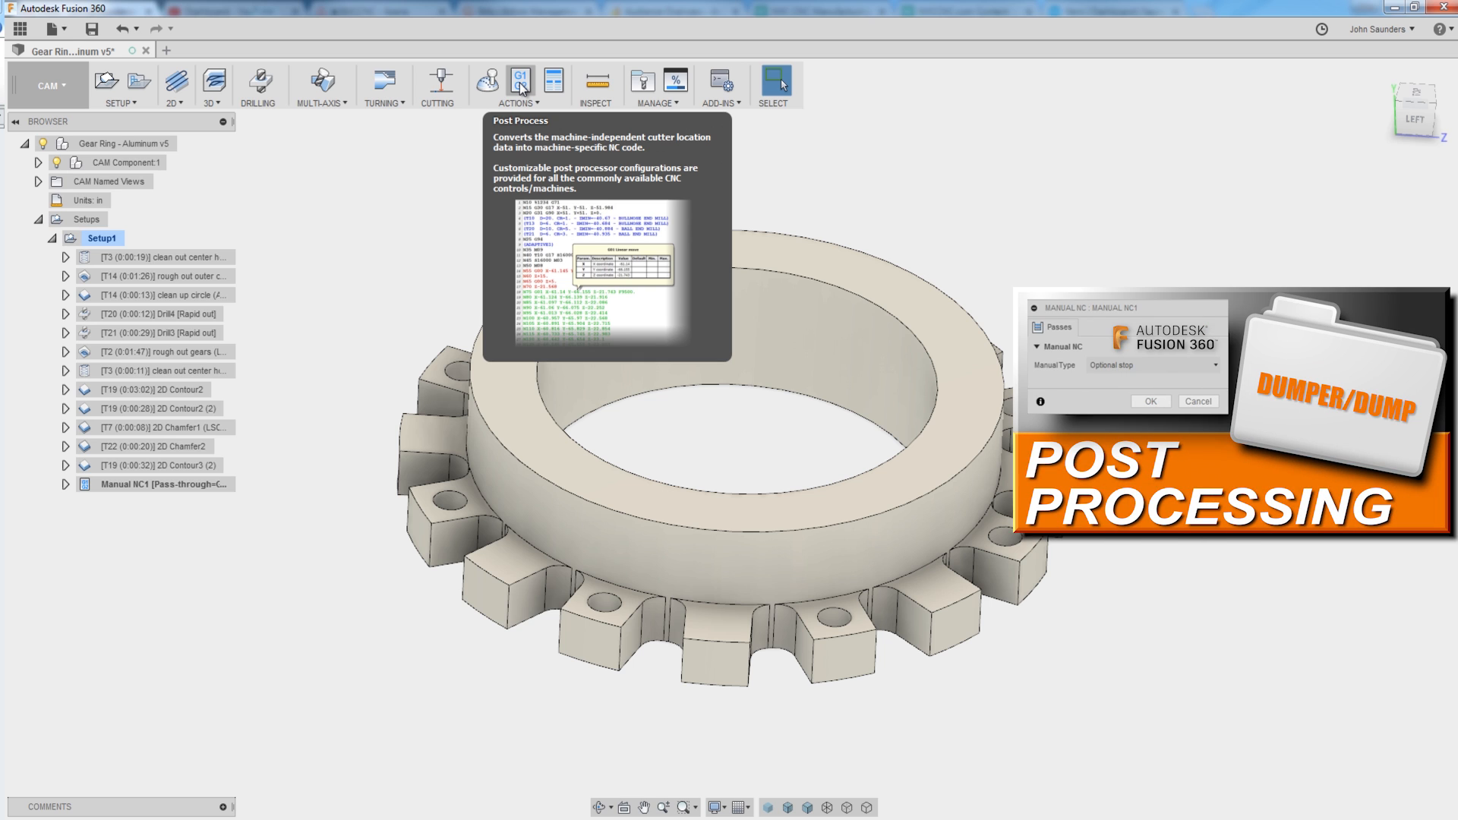
pyautogui.click(158, 483)
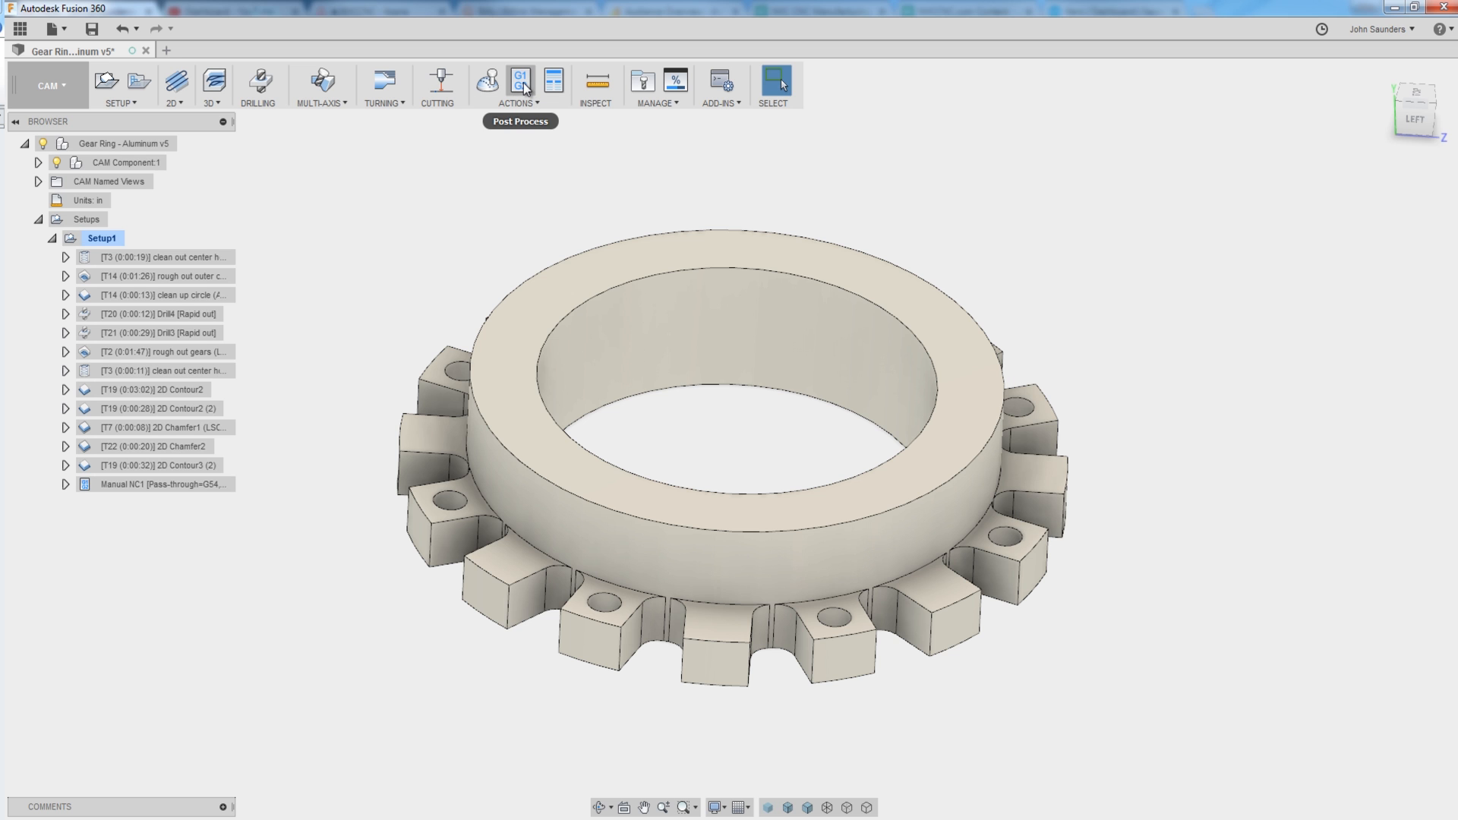
pyautogui.click(520, 80)
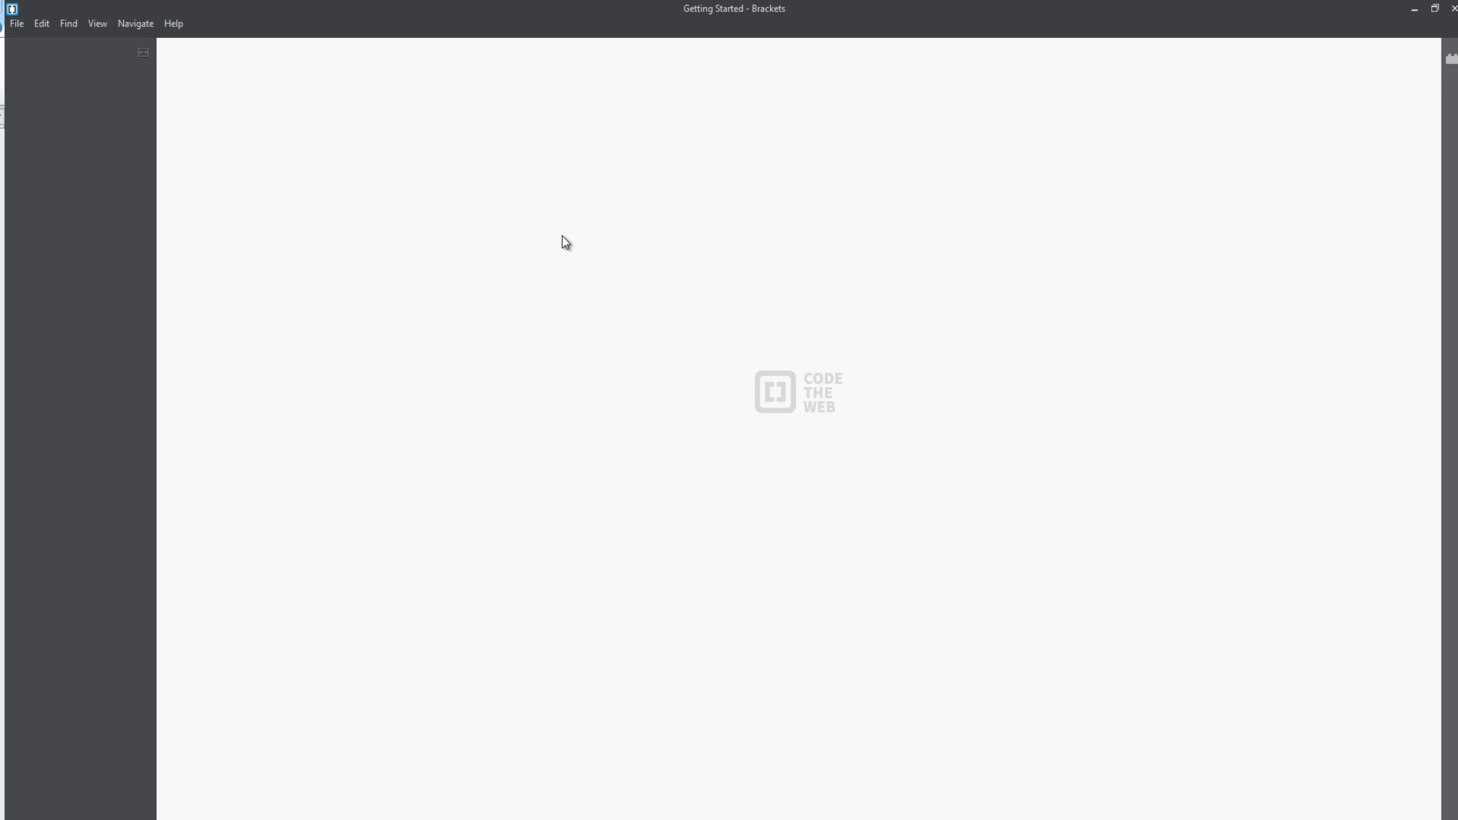
# Save tormach.cps over the existing copy in the Test folder, confirming the replace.
pyautogui.click(15, 26)
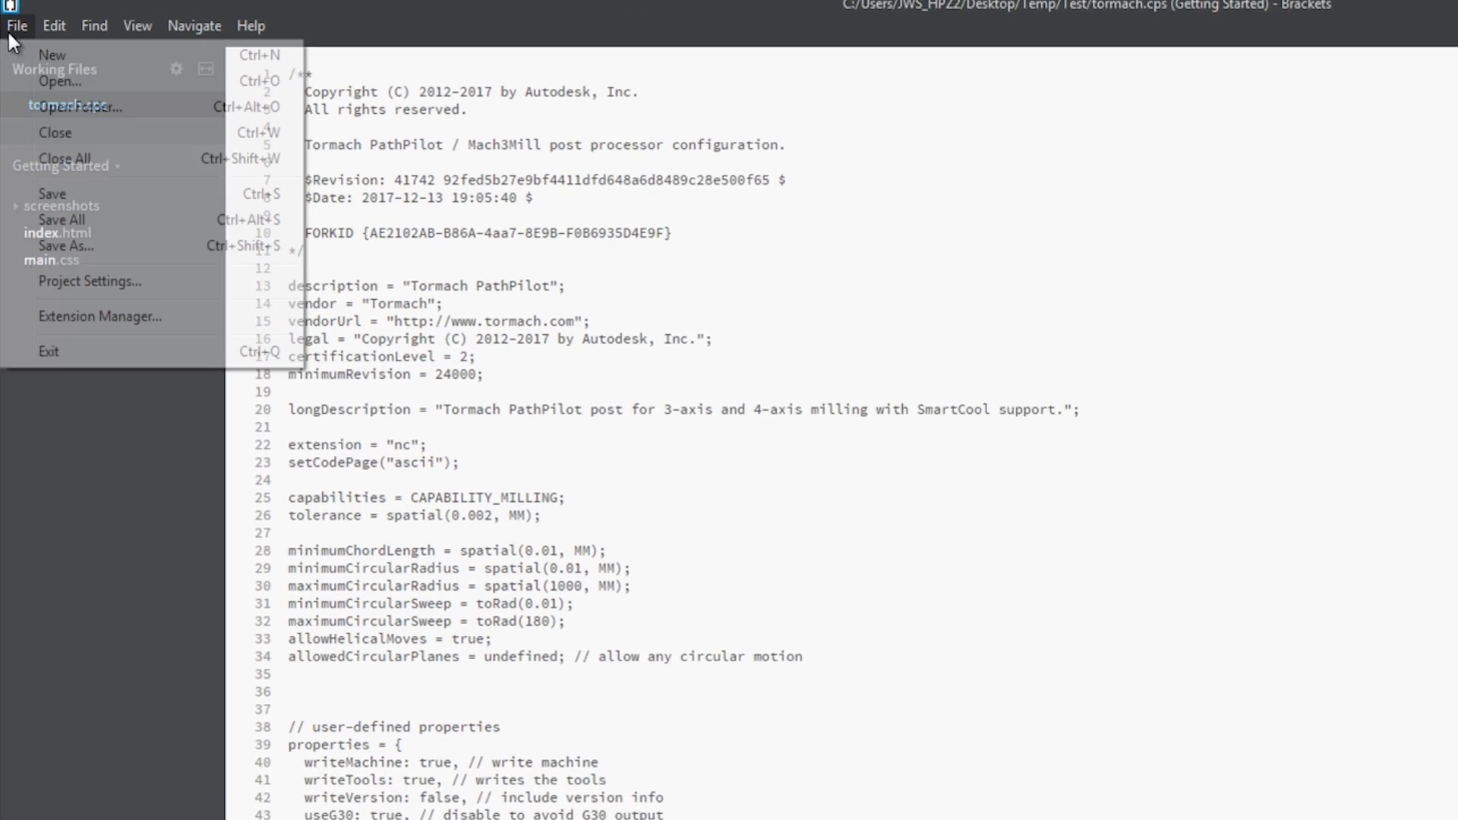
pyautogui.click(64, 247)
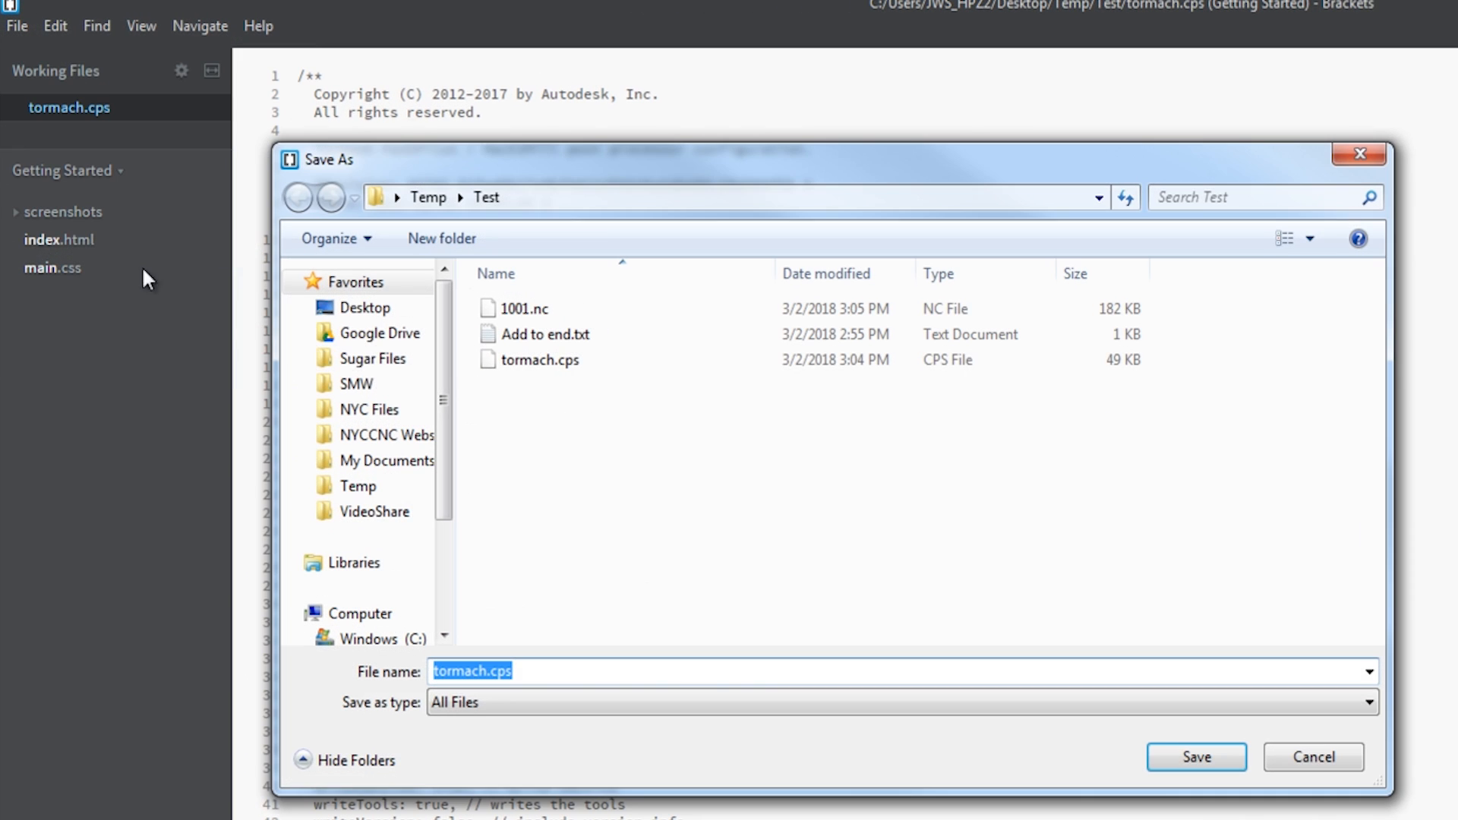
pyautogui.click(1196, 757)
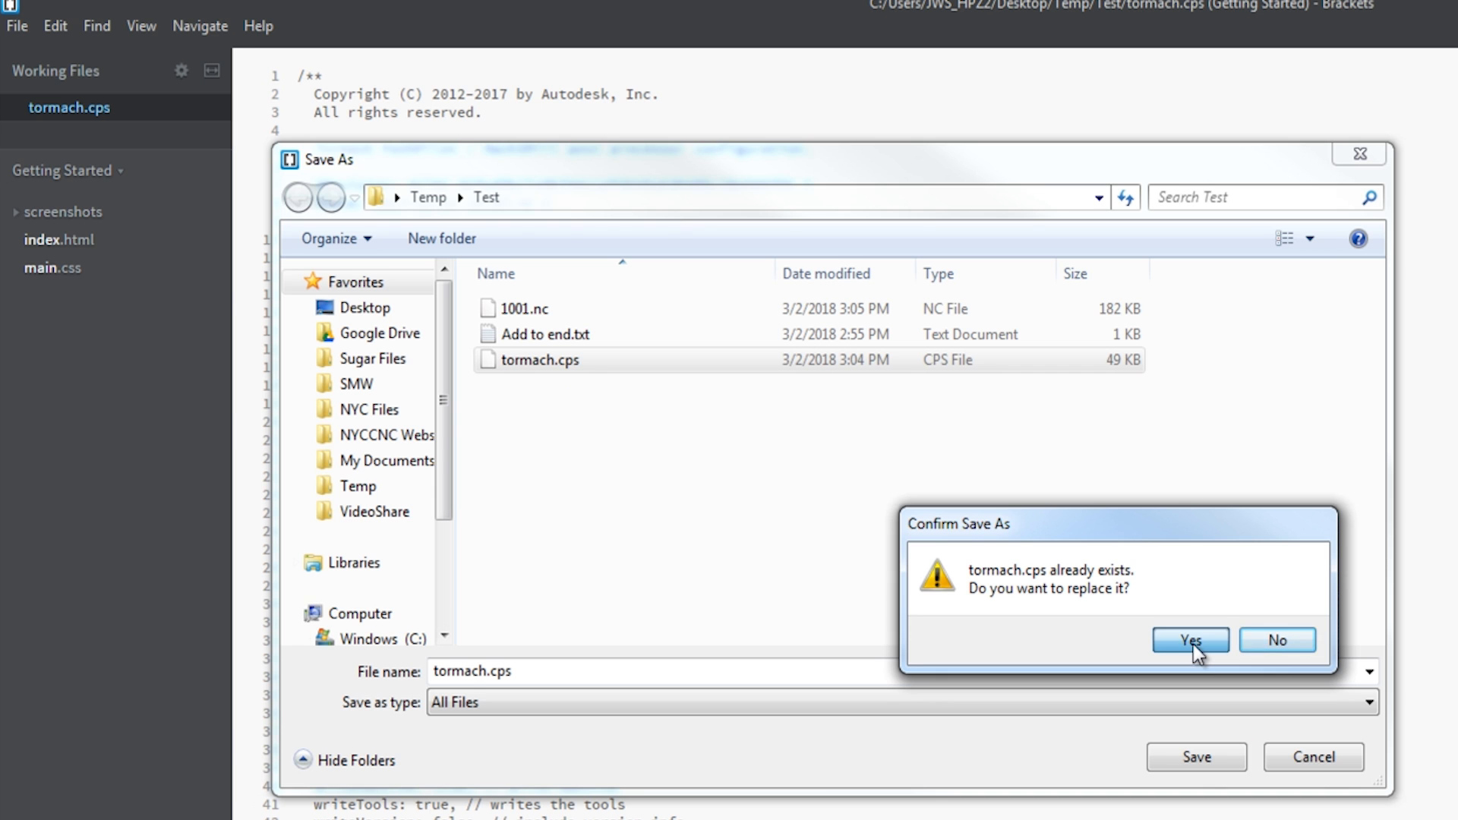
pyautogui.click(1190, 639)
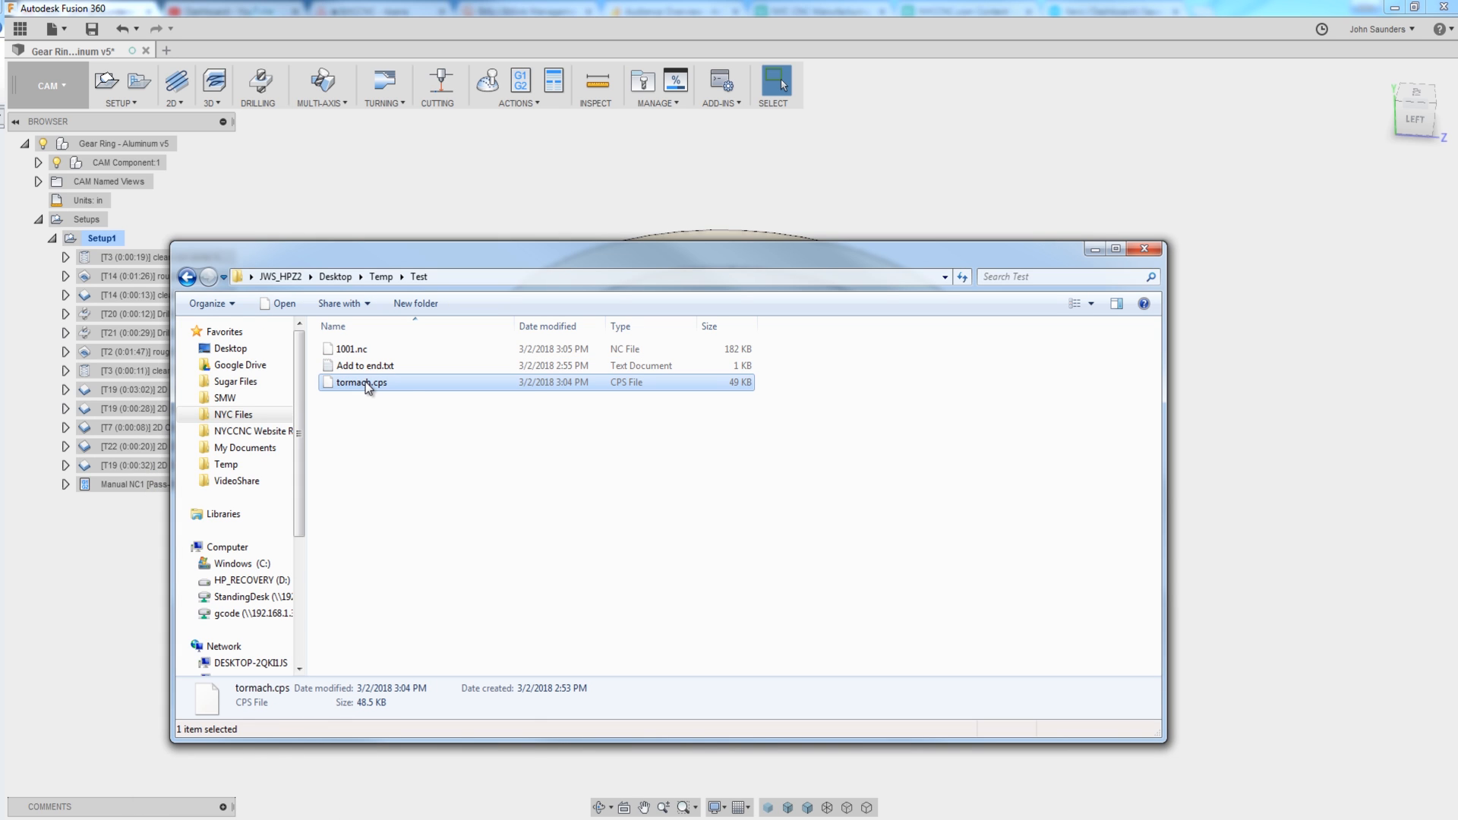
# Open tormach.cps from Explorer with Edit with Notepad++.
pyautogui.rightClick(361, 383)
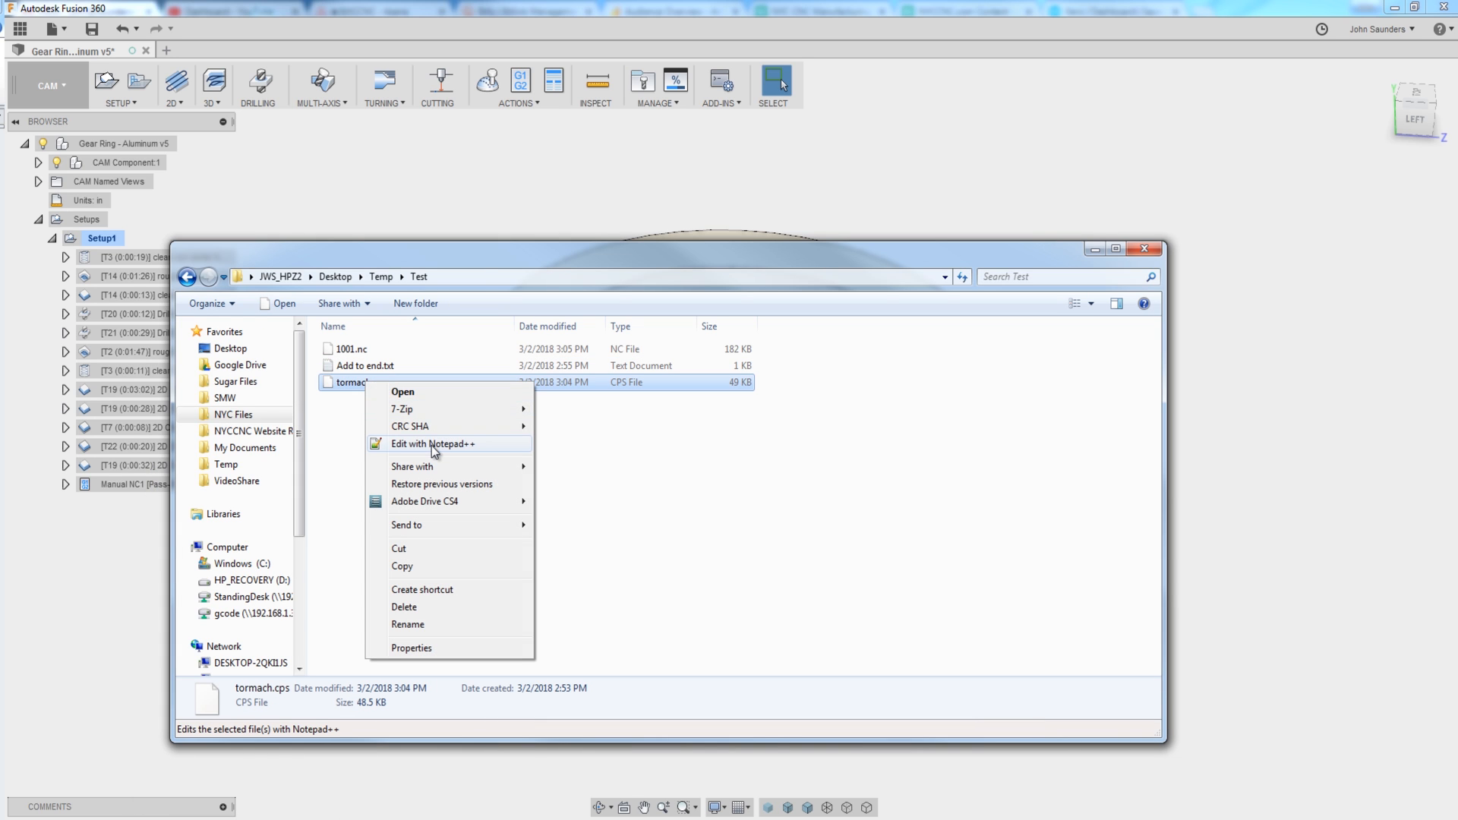
pyautogui.click(433, 443)
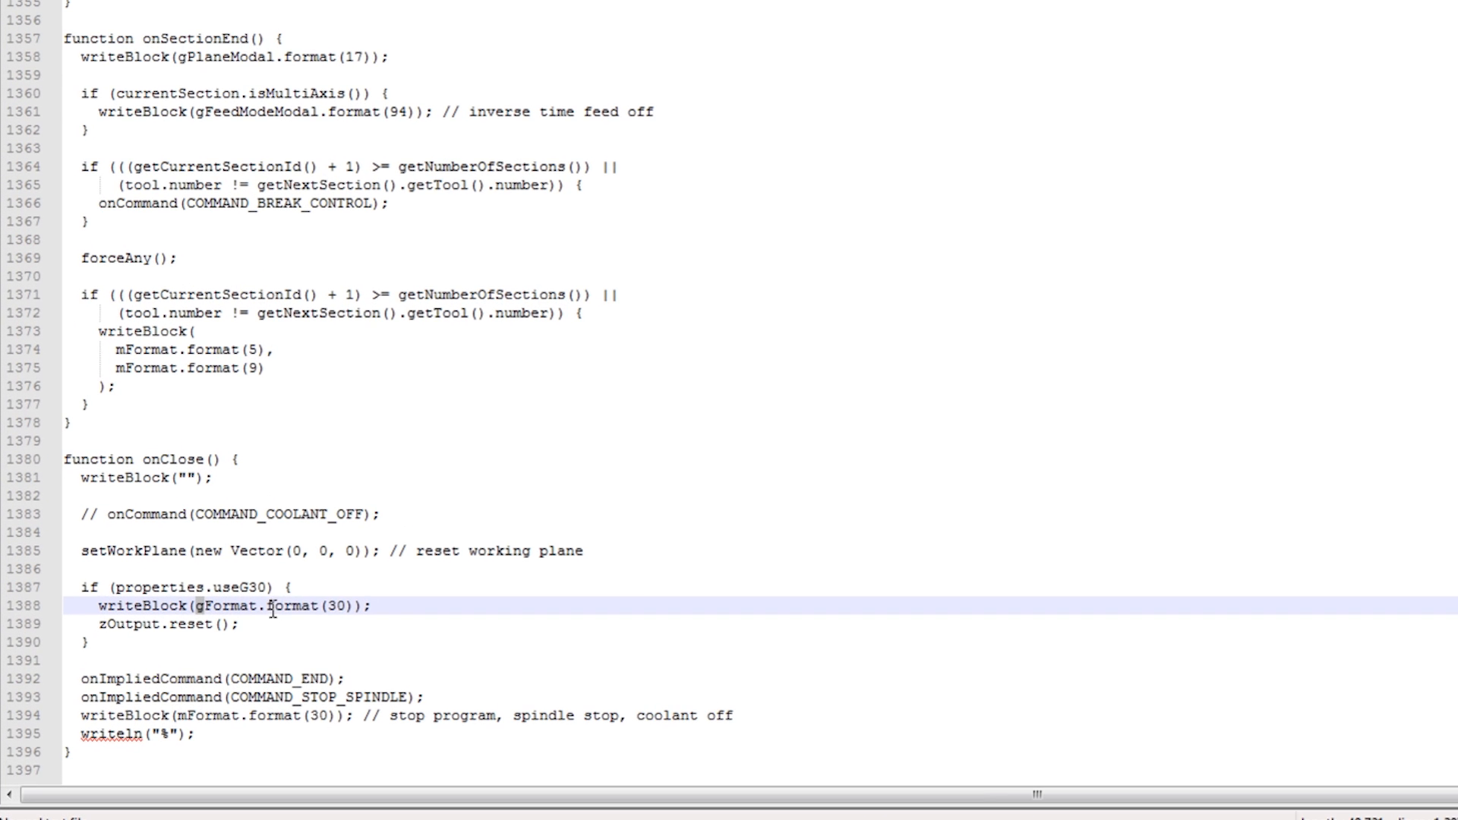
# Point out the setWorkPlane reset line inside the post's onClose function.
pyautogui.click(398, 550)
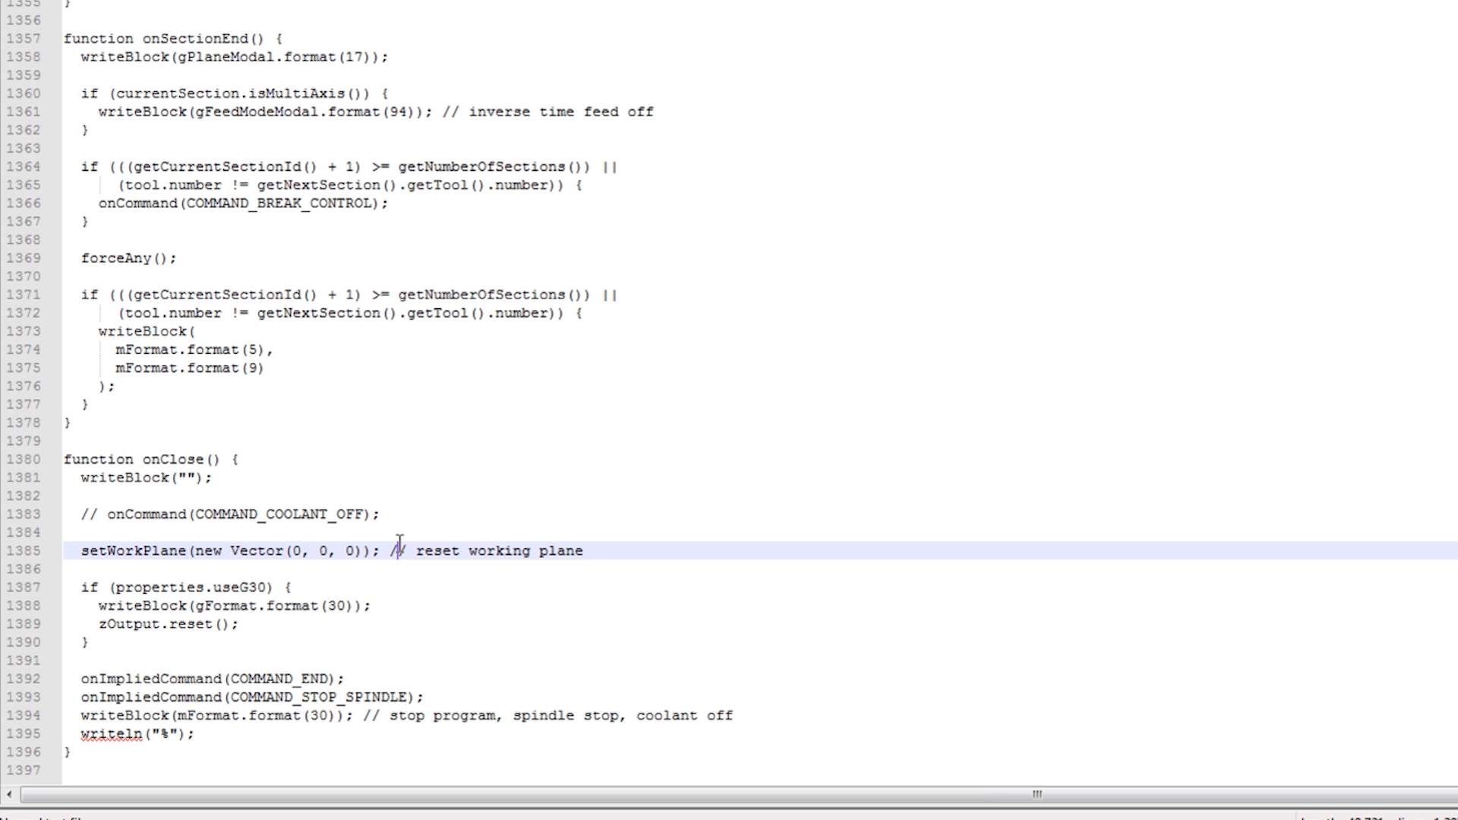
pyautogui.moveTo(390, 569)
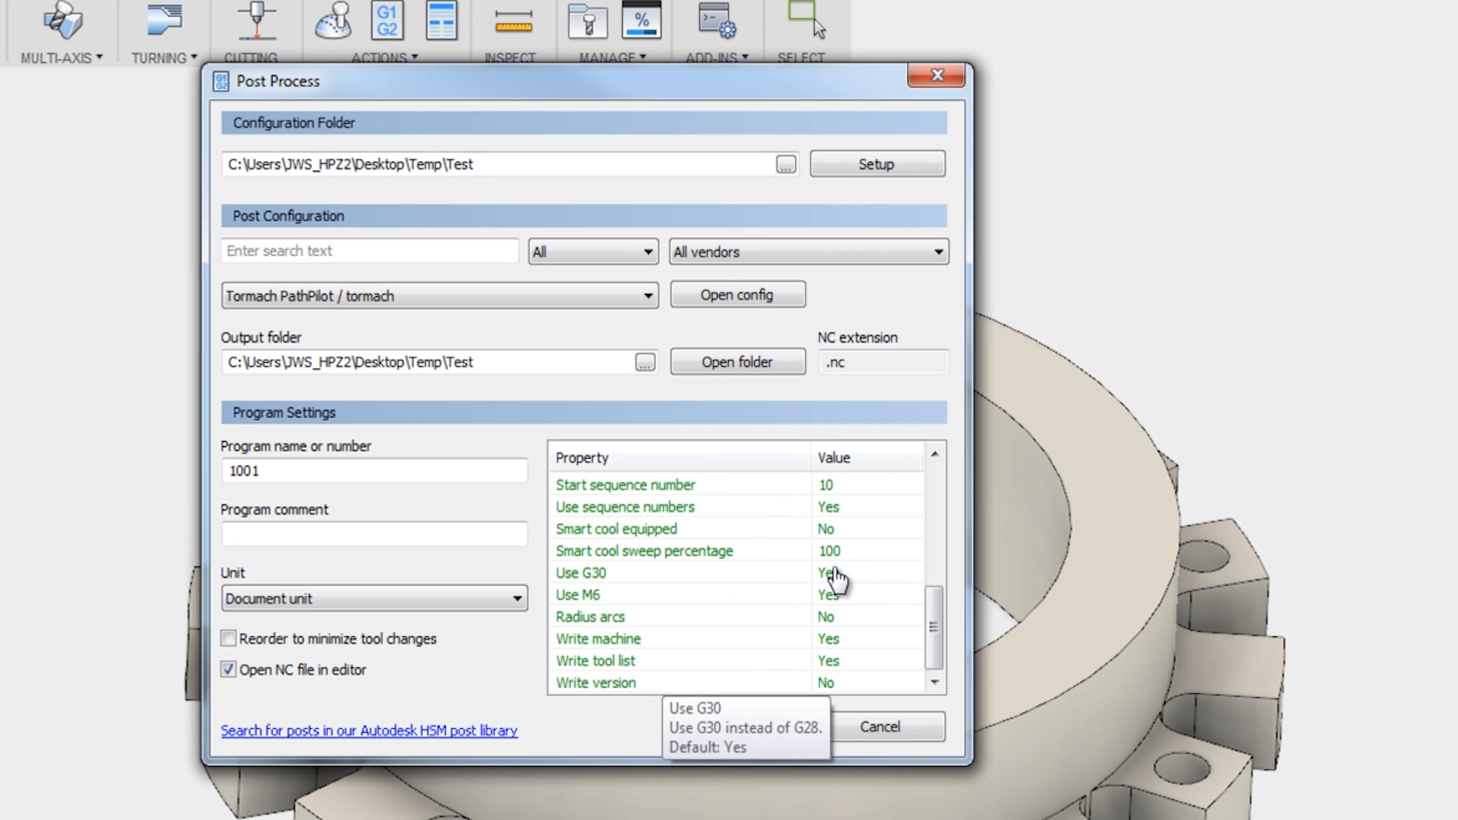
# Post 1001.nc with Use G30 set to No and check G54, G0 Z2.75, G0 X10Y3 at its end.
pyautogui.click(828, 573)
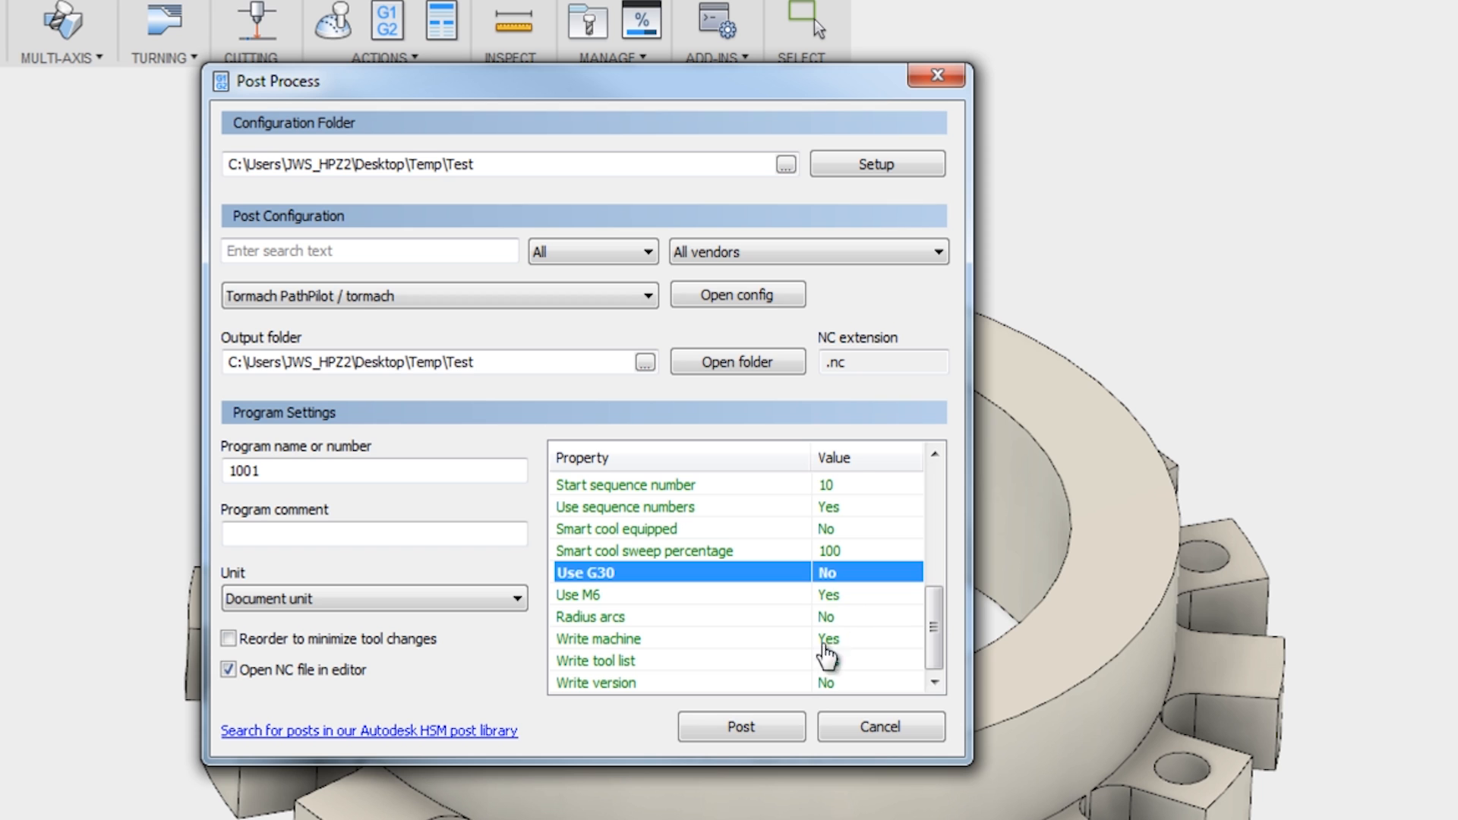
pyautogui.click(740, 726)
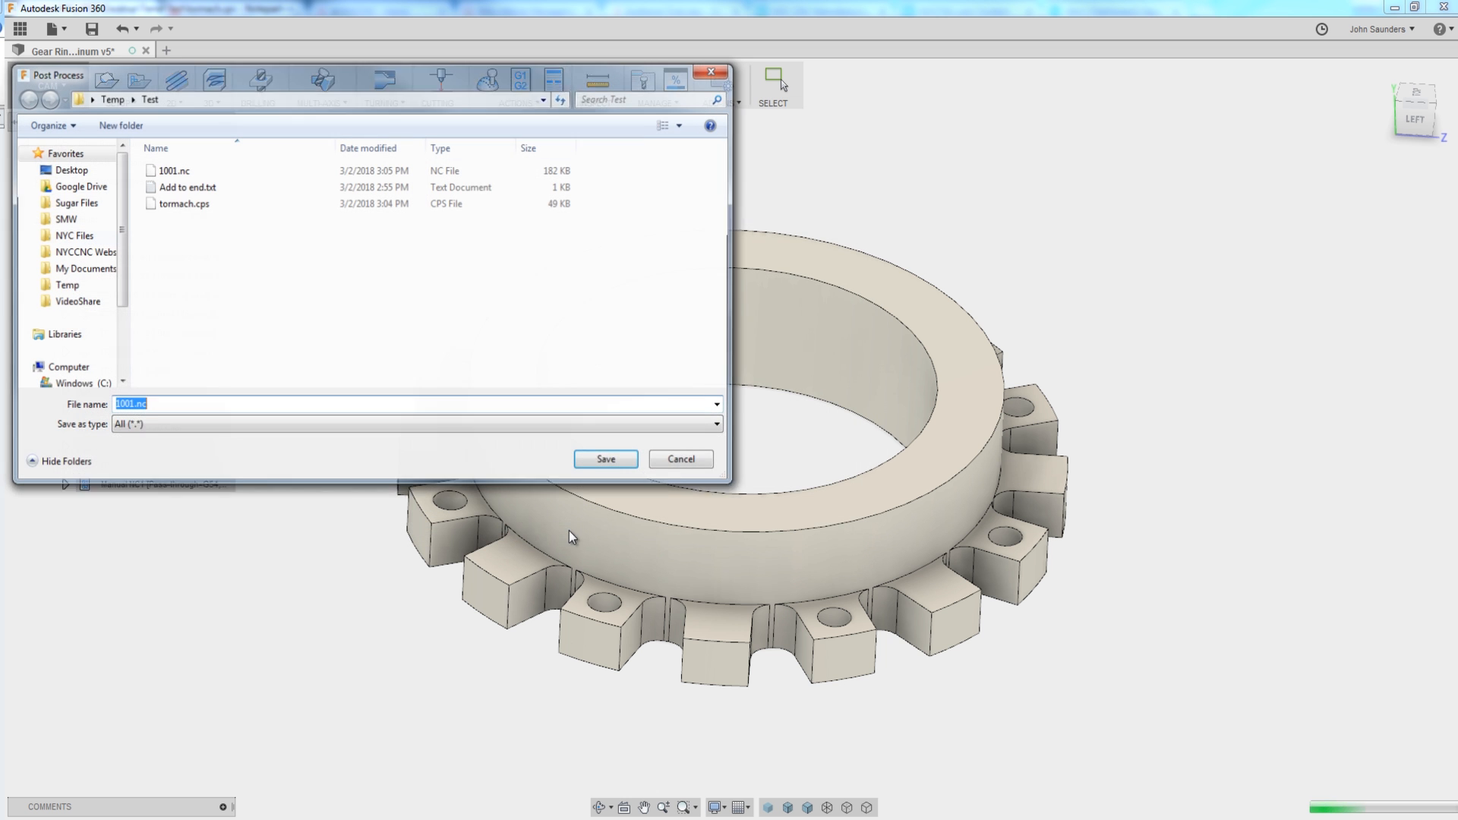
pyautogui.click(604, 459)
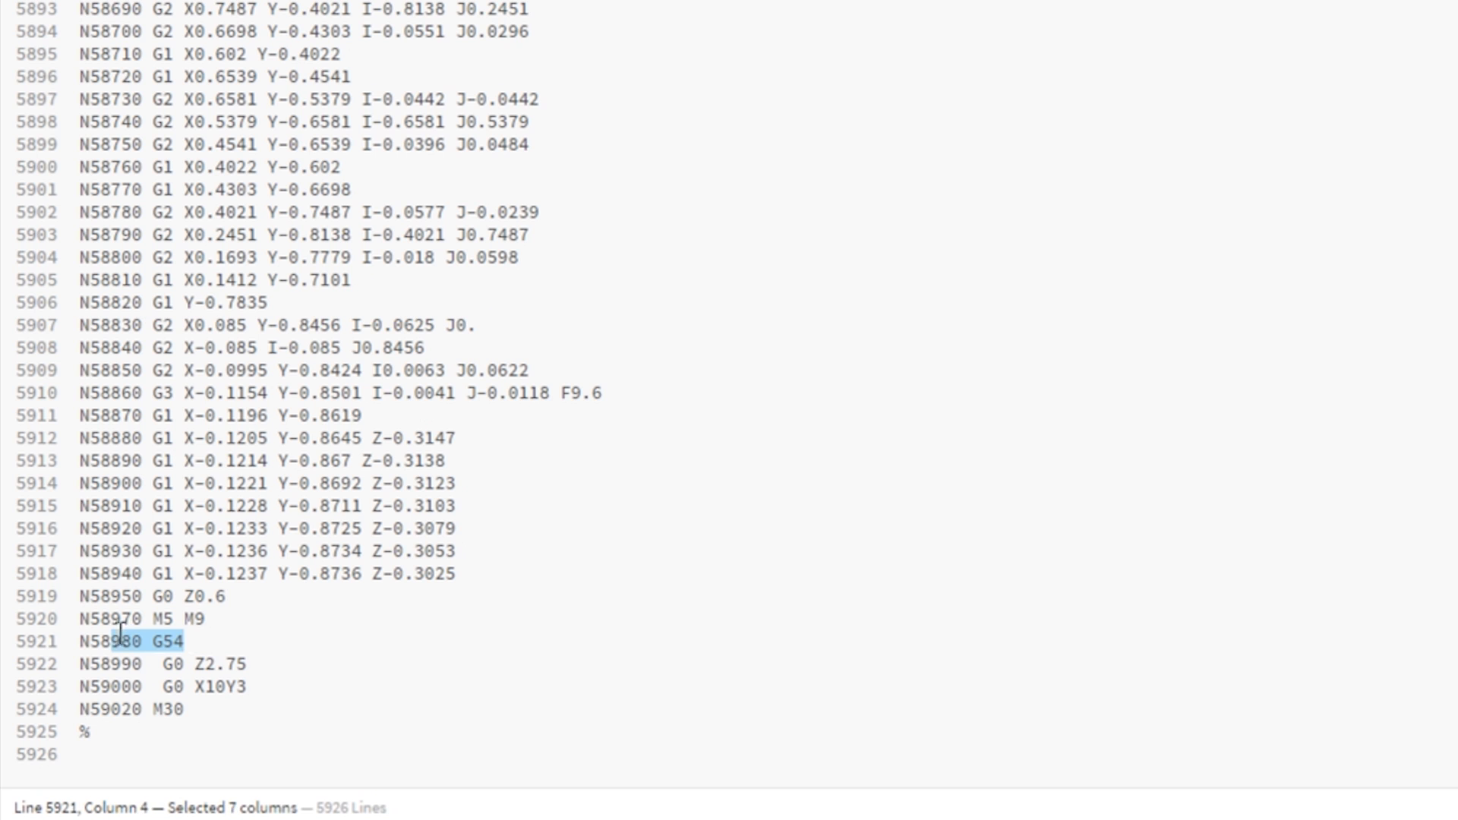
pyautogui.click(196, 713)
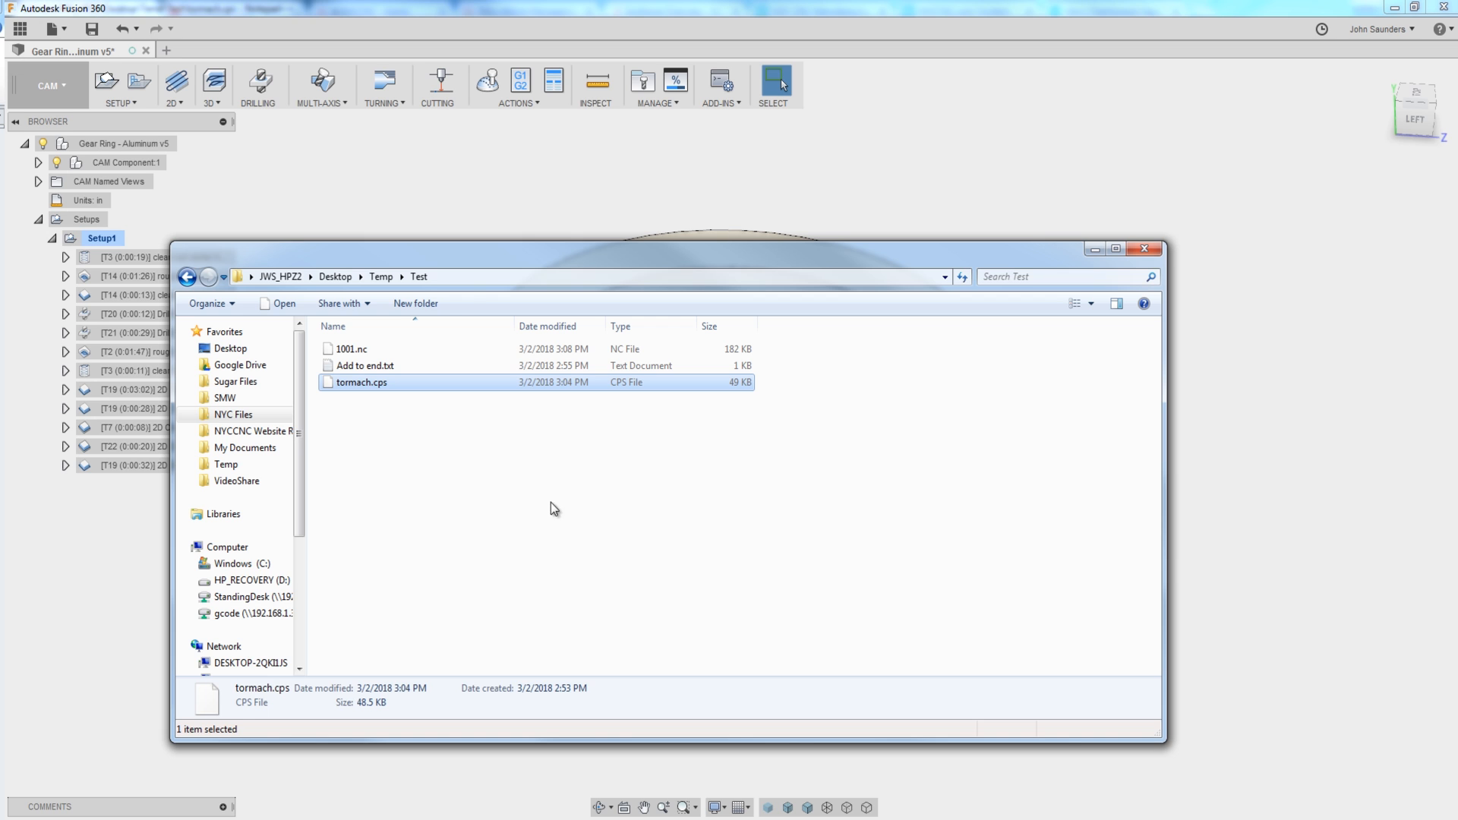
# Reopen tormach.cps in Notepad++ and add an empty line after the G30 block in onClose.
pyautogui.rightClick(362, 383)
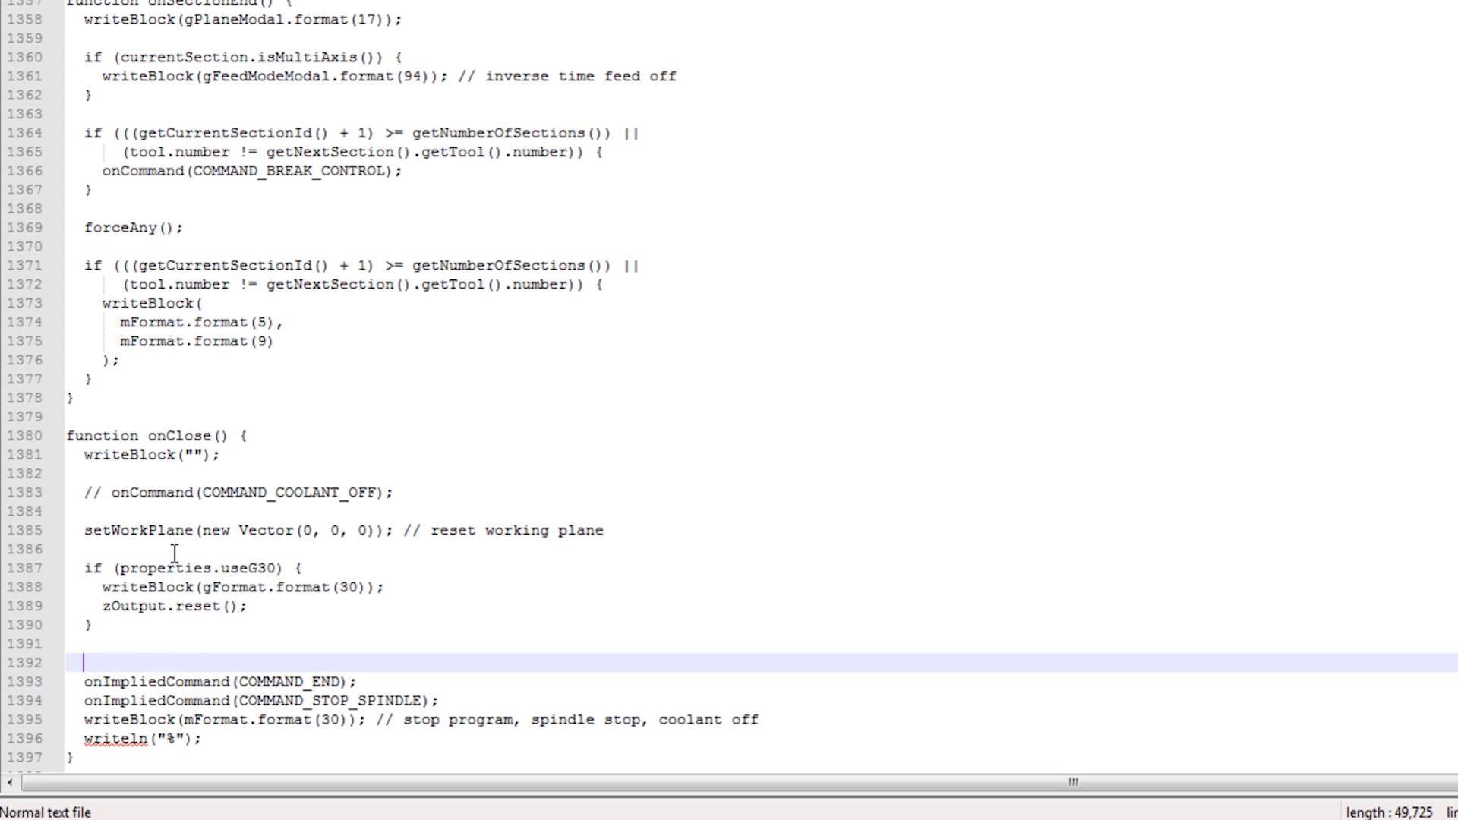
pyautogui.press('enter')
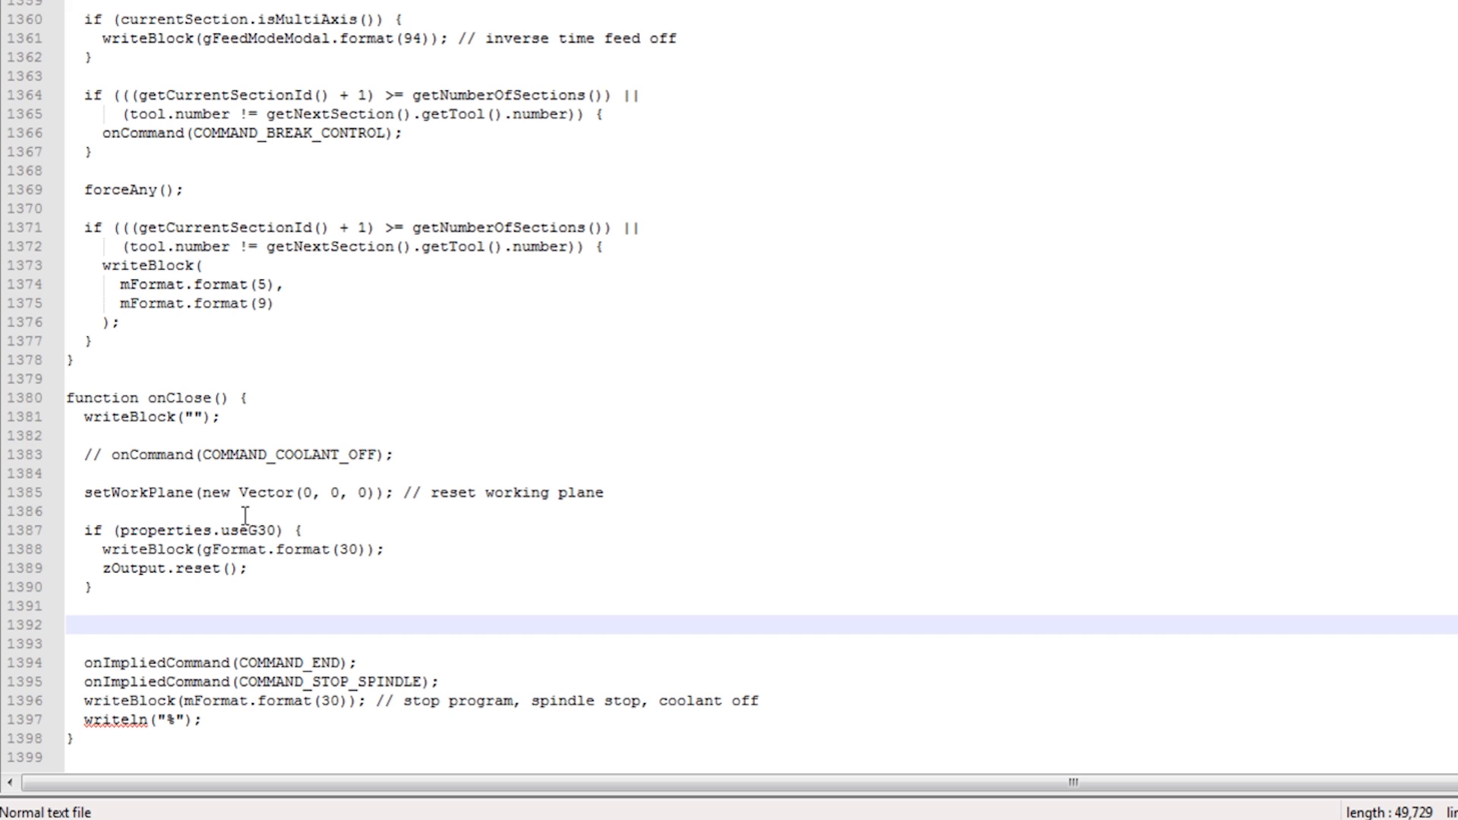
pyautogui.click(84, 625)
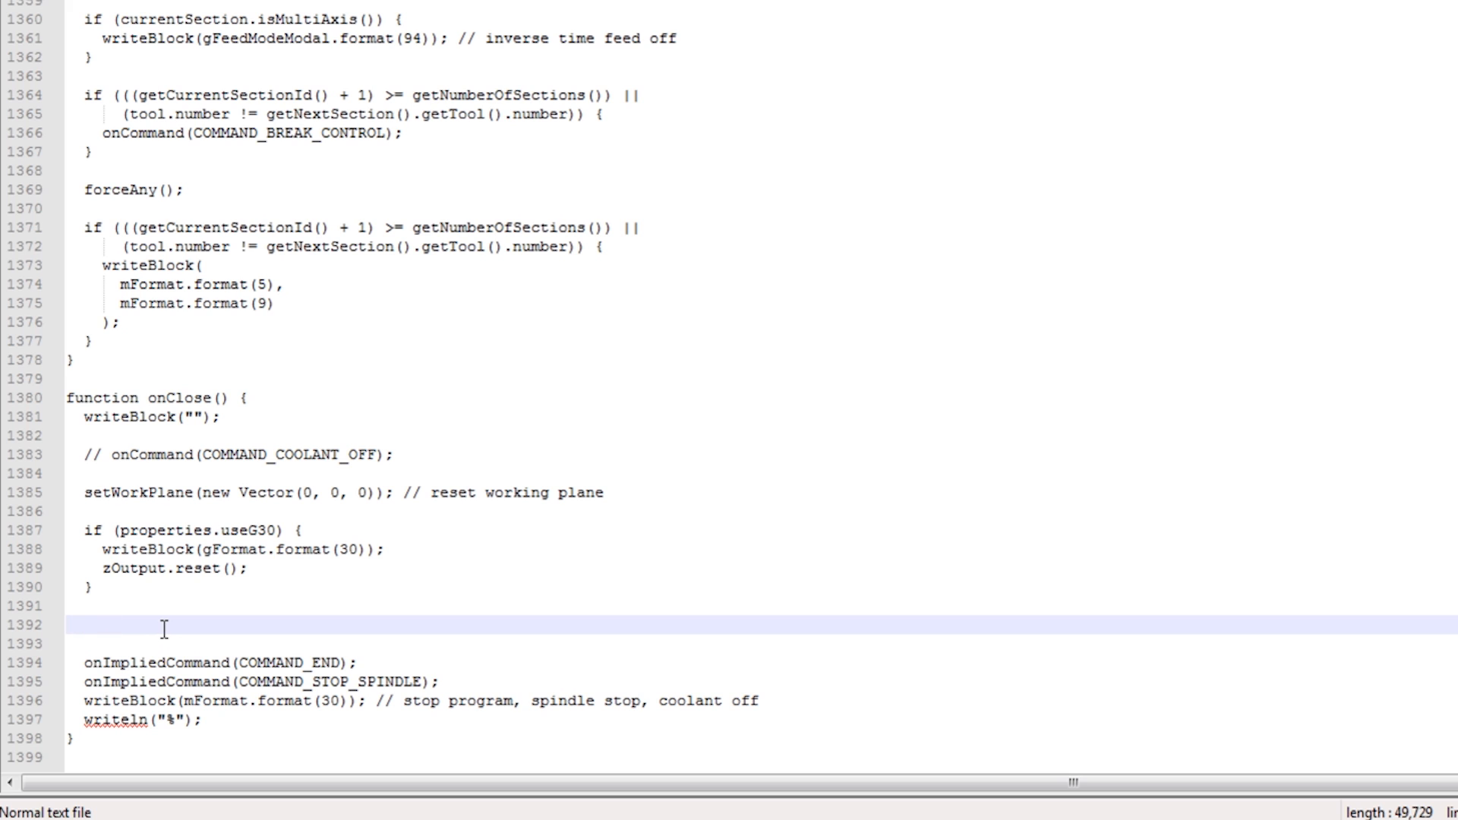
# Add writeBlock(gFormat.format(54)); with a JWS comment so onClose outputs G54.
pyautogui.write('writeBlock')
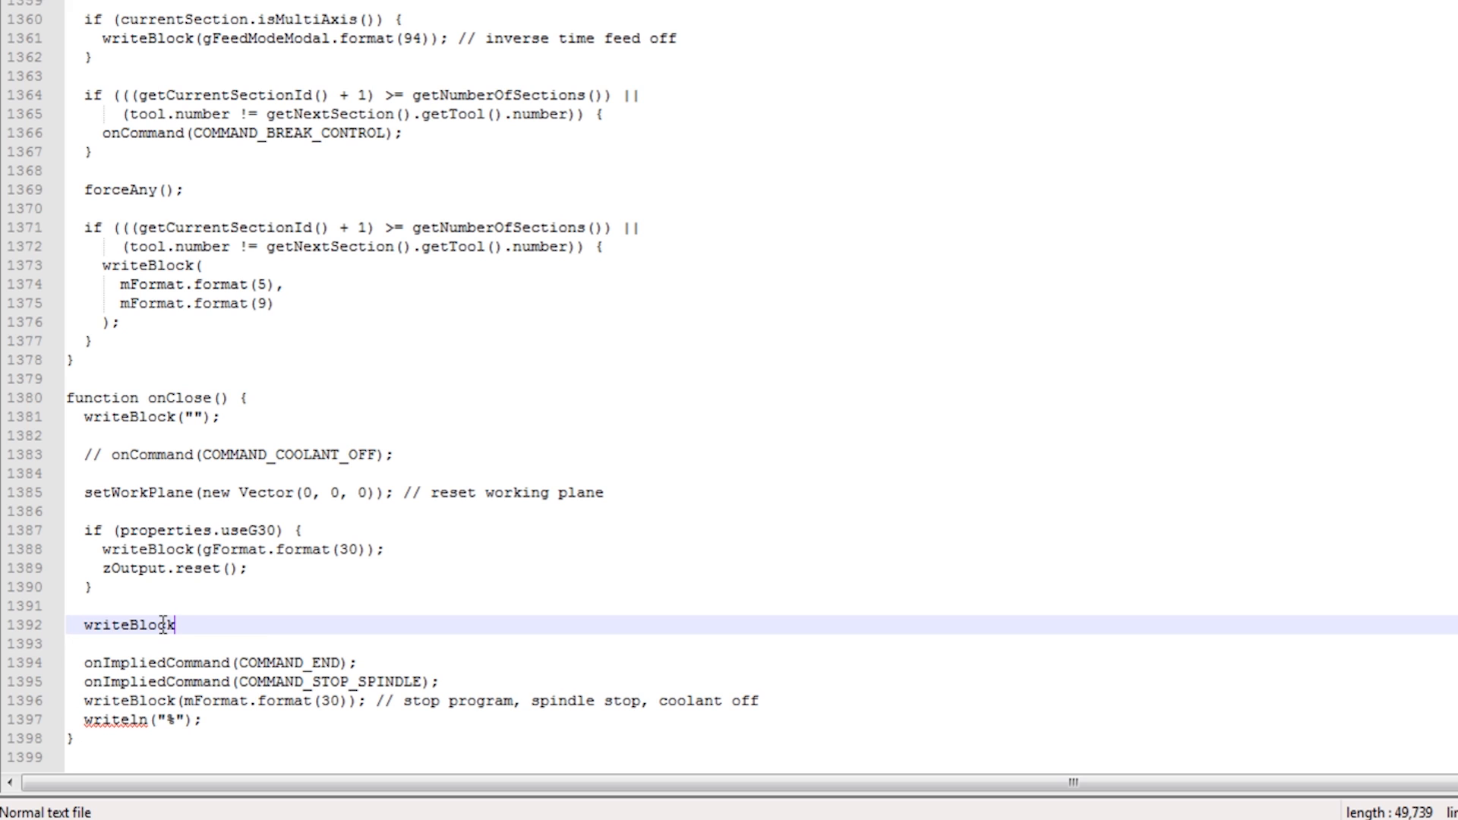
pyautogui.write('(')
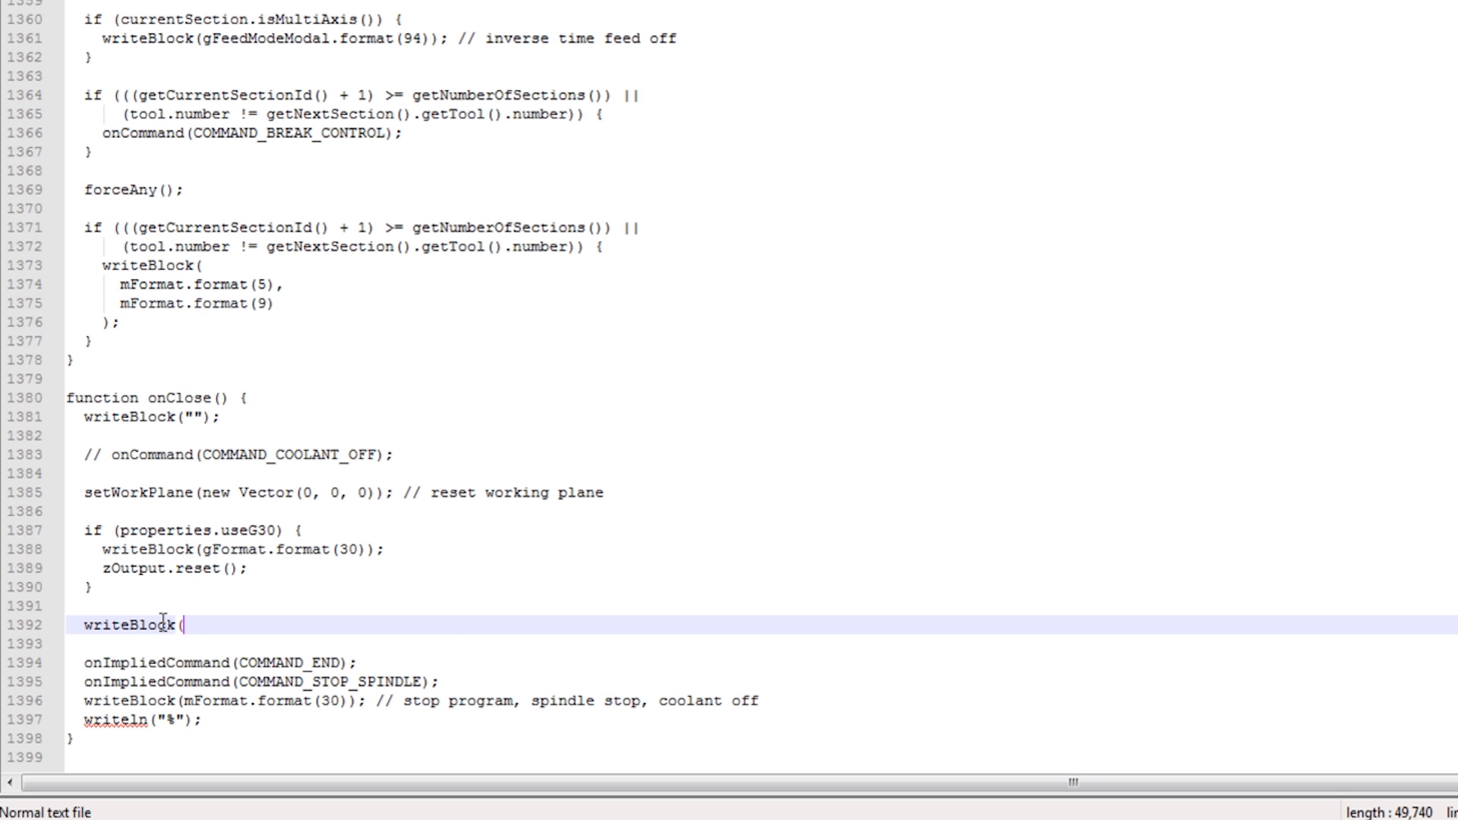
pyautogui.write('gFormat')
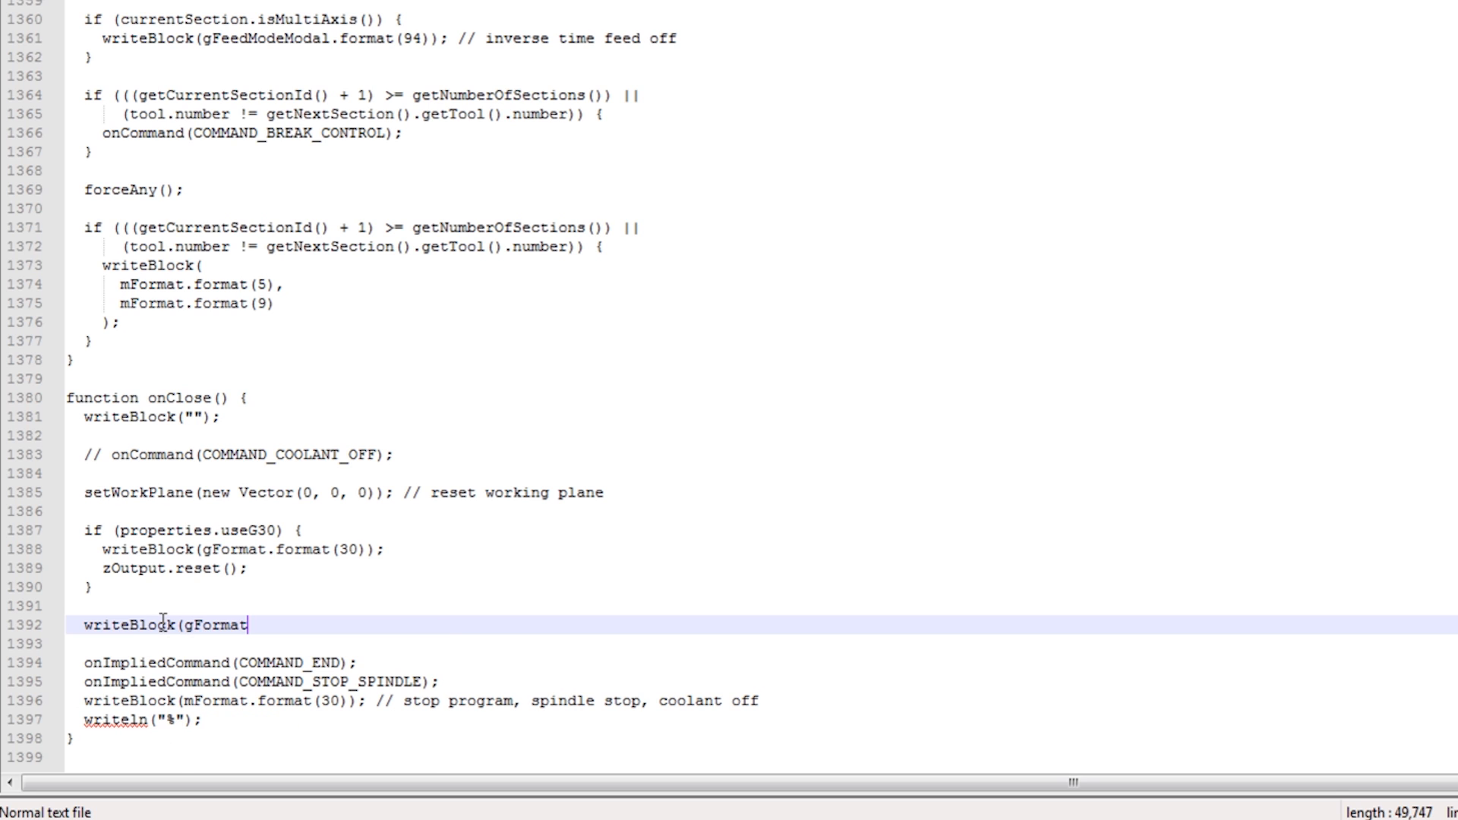
pyautogui.write('.format')
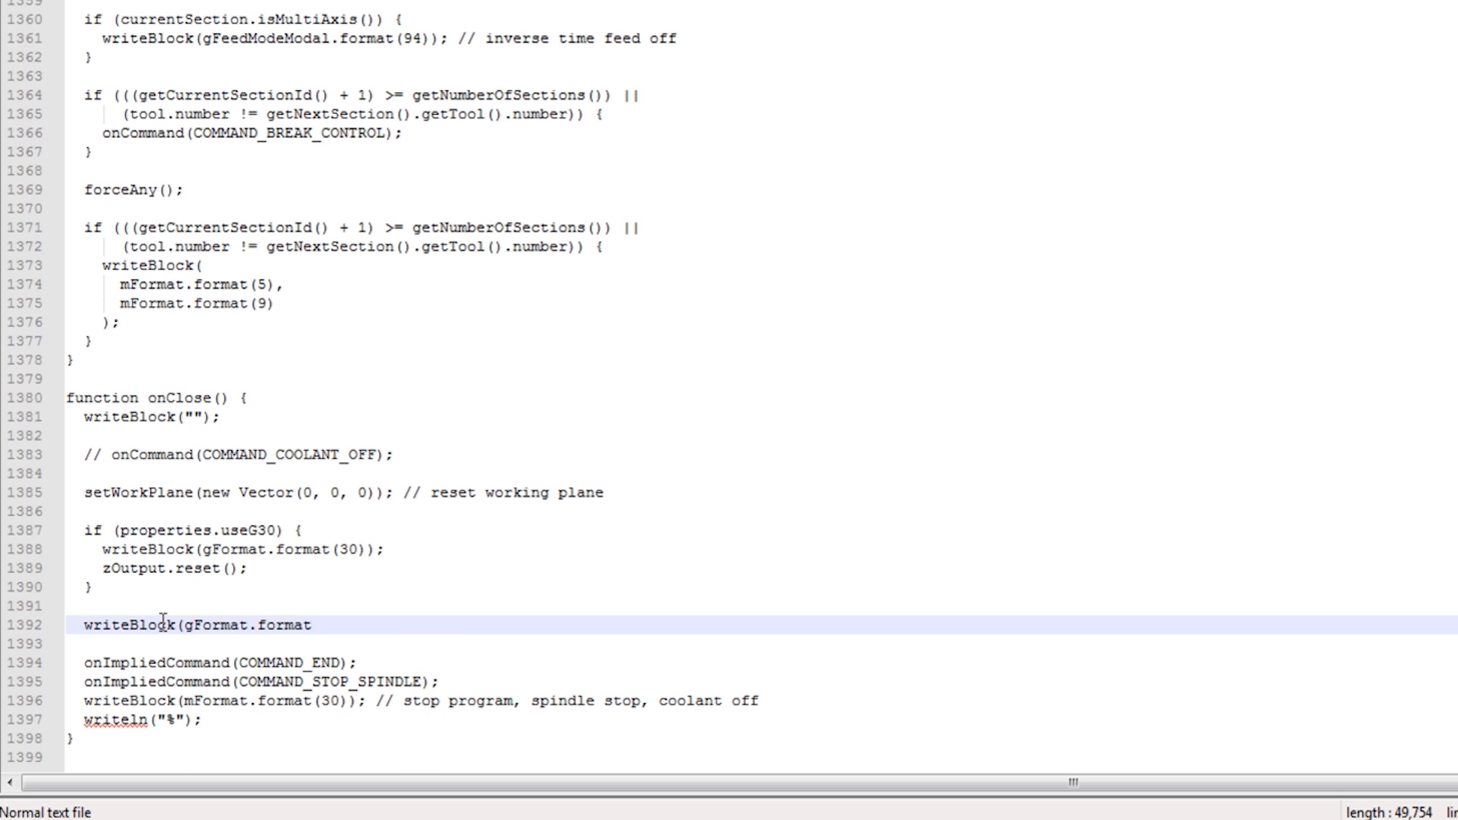
pyautogui.write('(54')
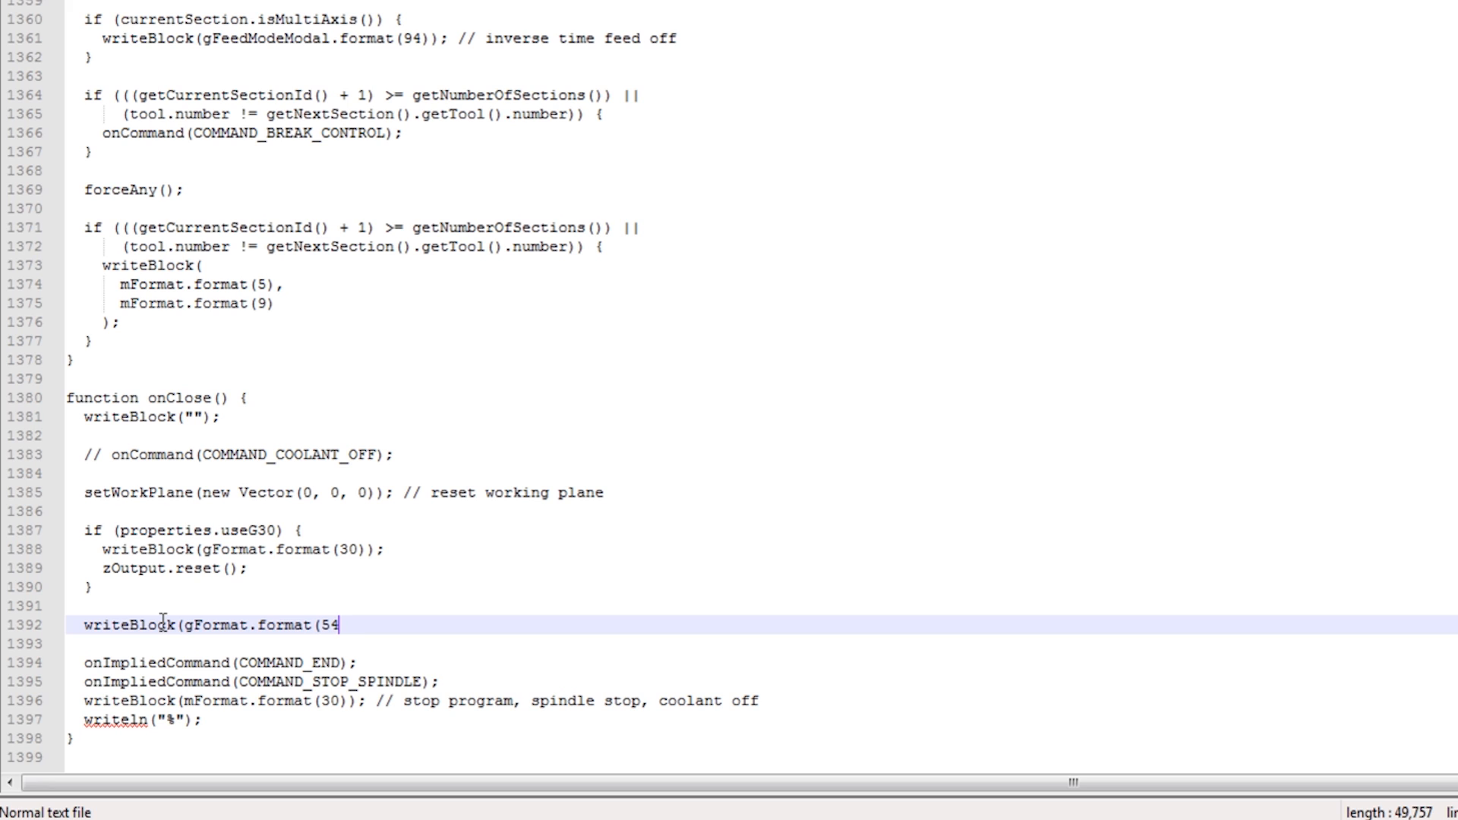
pyautogui.write('));   //')
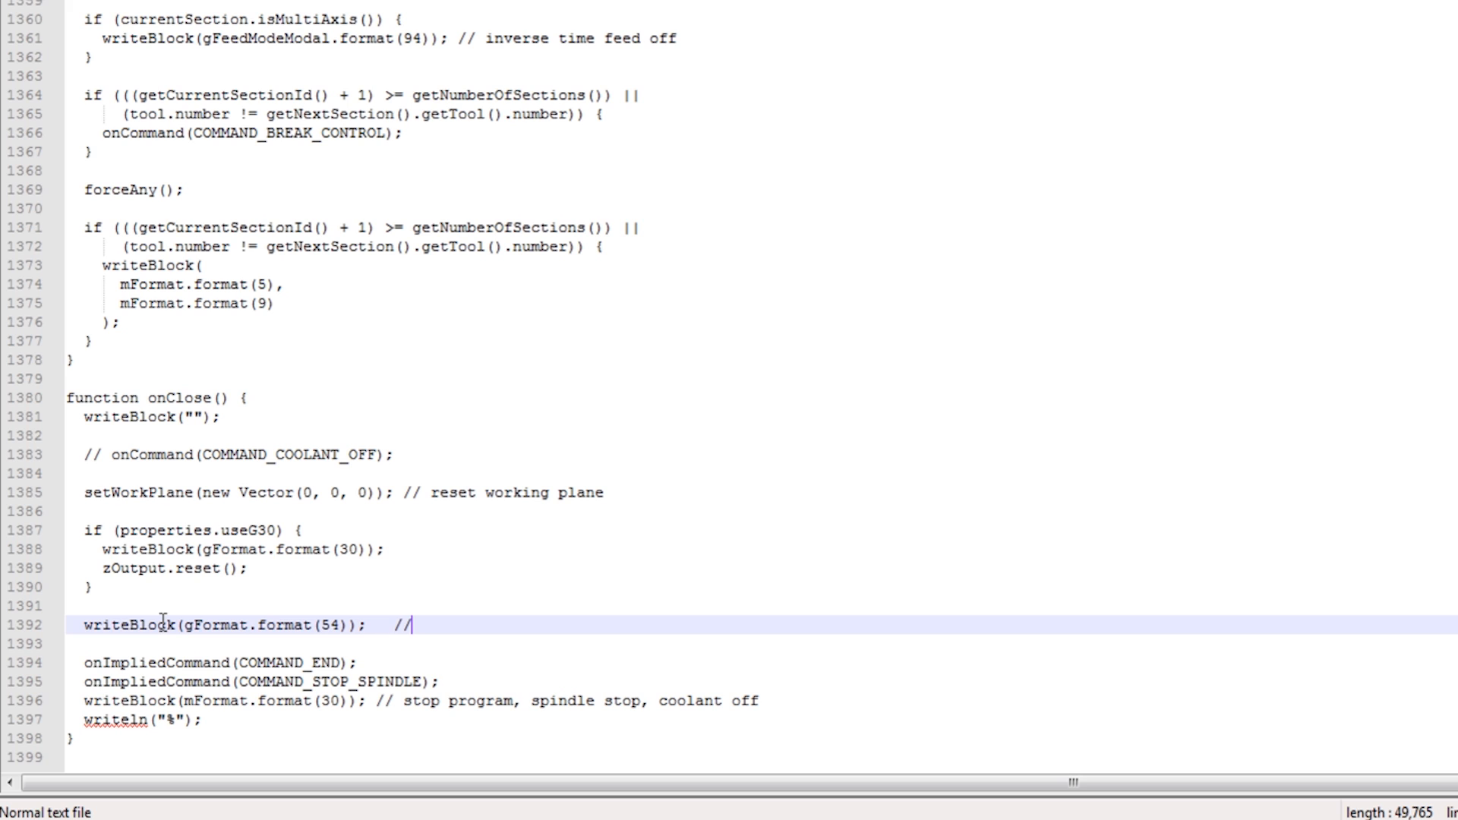
pyautogui.write('JWS edit 2018.03.02')
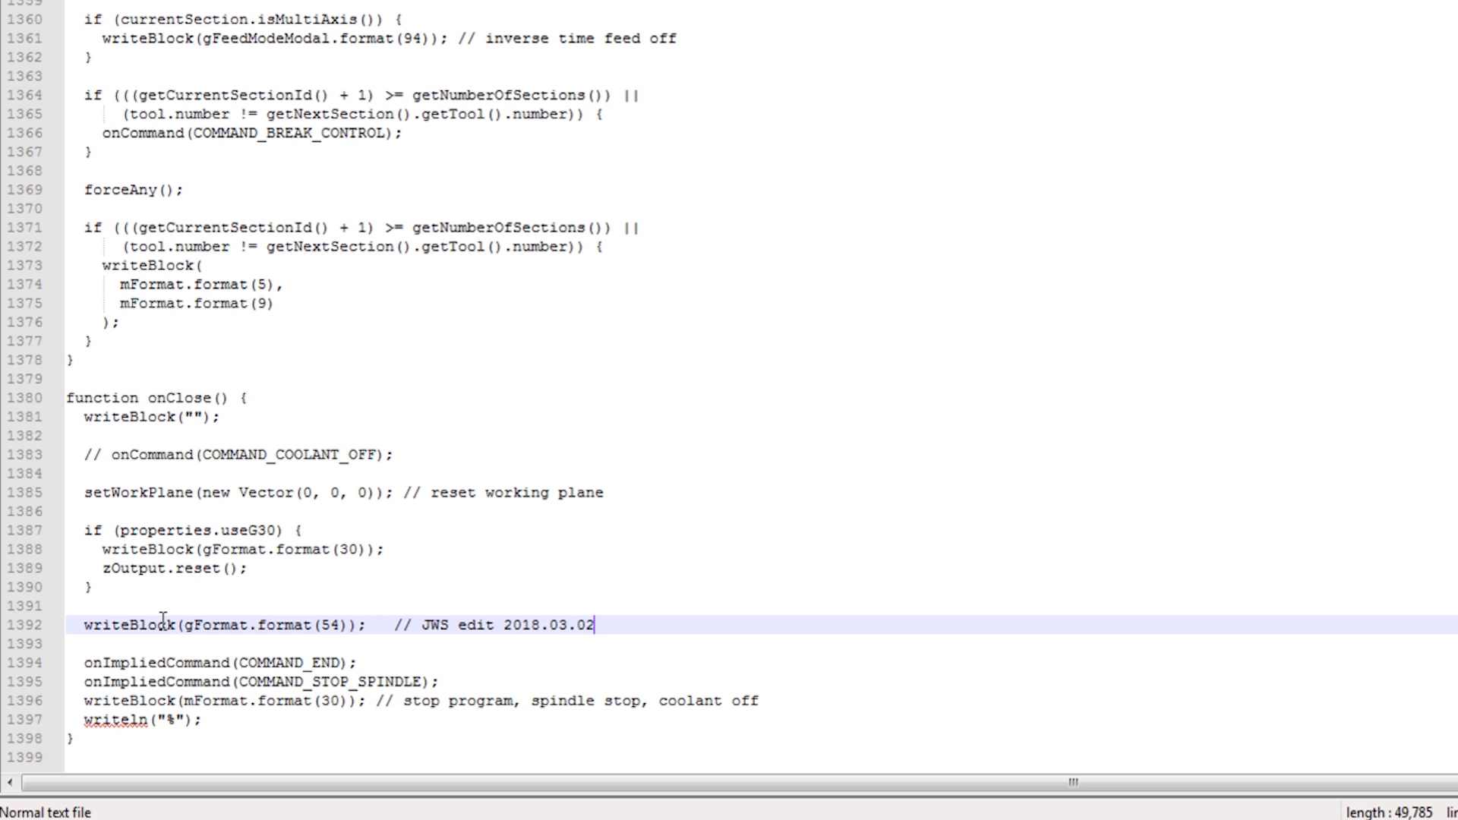
pyautogui.press('enter')
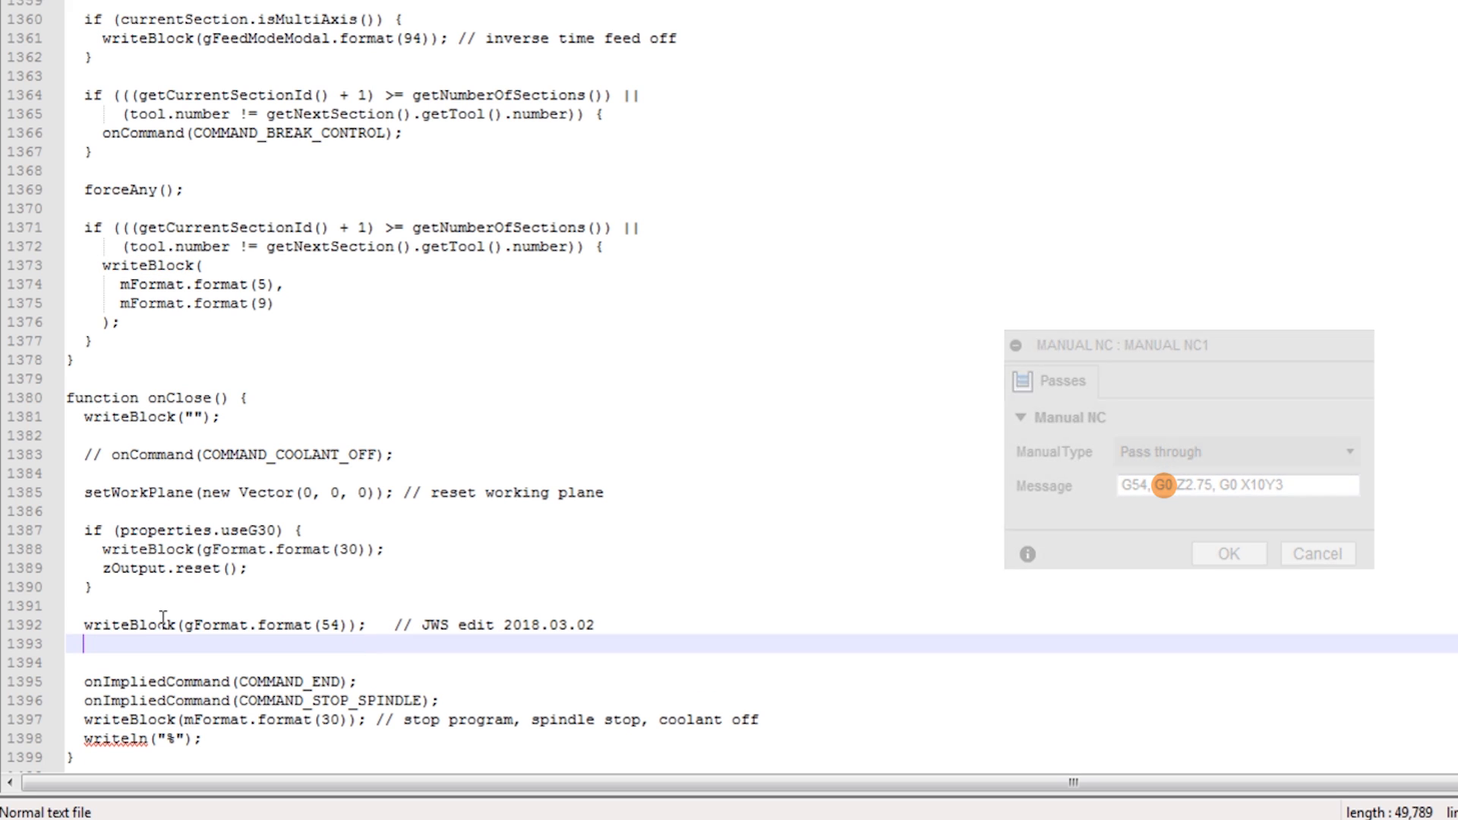
# Begin a second line writeBlock(gFormat.format(0), Z2.75 for the G0 Z2.75 move.
pyautogui.write('writeBlock(gFormat.format')
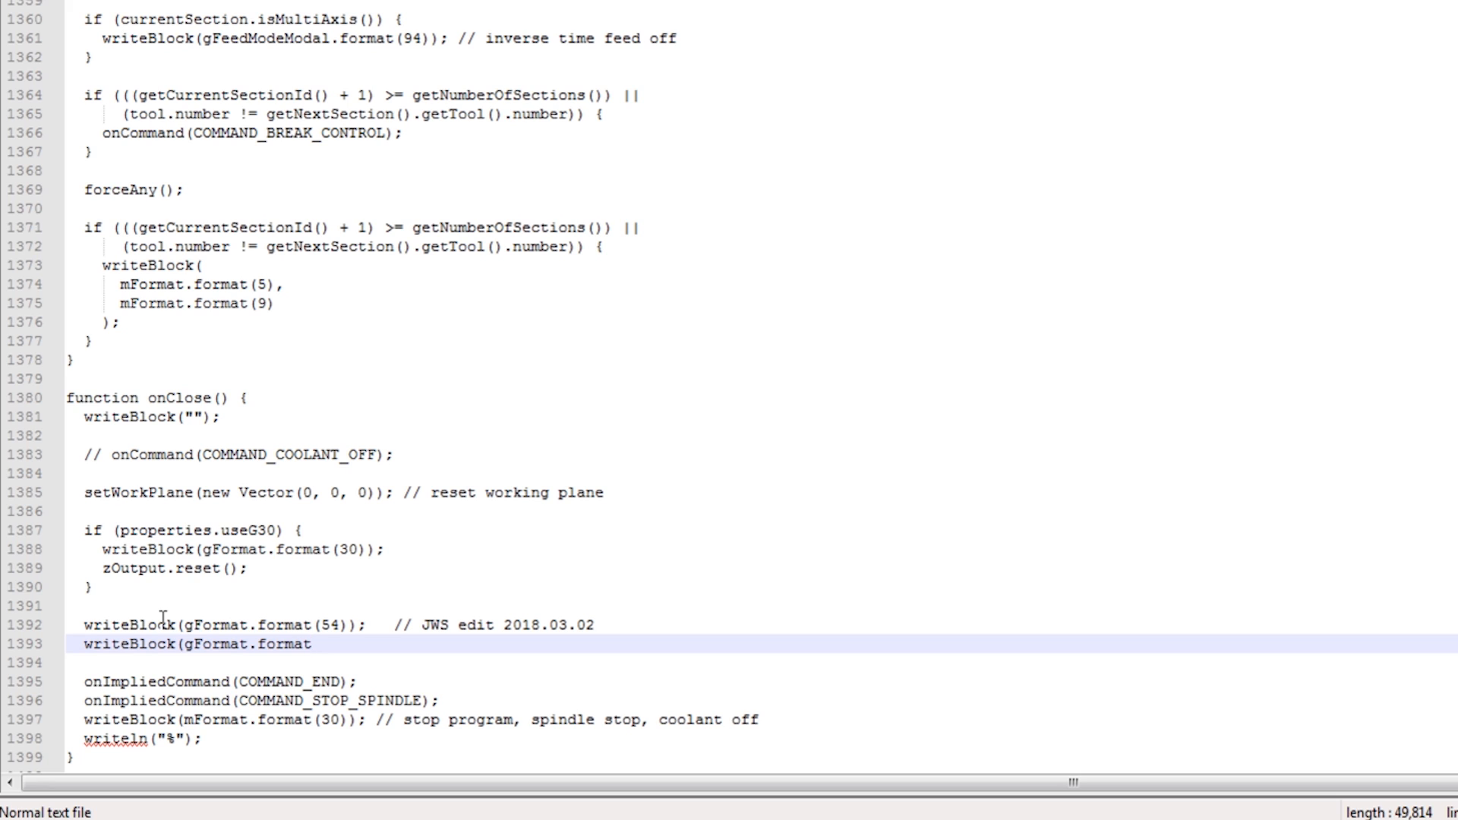
pyautogui.write('(0)')
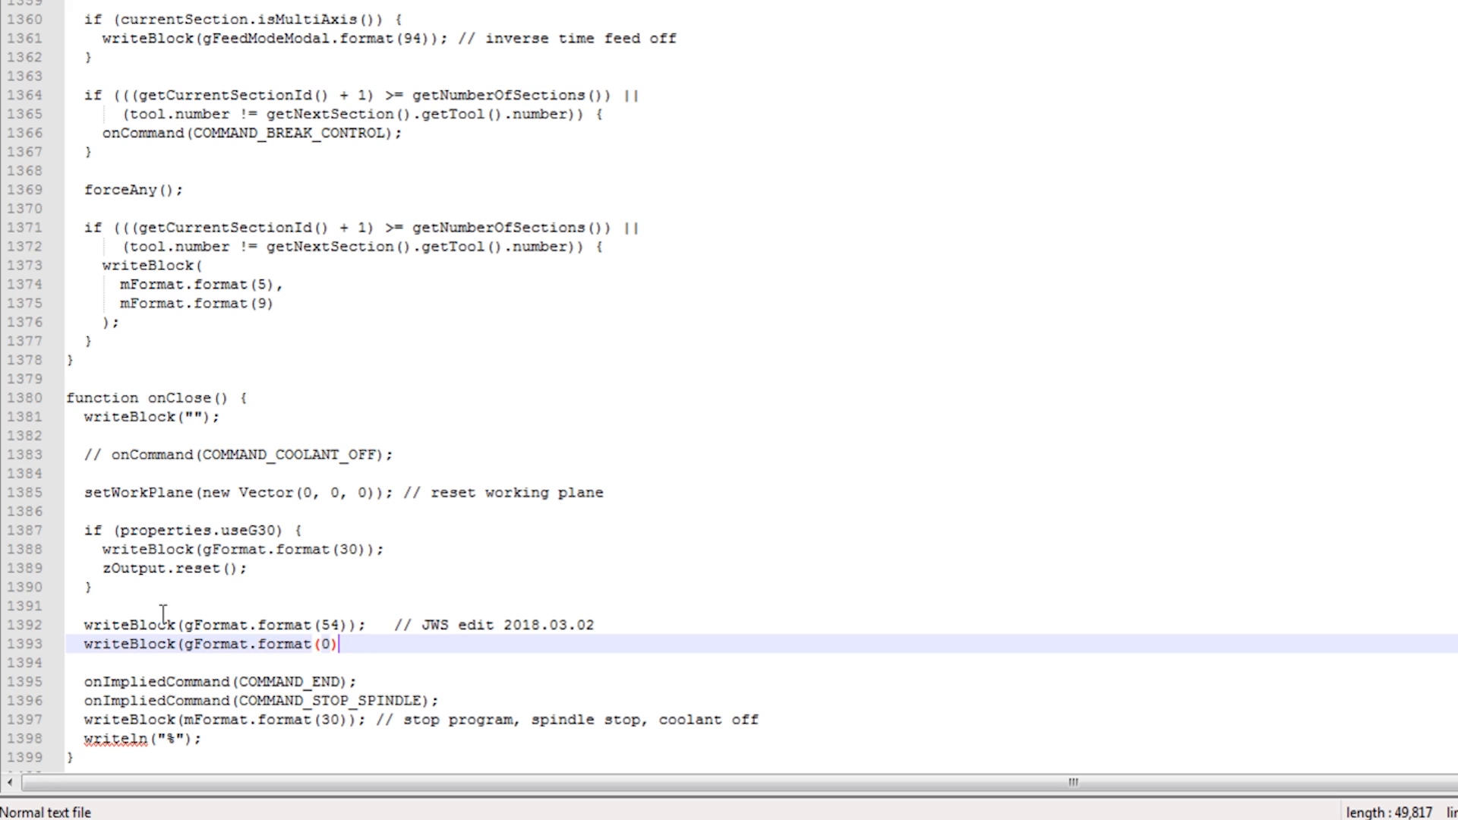
pyautogui.write(',')
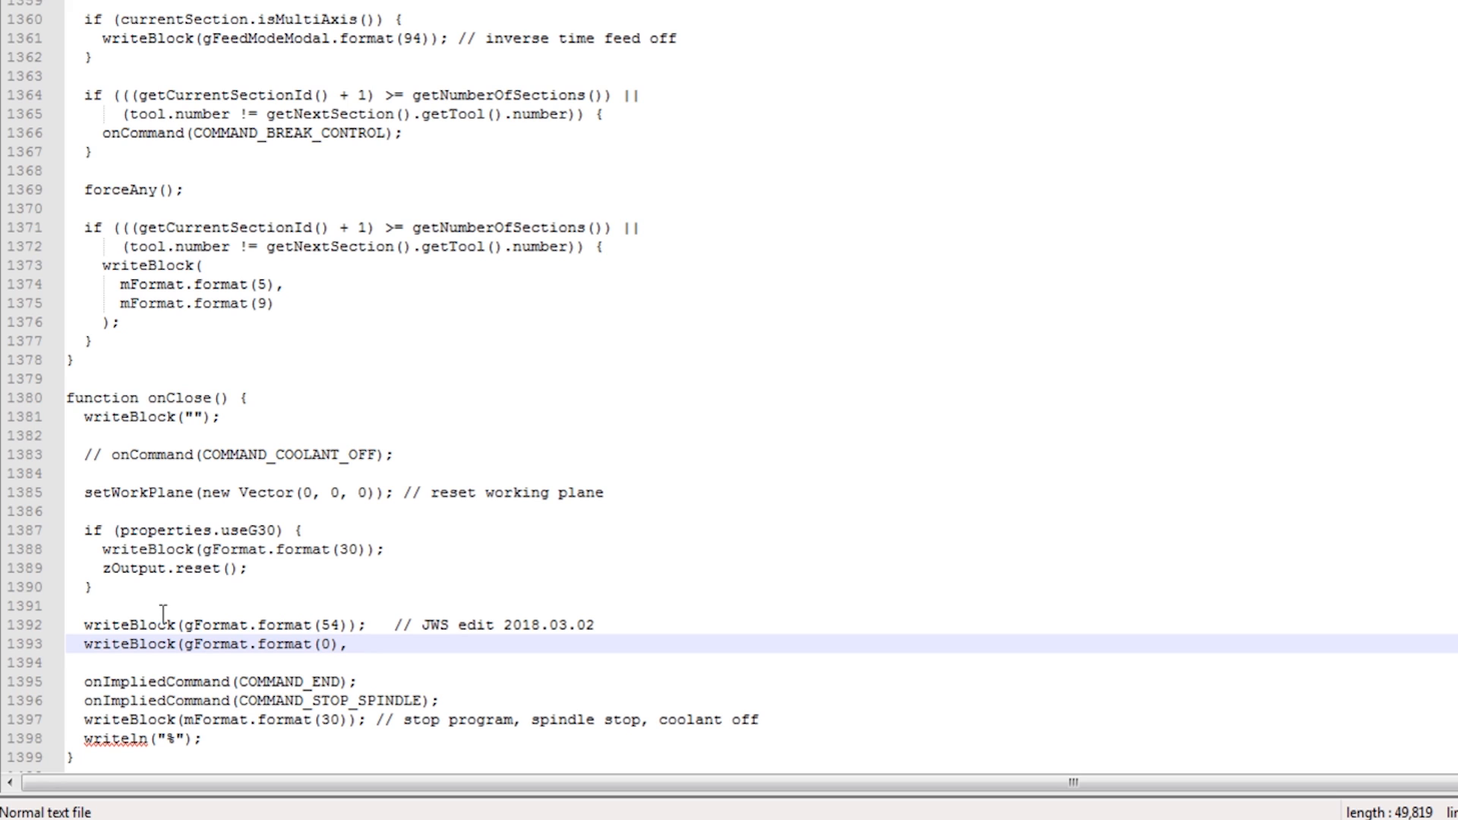
pyautogui.click(355, 644)
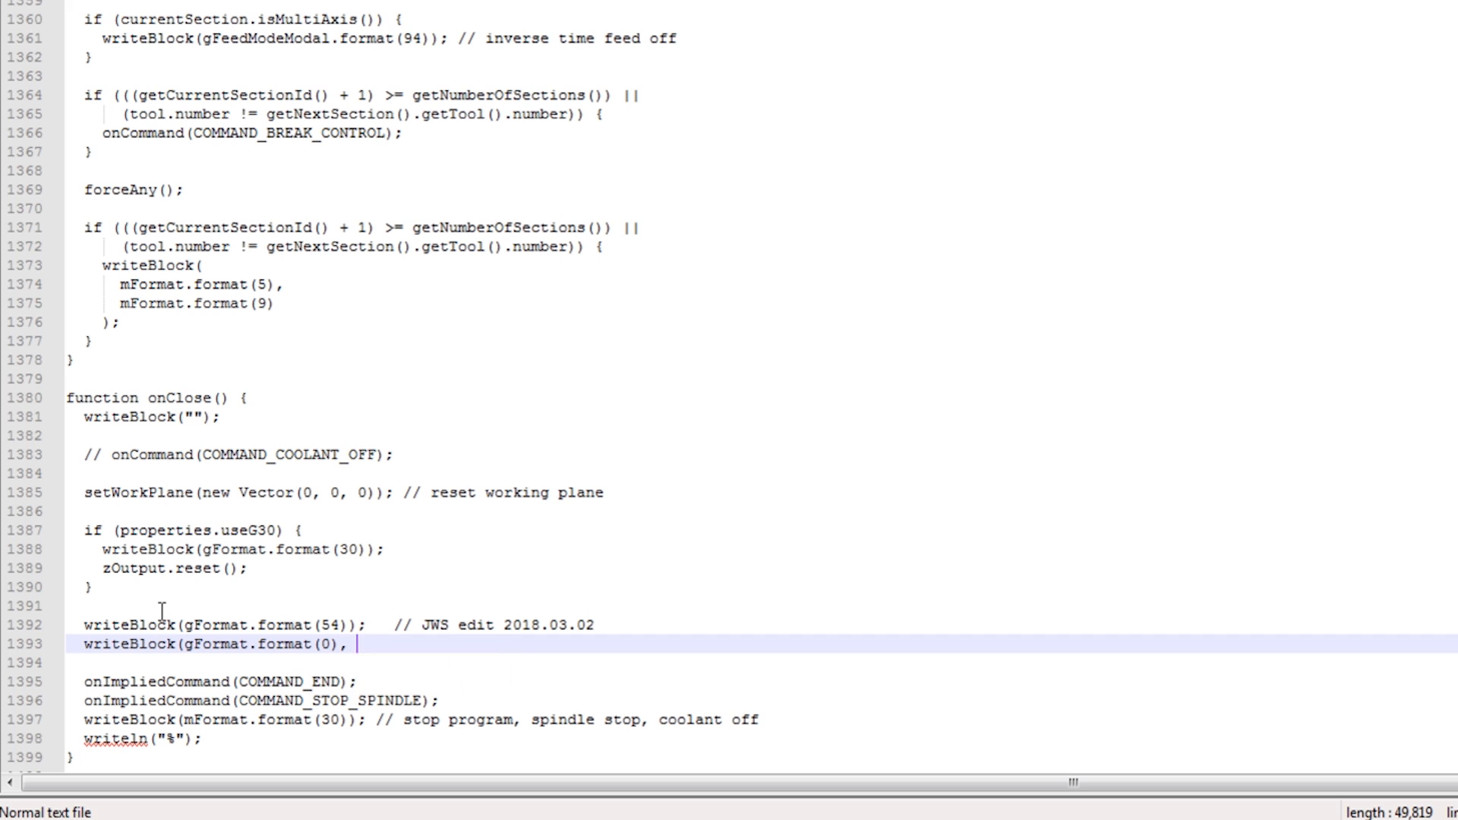
pyautogui.write('Z')
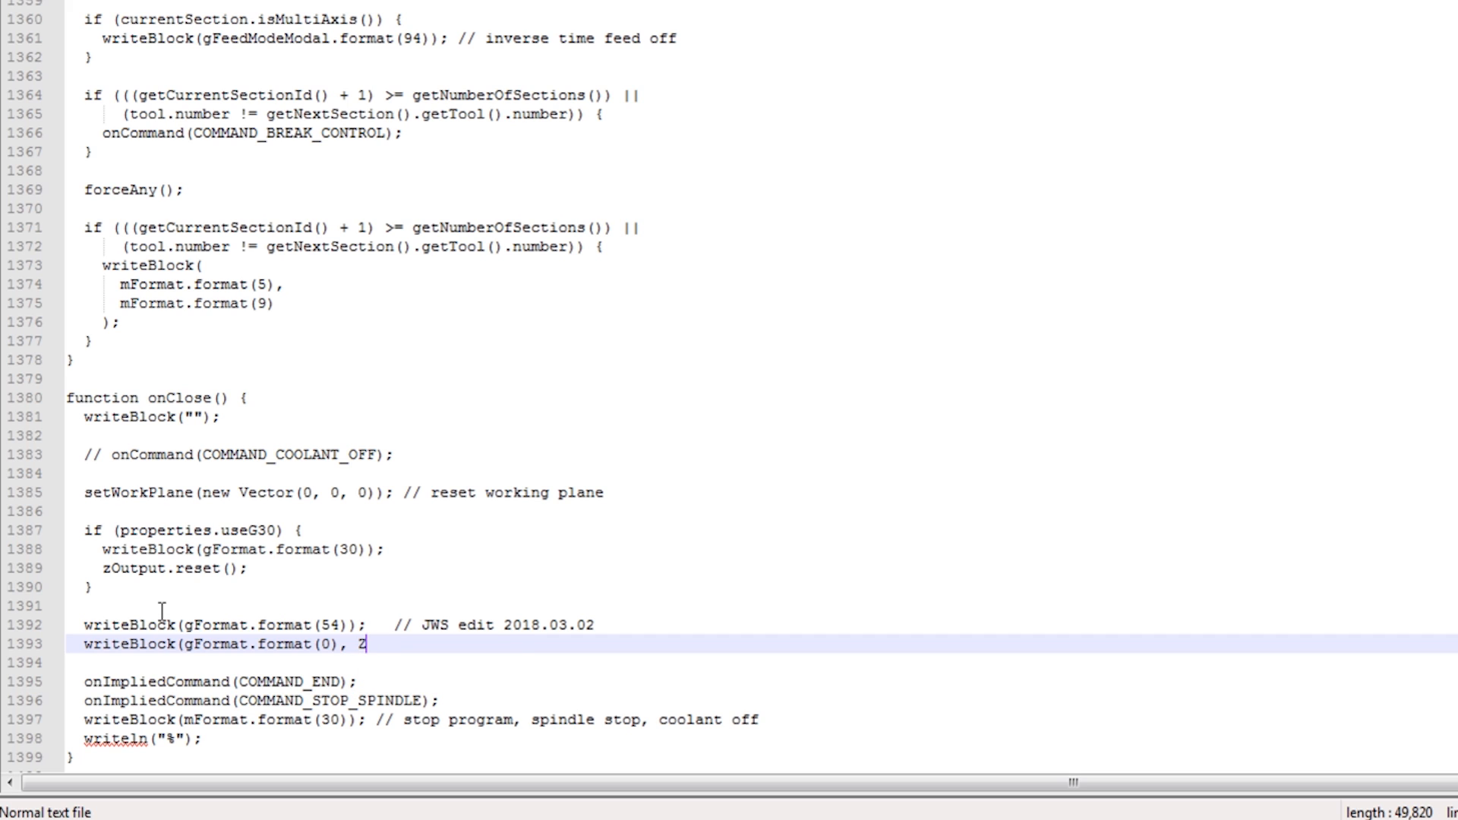
pyautogui.write('2.75')
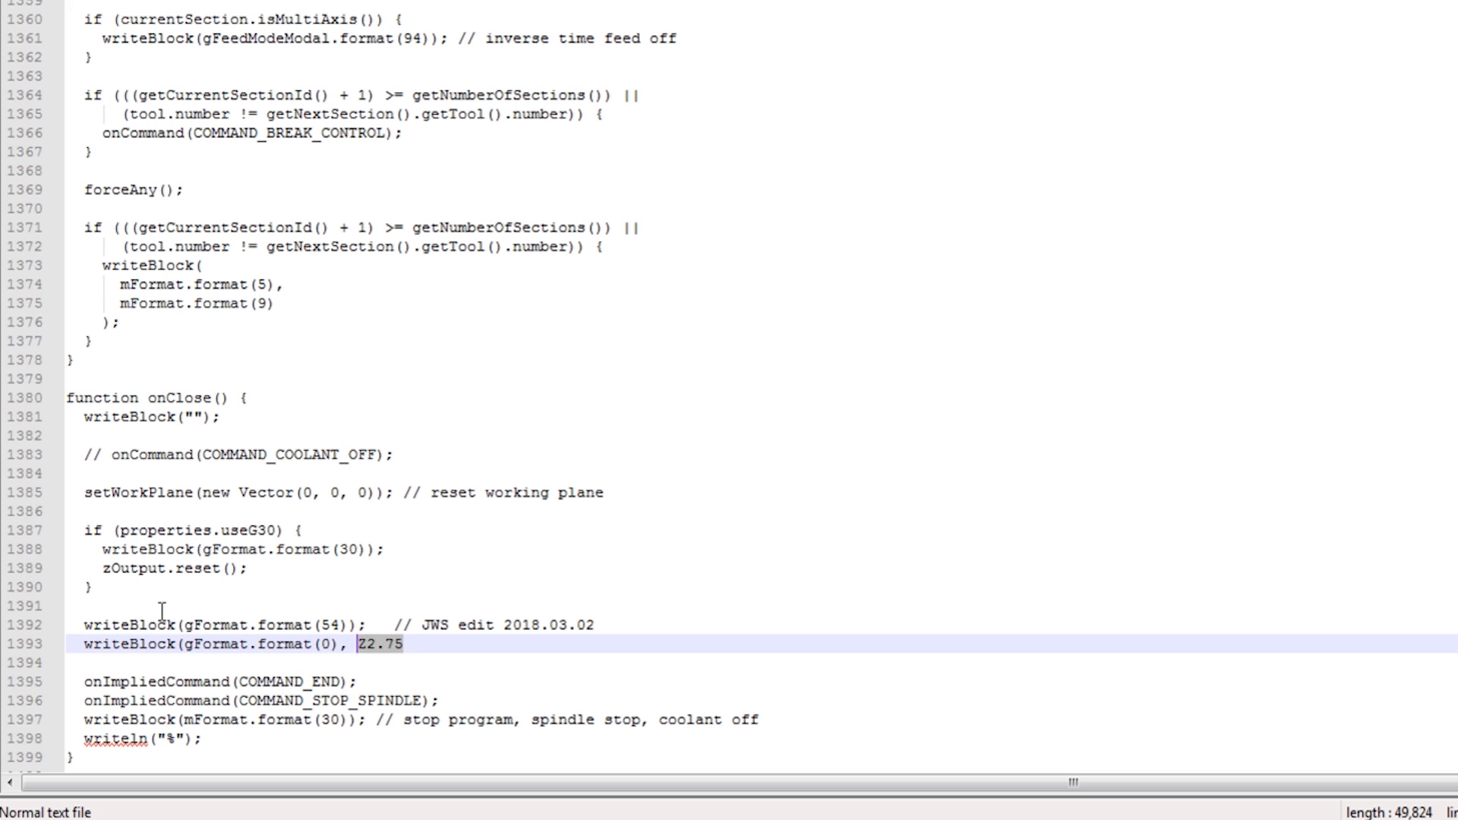
# Replace Z2.75 with zOutput.format(2.75) and close the G0 line with );.
pyautogui.press('Delete')
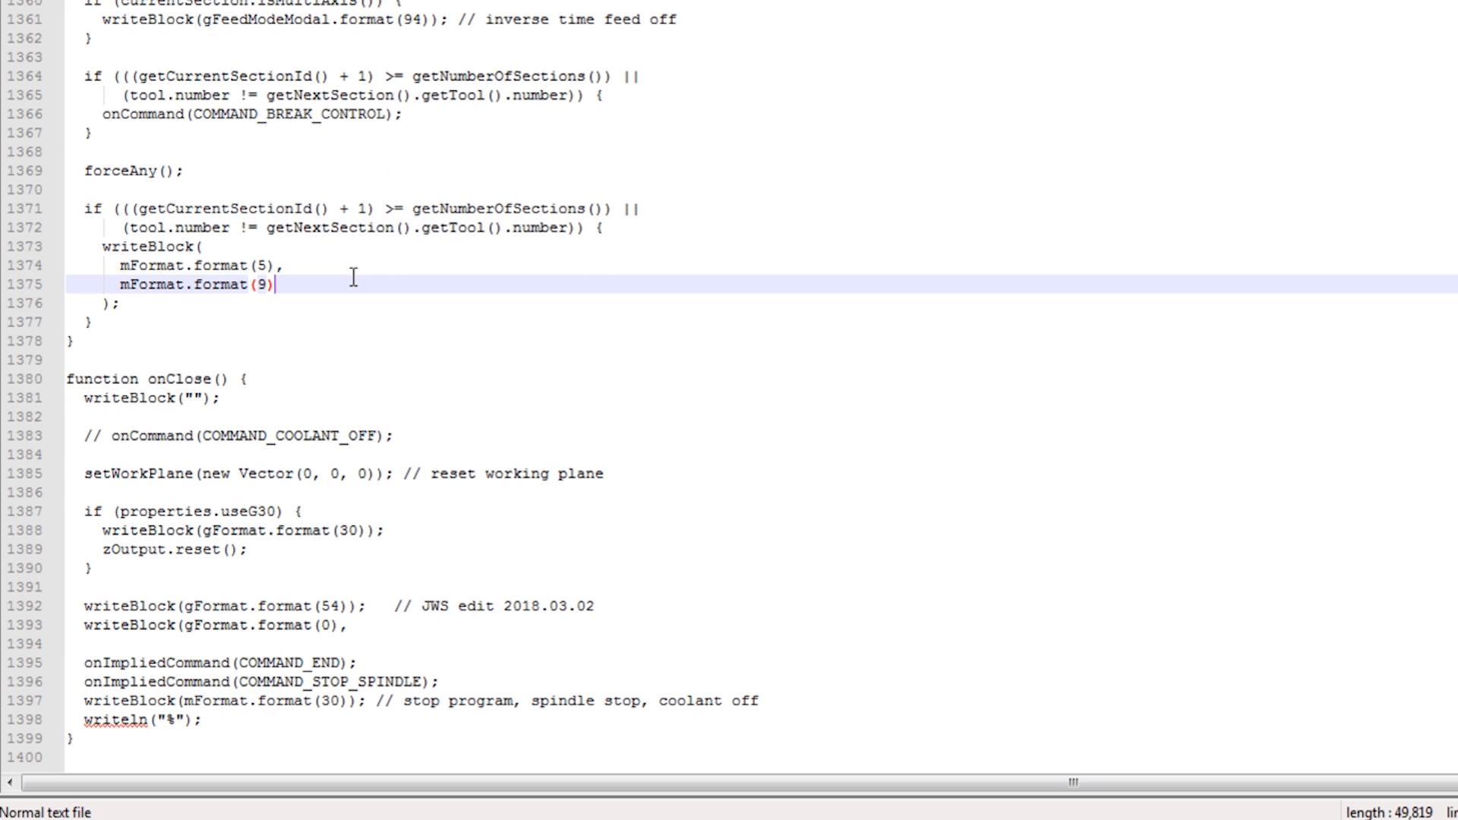
pyautogui.scroll(3)
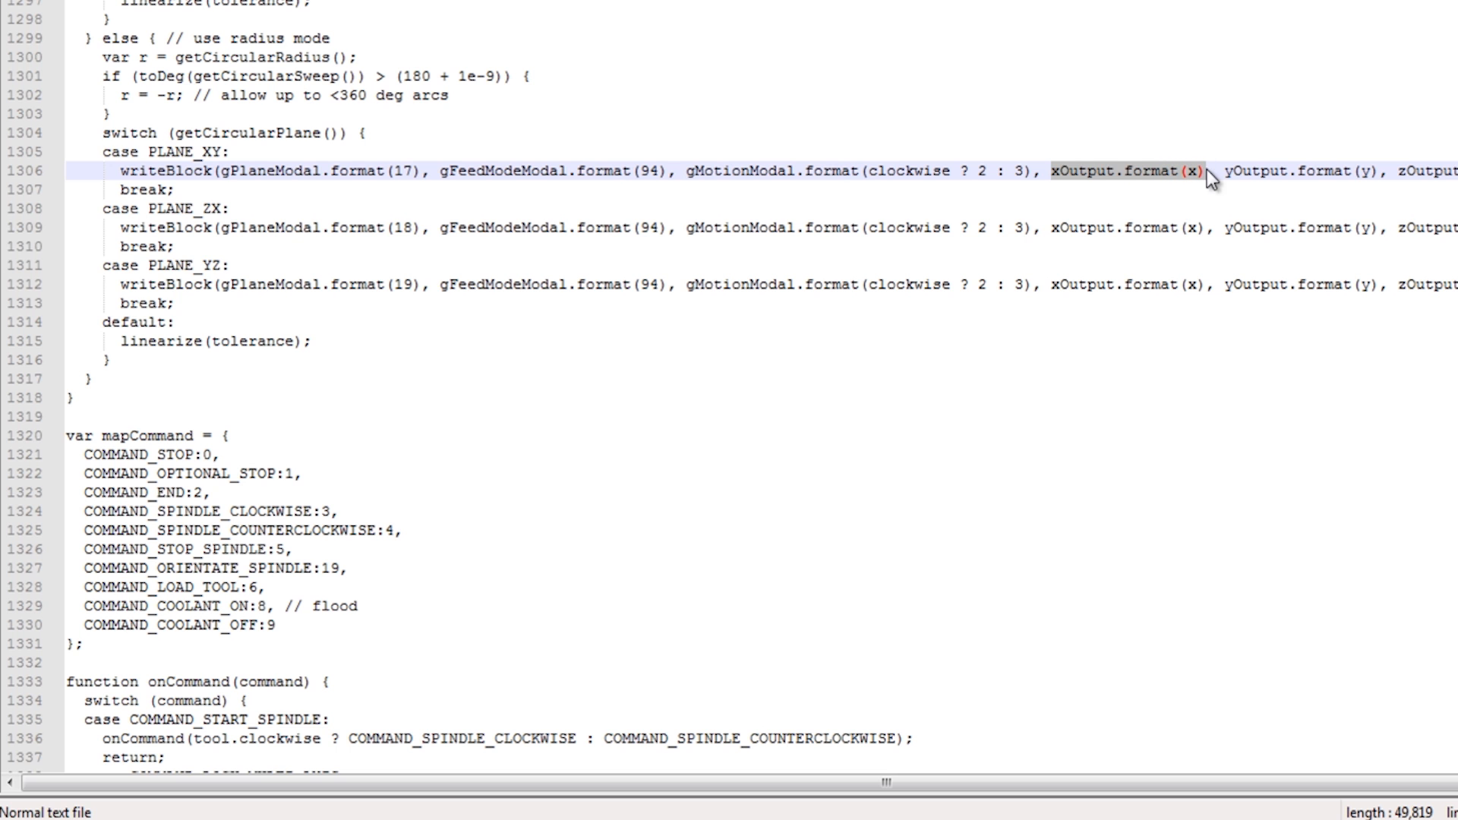
pyautogui.scroll(-3)
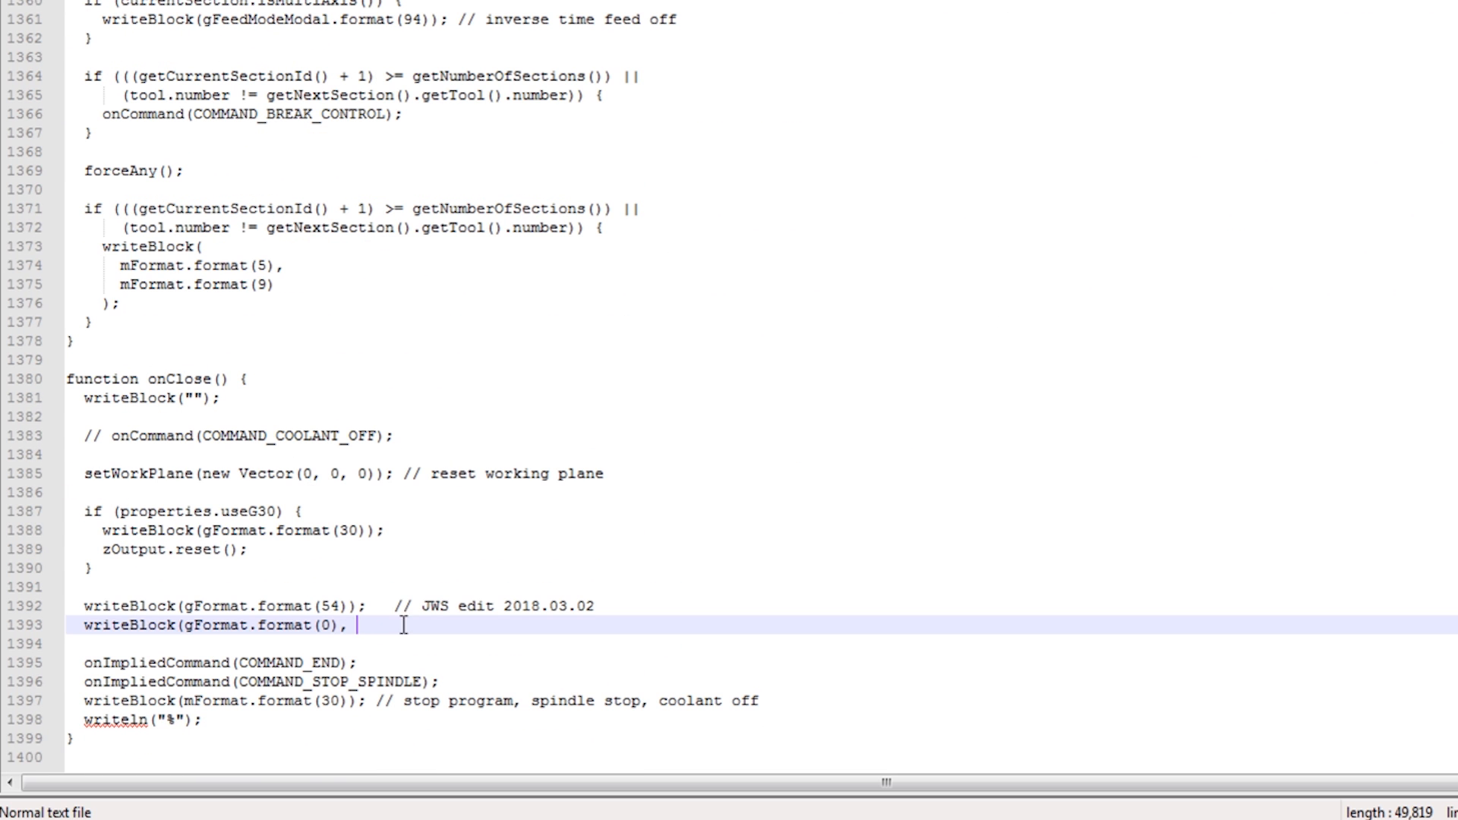
pyautogui.write('zOutput.format(x)')
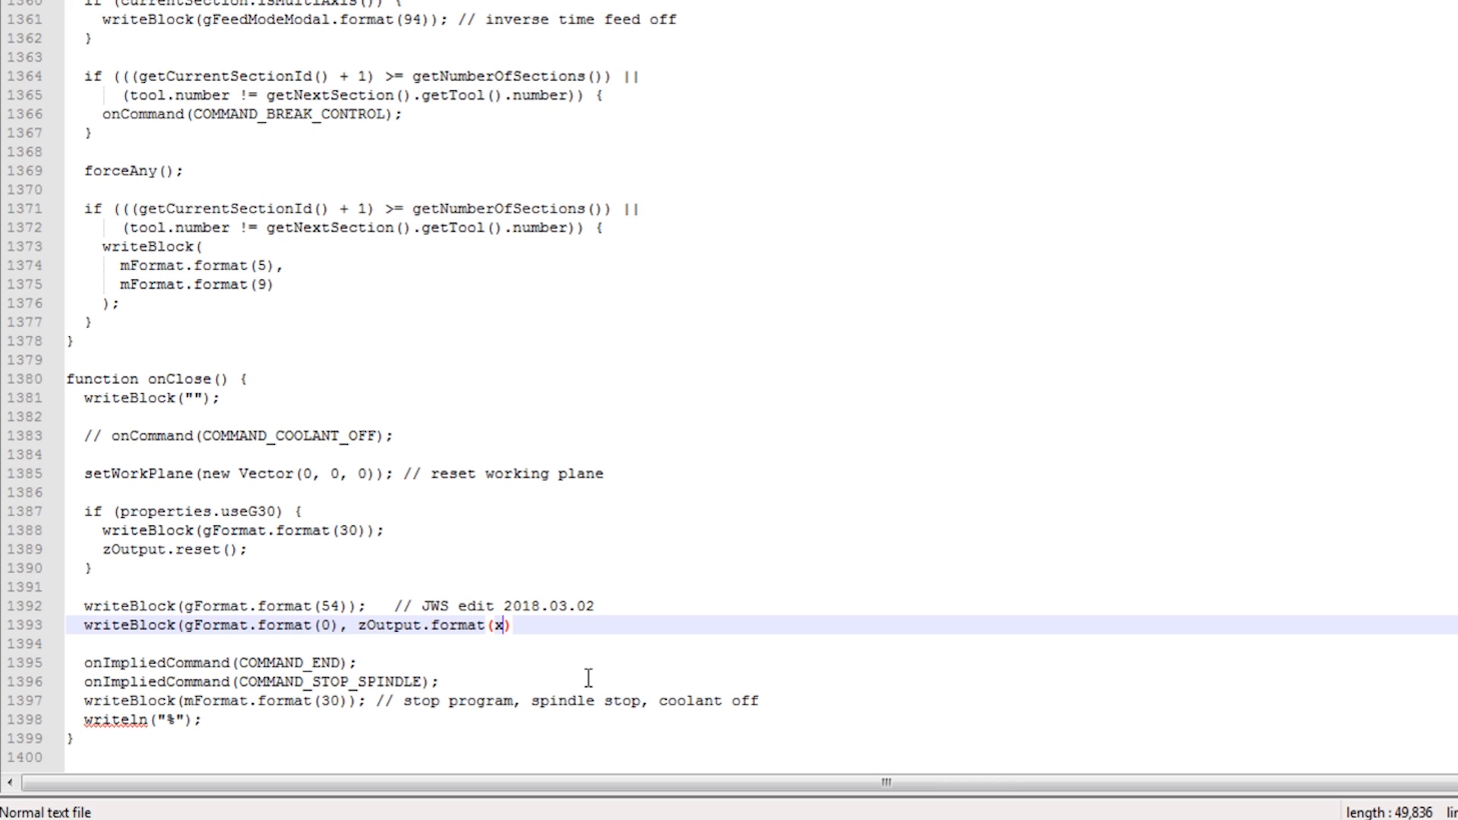
pyautogui.doubleClick(500, 625)
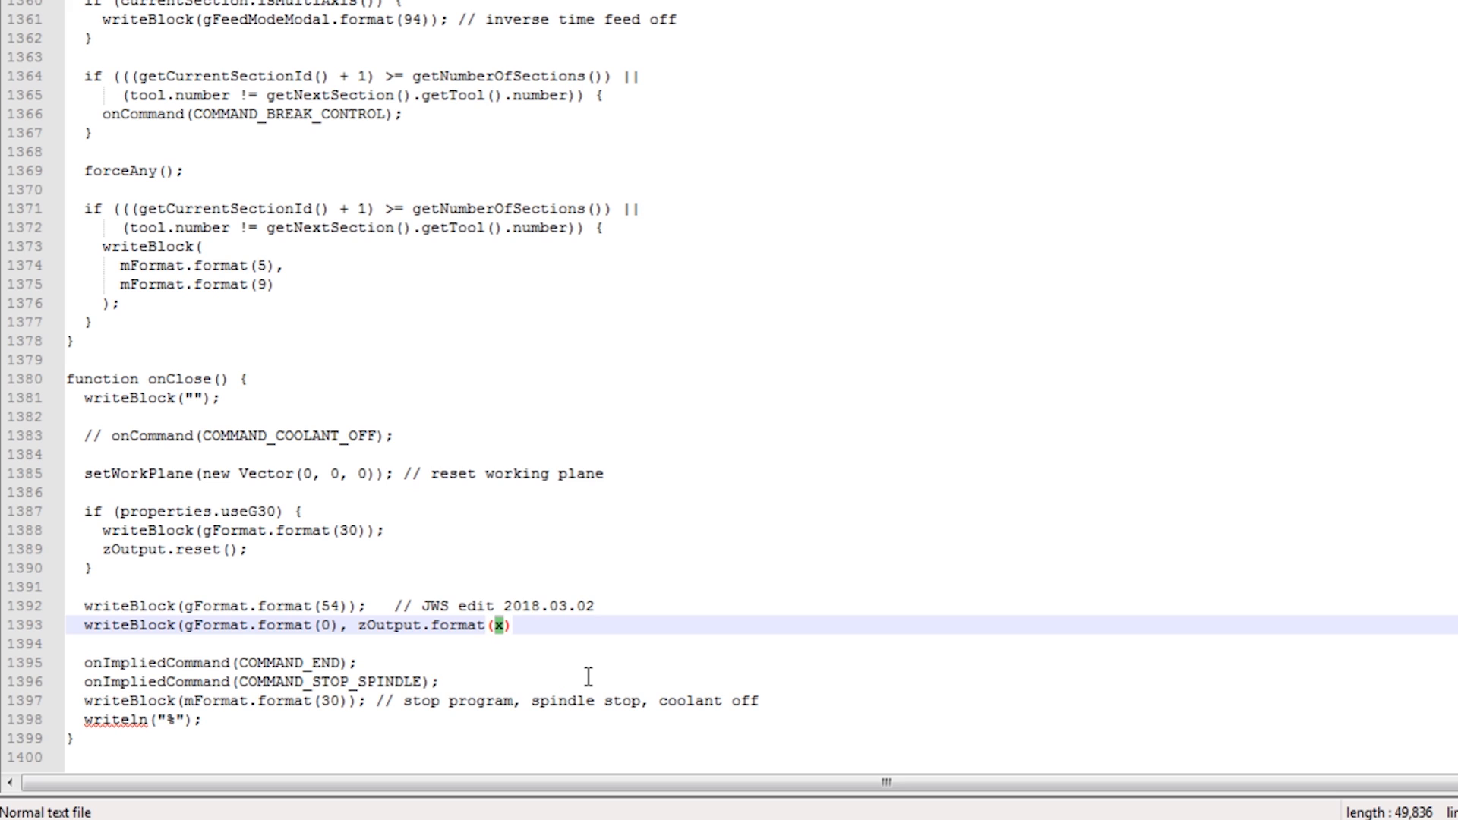
pyautogui.write('2.75')
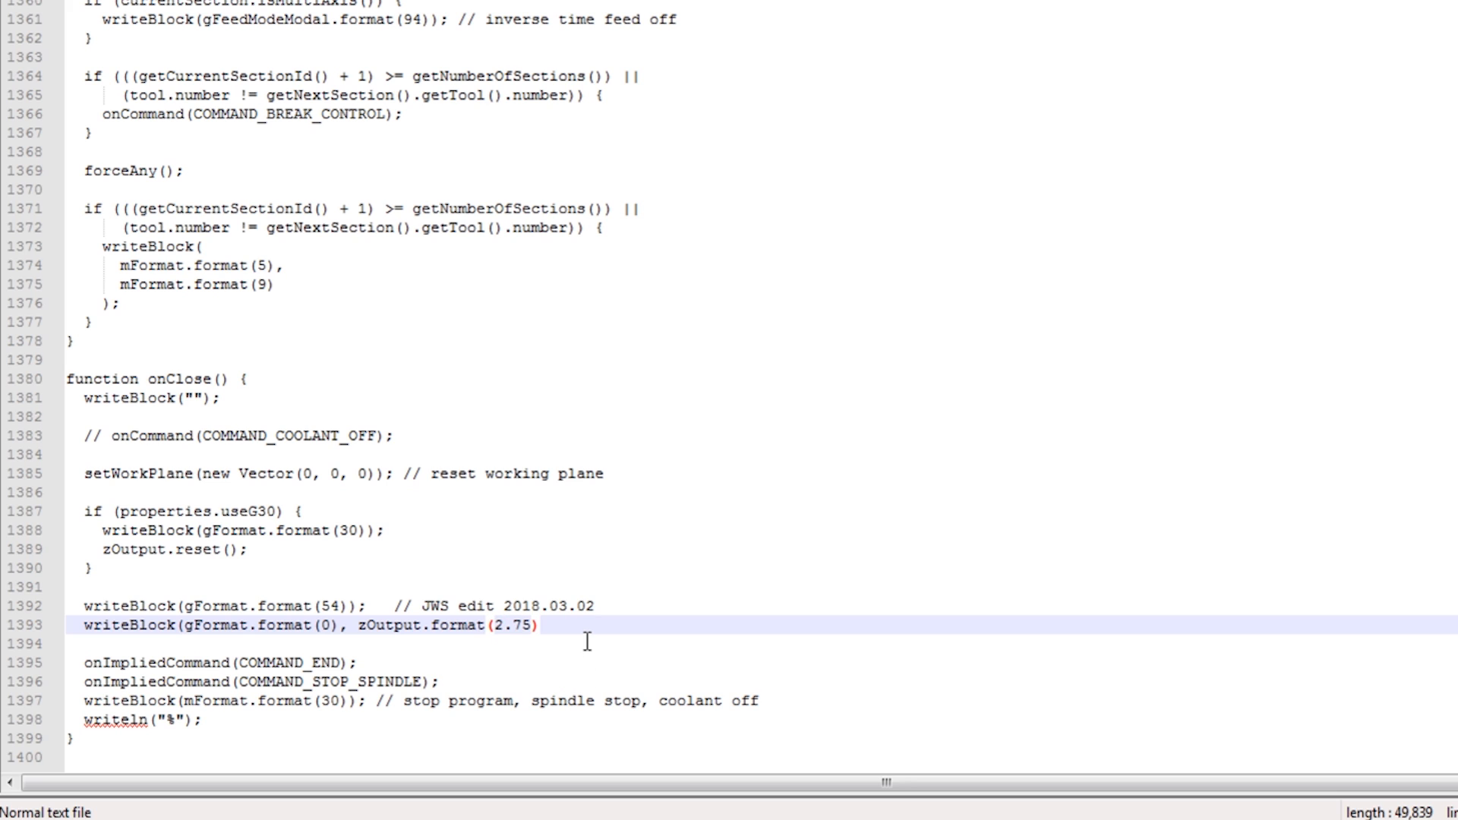
pyautogui.write(');')
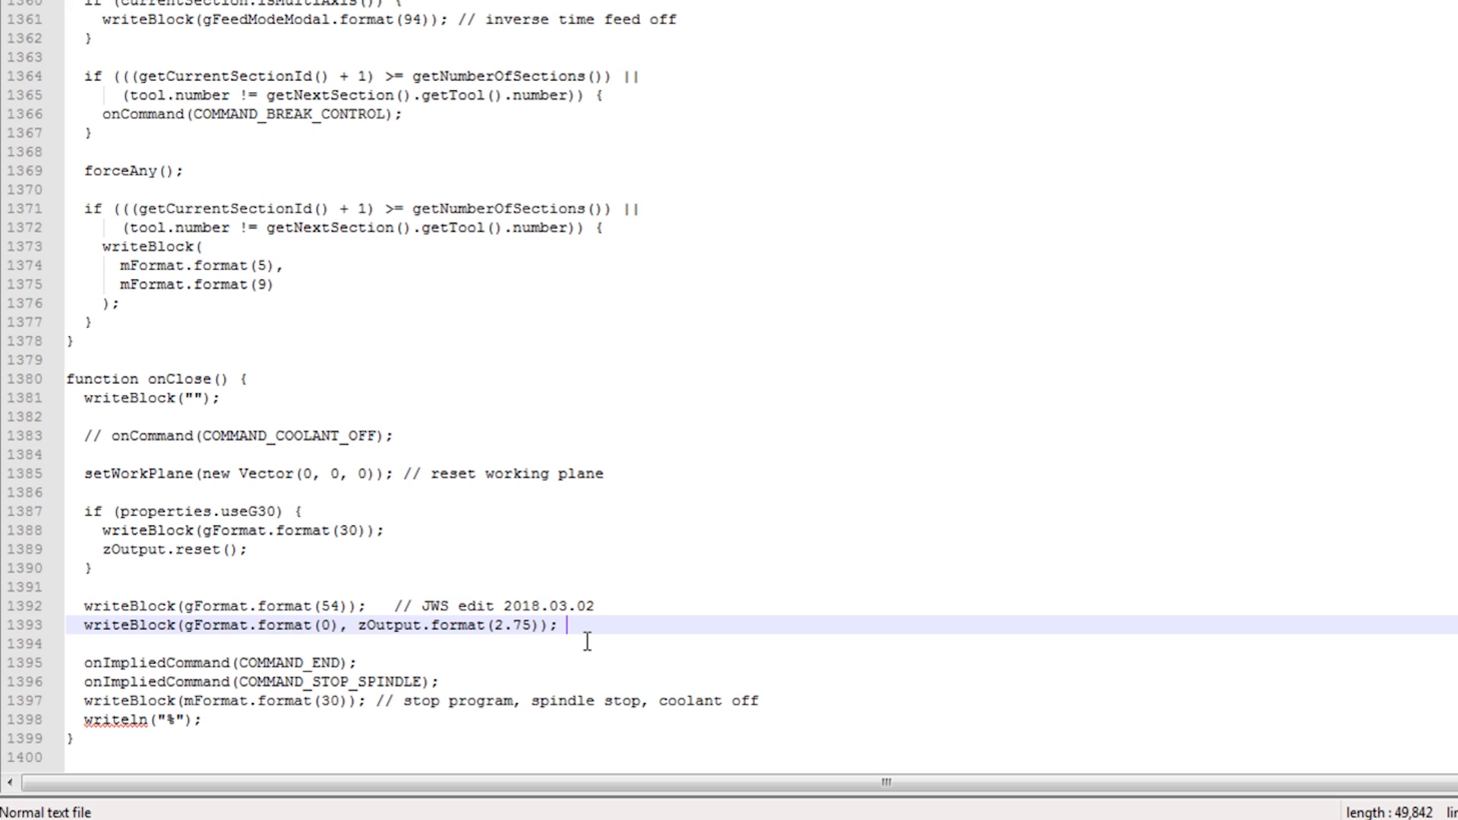
# Write the dated comment "// JWS edit 2018.03.02" on the G54 line.
pyautogui.click(455, 606)
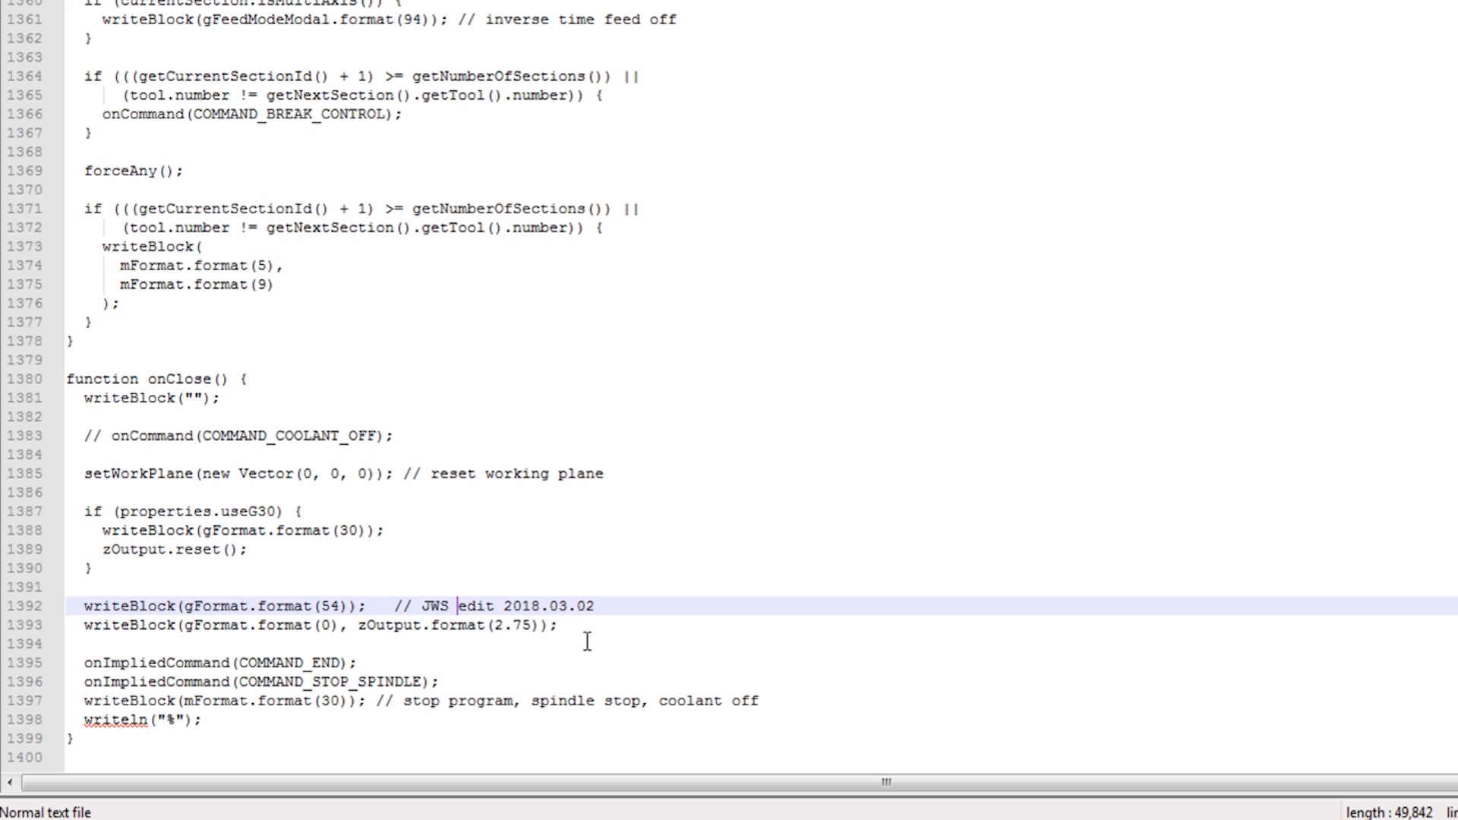
pyautogui.write('// JWS edit 2018.03.02')
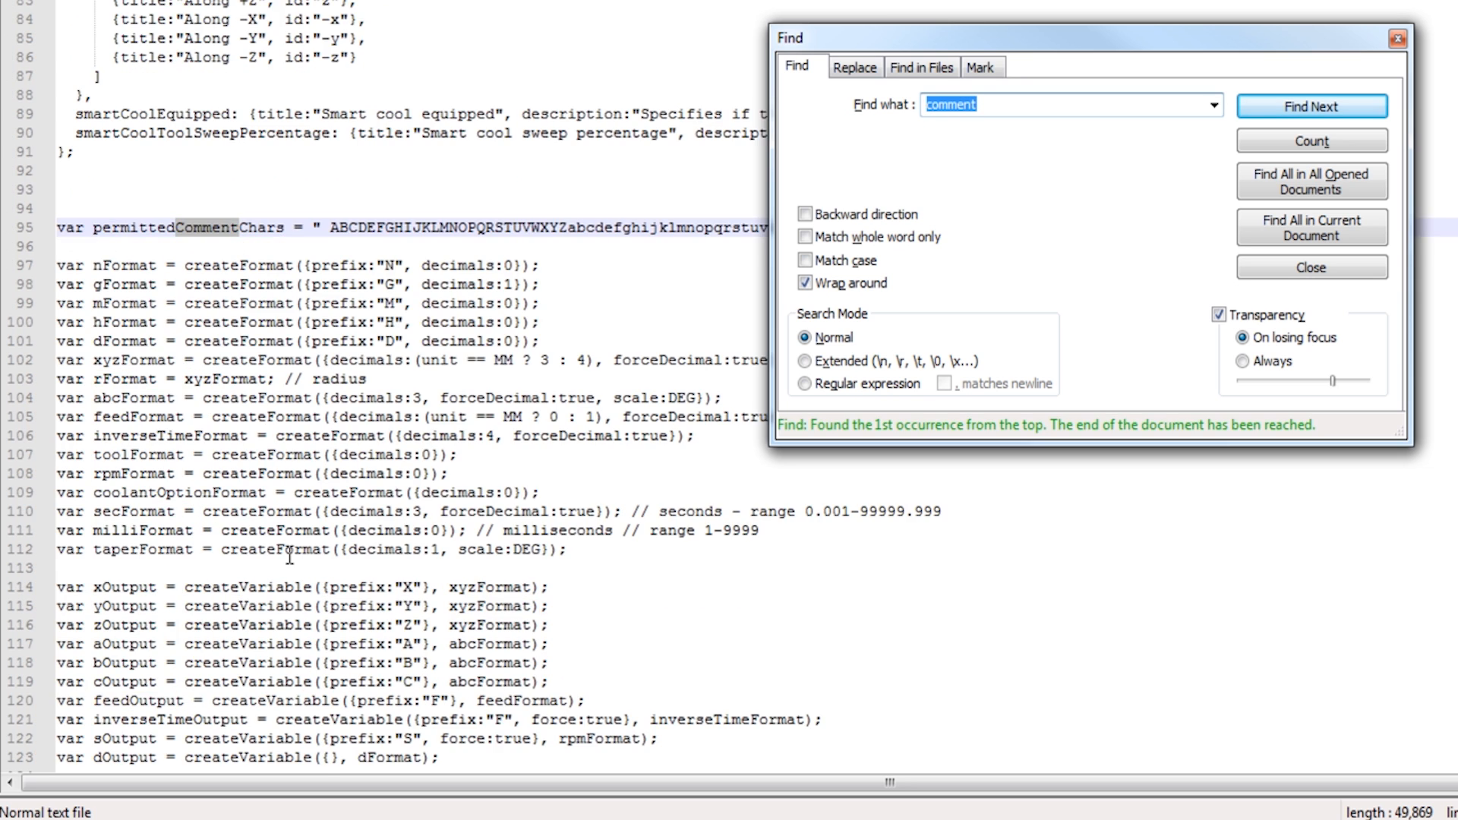
# Find the comment format and fill formatComment with "JWS Video Demo Comment" after G54.
pyautogui.click(1309, 104)
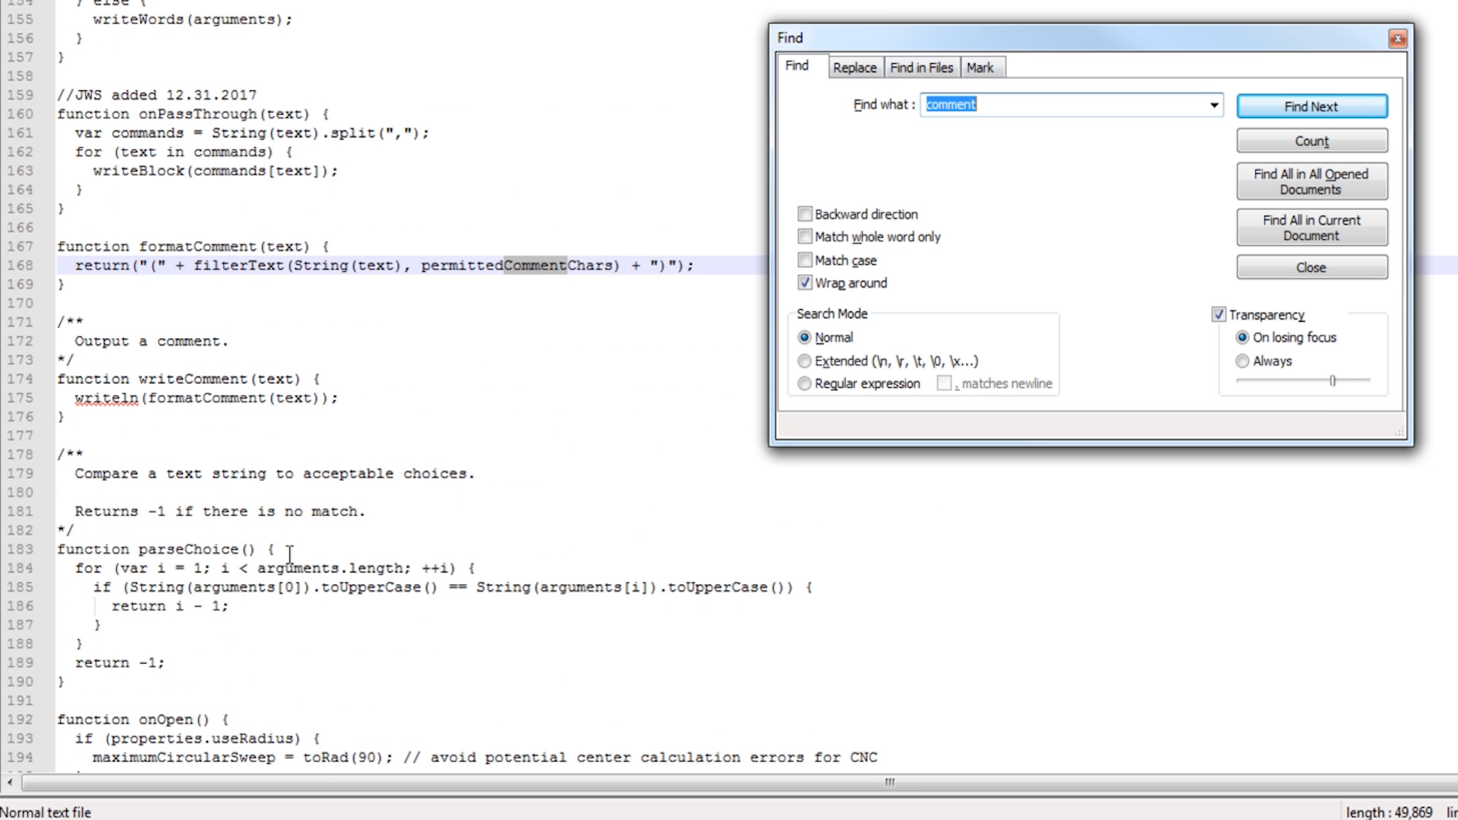
pyautogui.click(1311, 106)
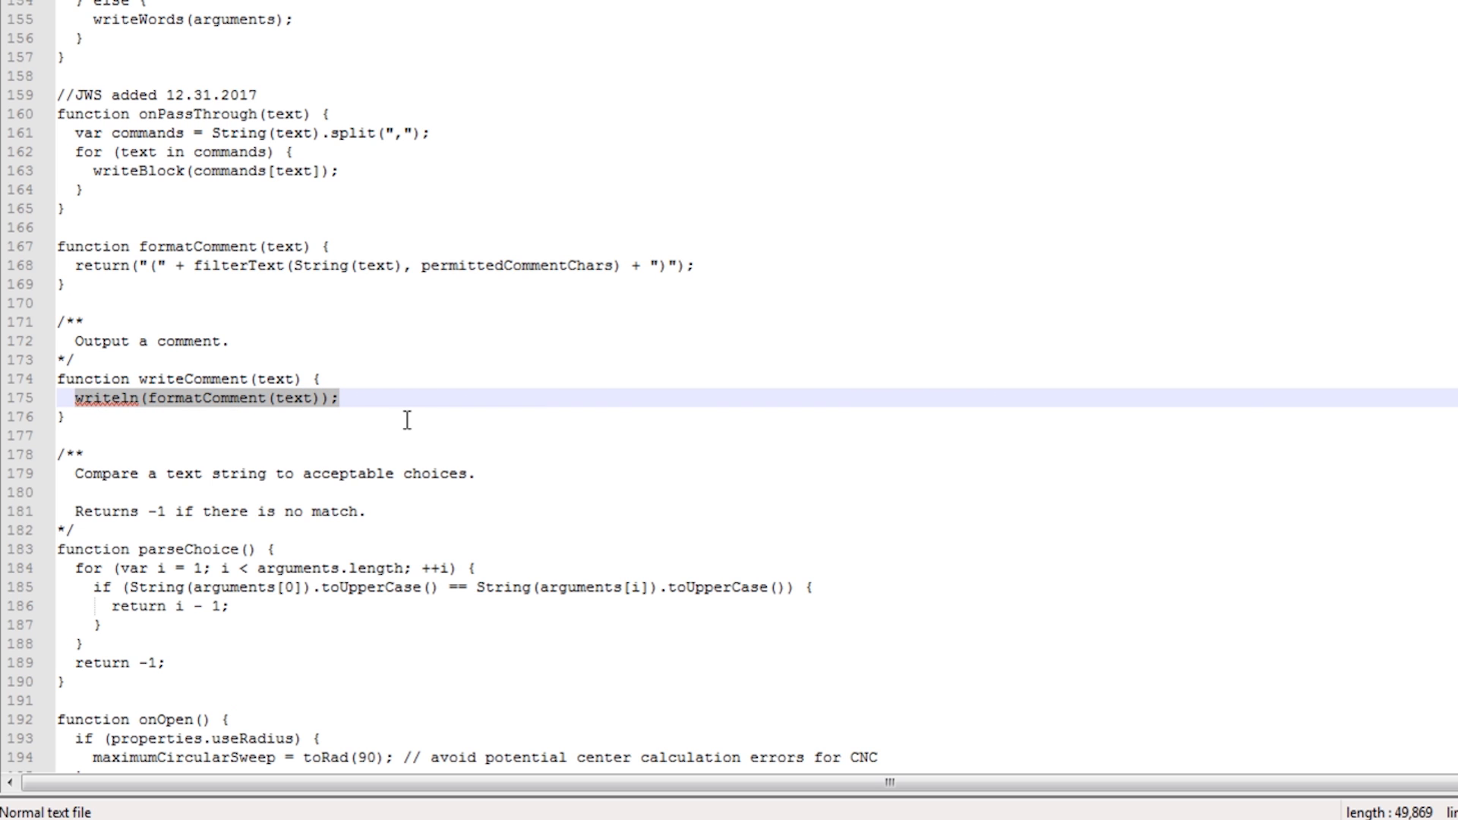
pyautogui.scroll(-3)
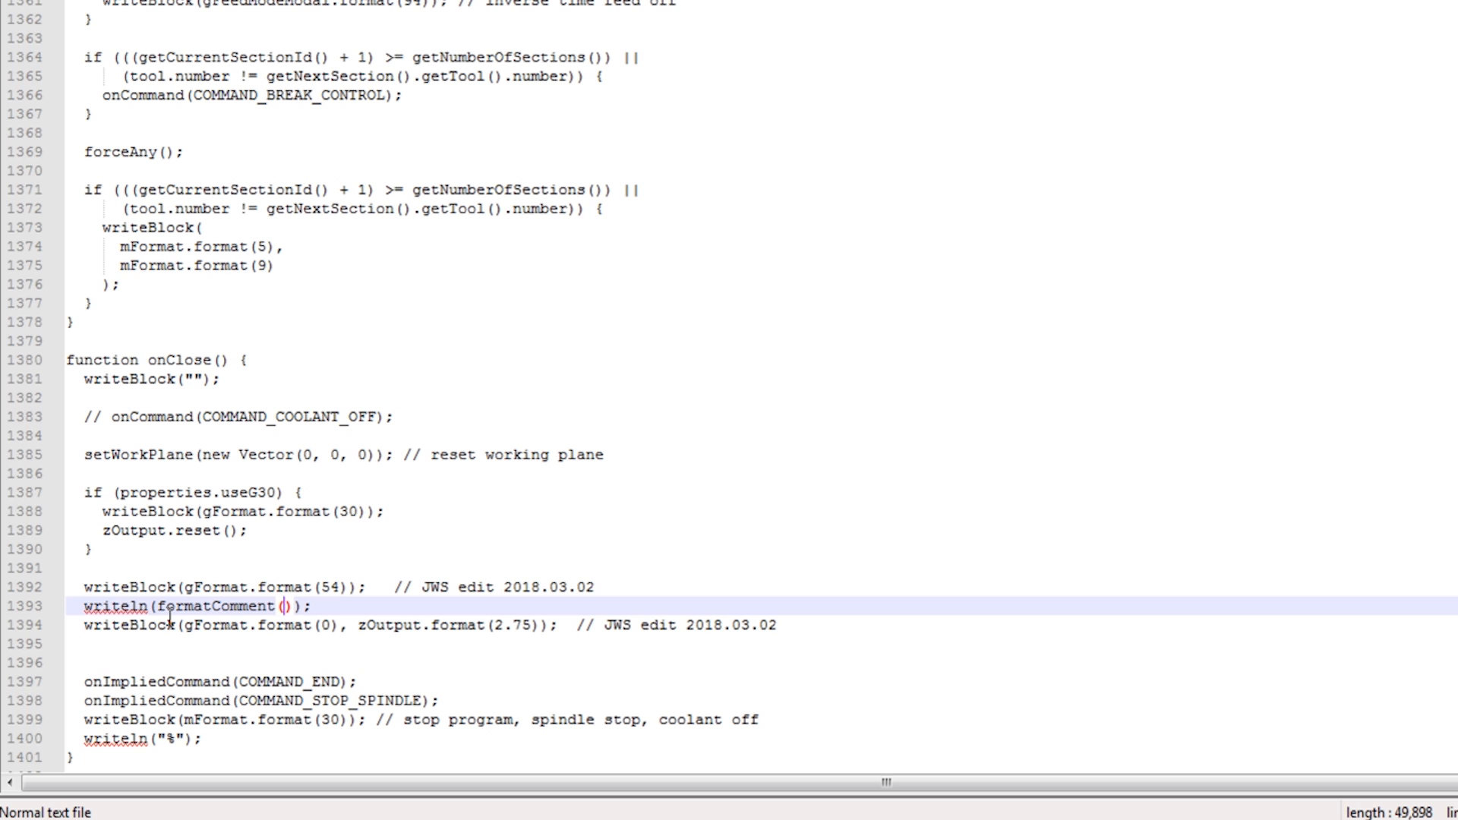
pyautogui.write('"')
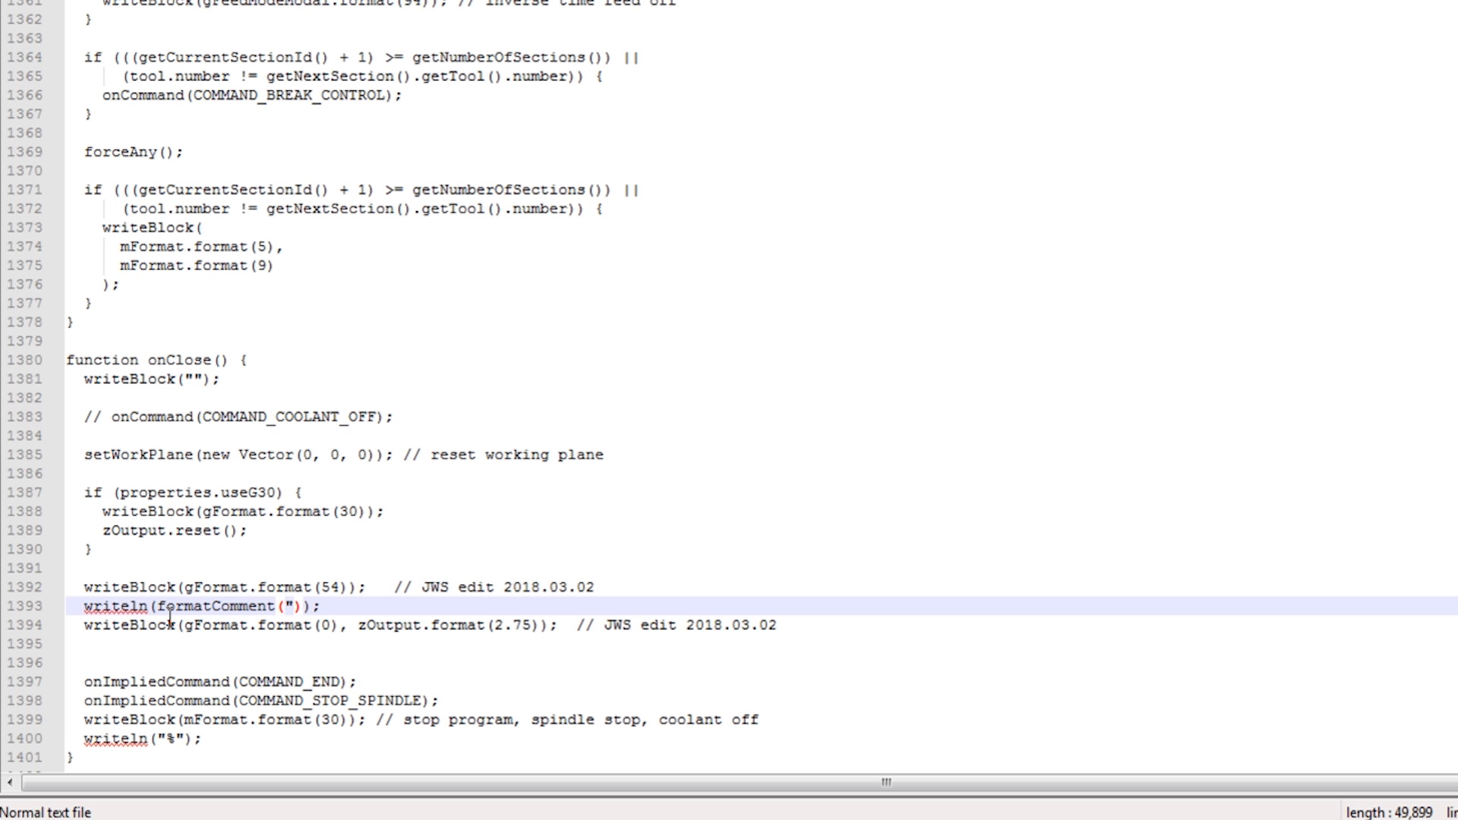
pyautogui.write('JWS Video Demo')
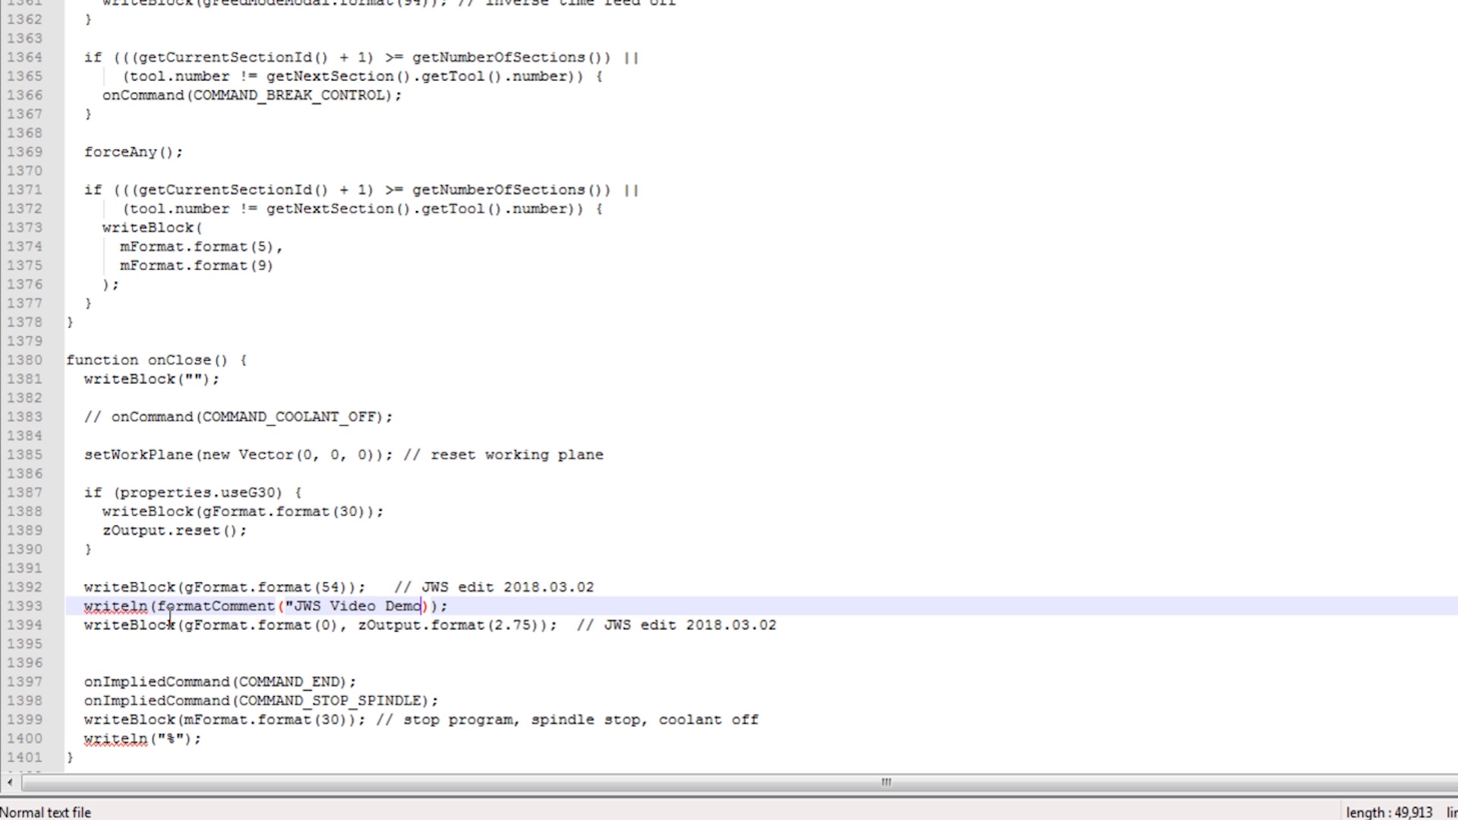
pyautogui.write('Comment')
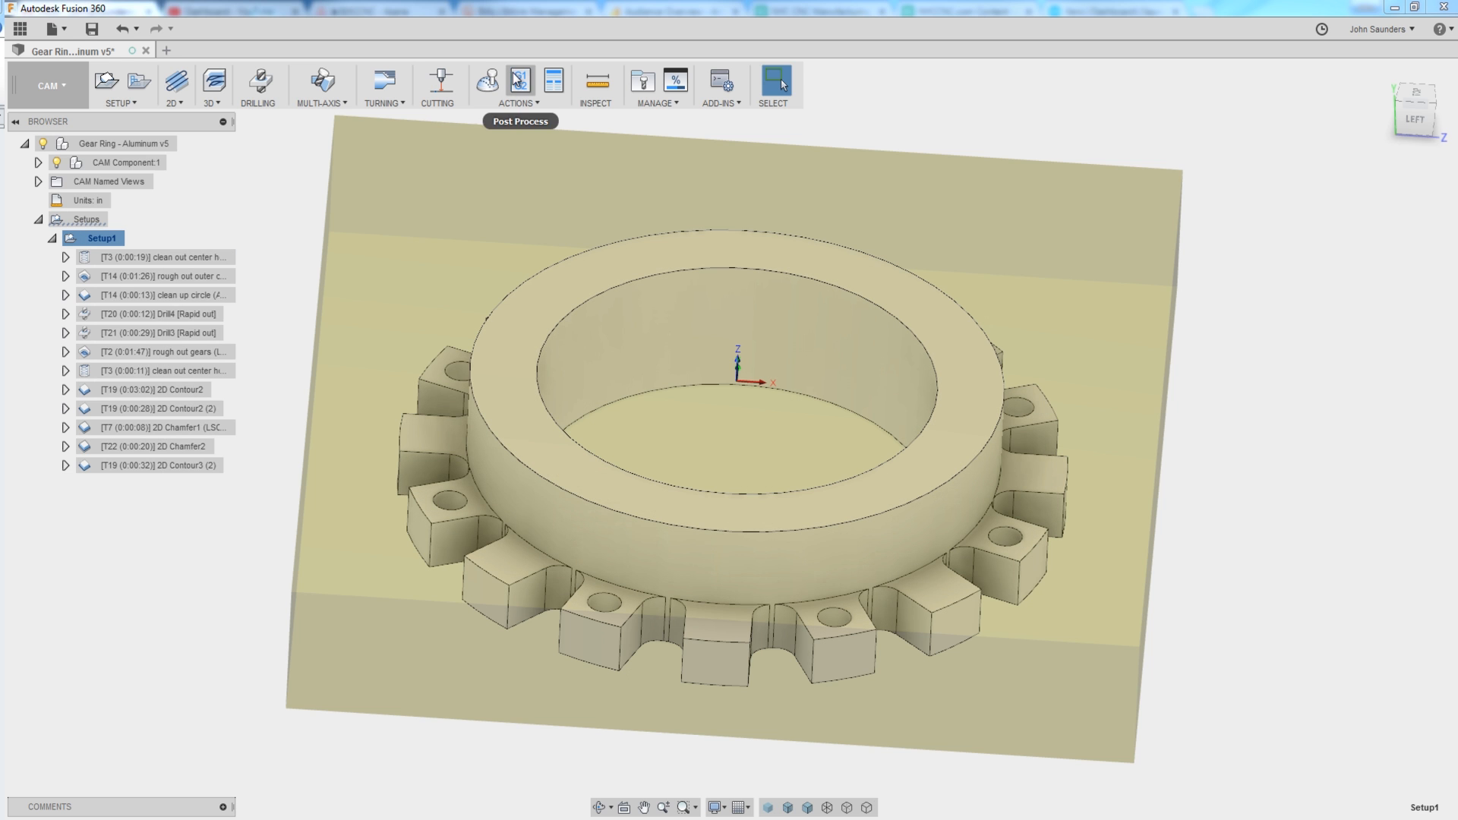
# Repost the setup with the Tormach PathPilot post, overwriting the existing 1001.nc.
pyautogui.click(519, 82)
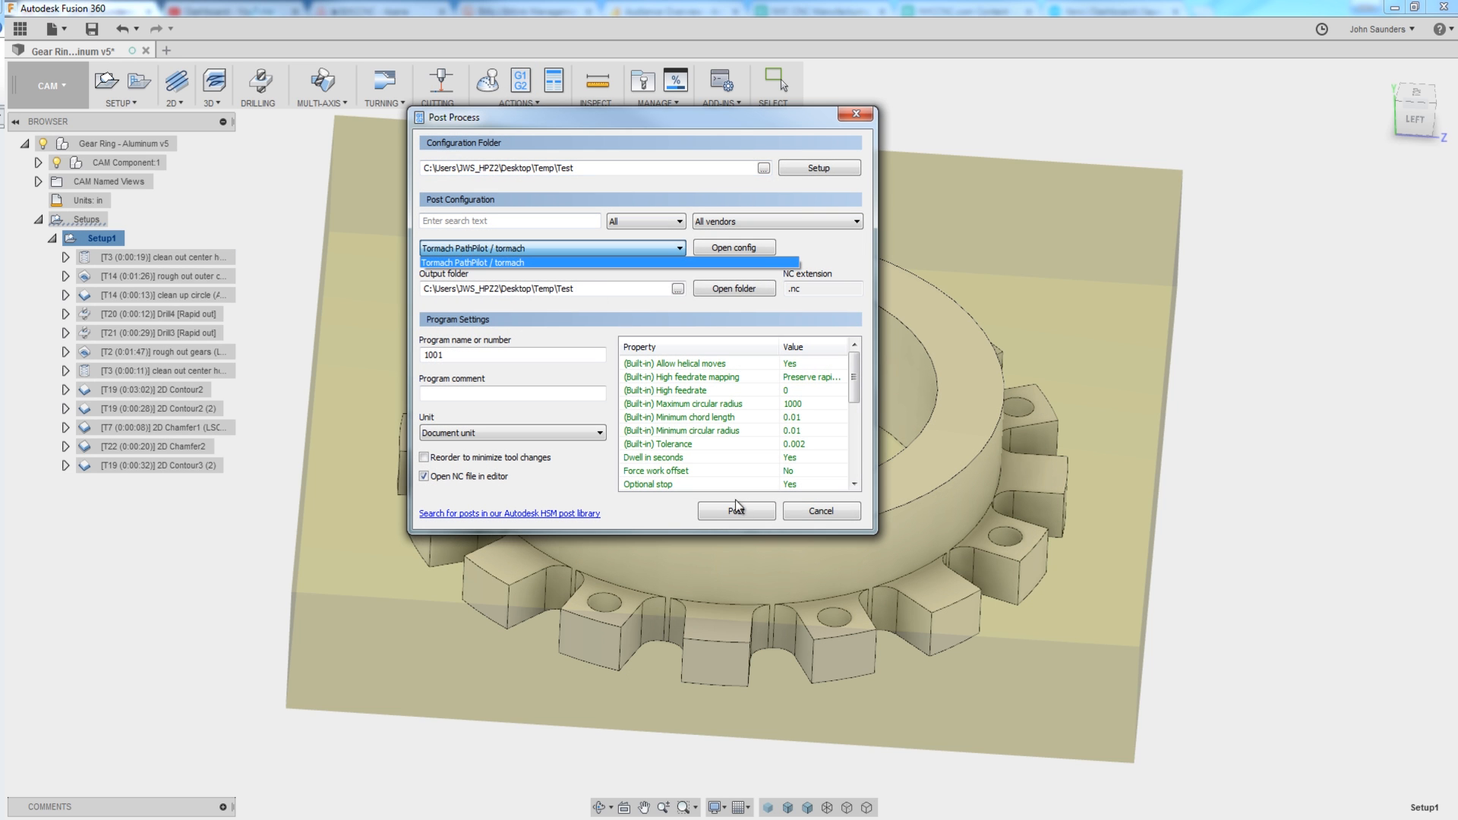
pyautogui.click(735, 511)
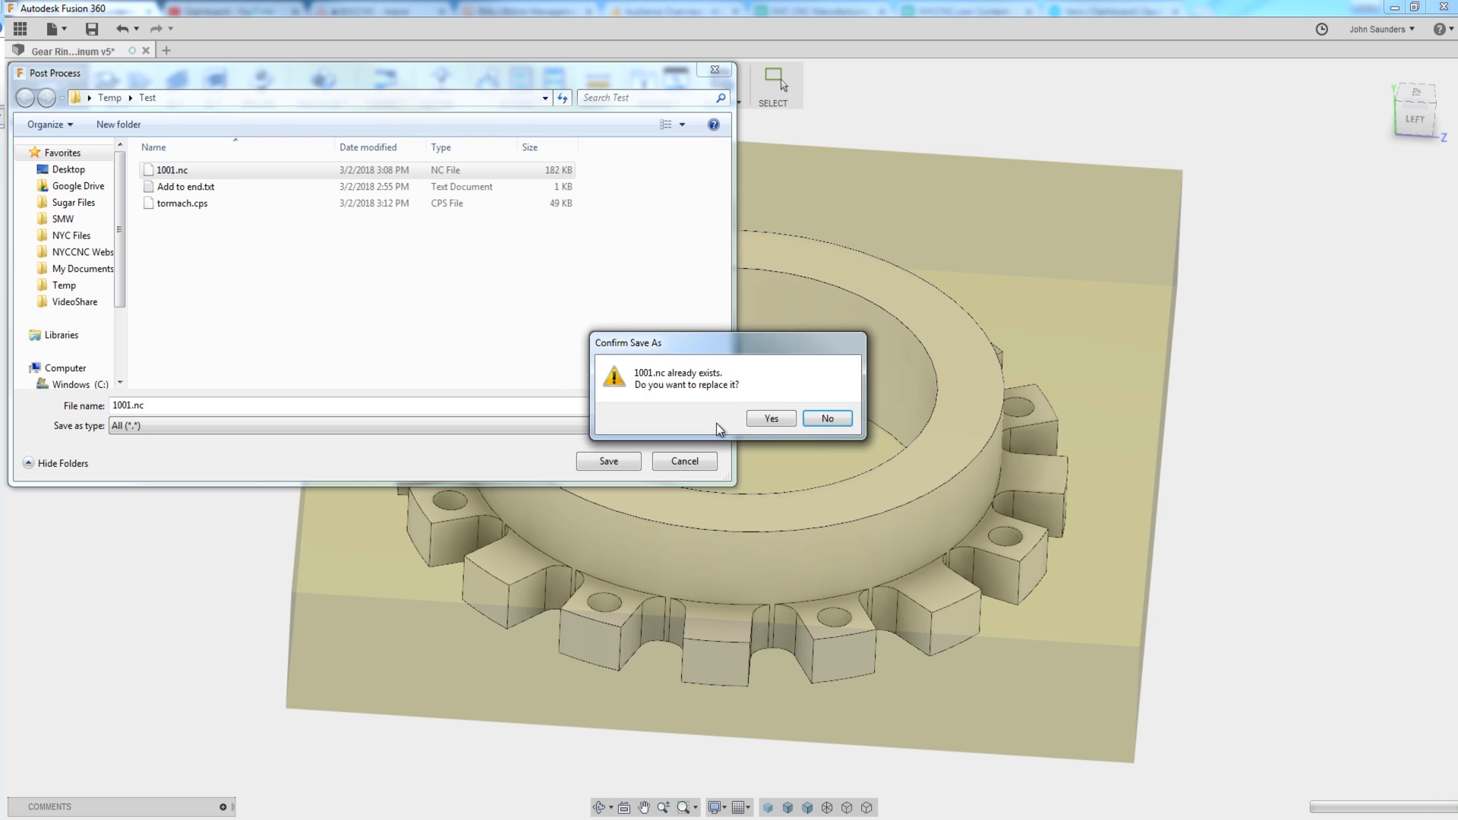
pyautogui.click(770, 418)
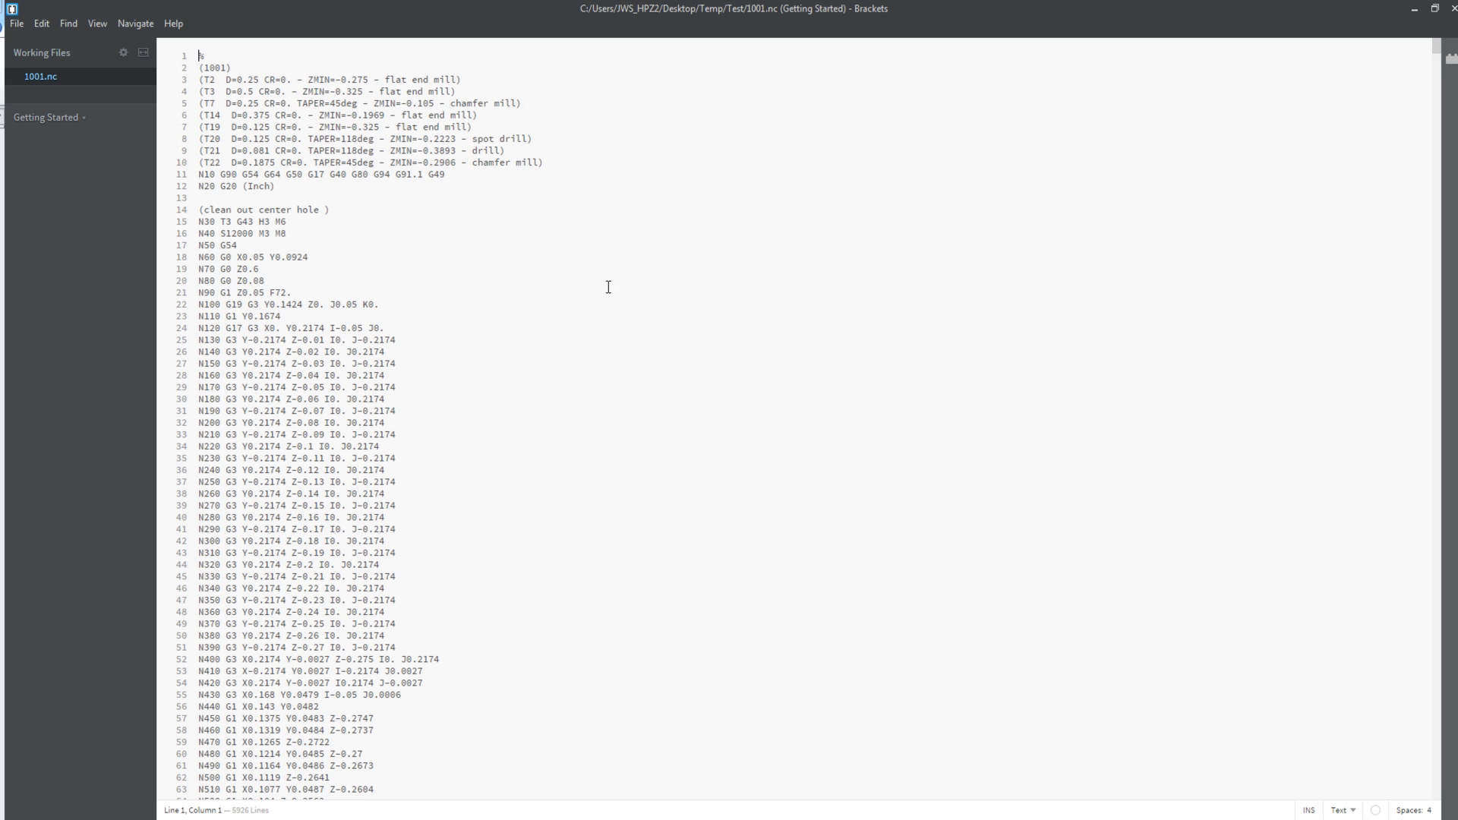
# Check the end of 1001.nc shows G54, the JWS comment and G0 Z2.75, then return to the CAM setup.
pyautogui.click(308, 258)
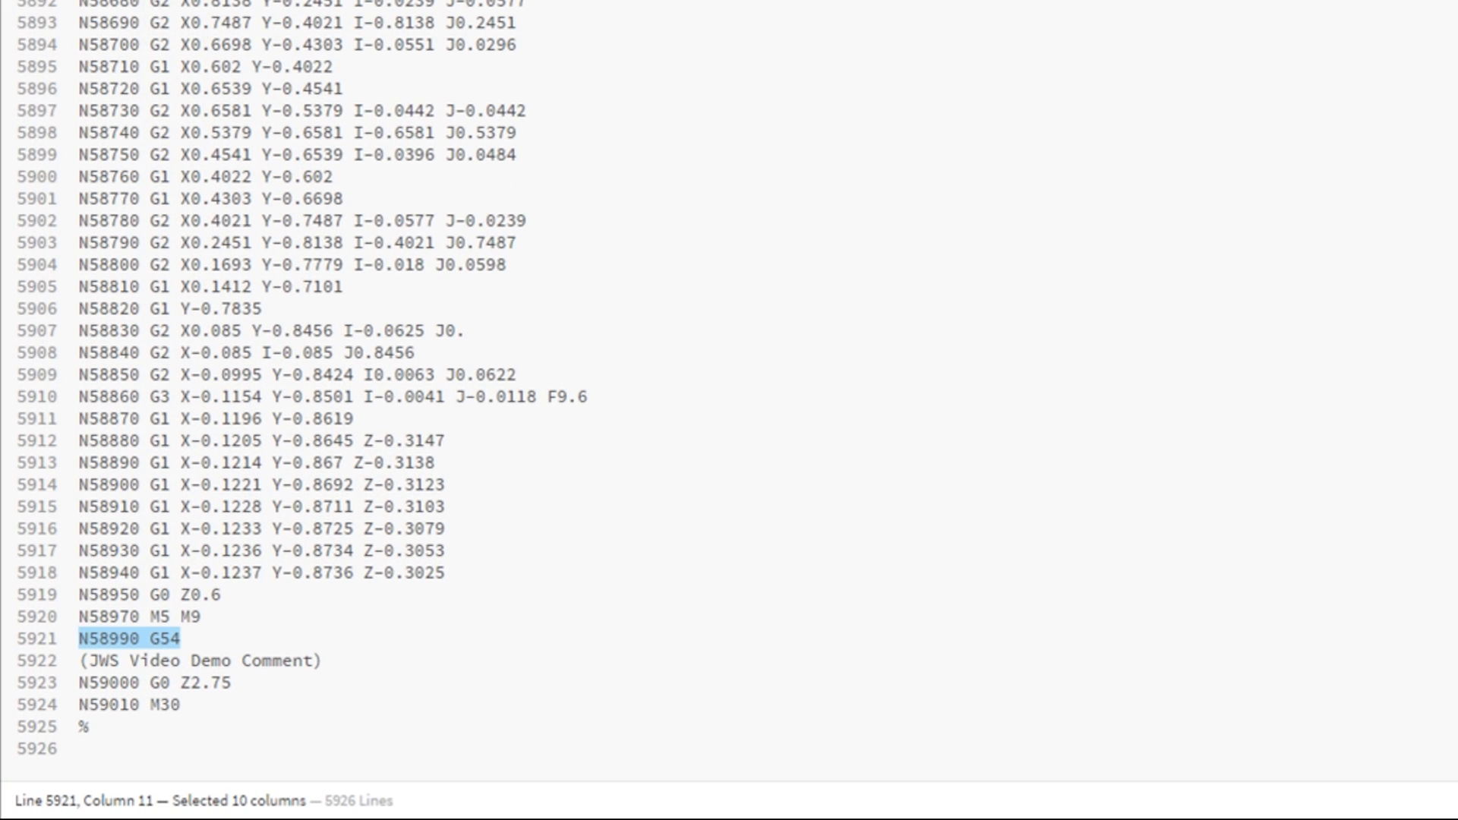
pyautogui.click(199, 661)
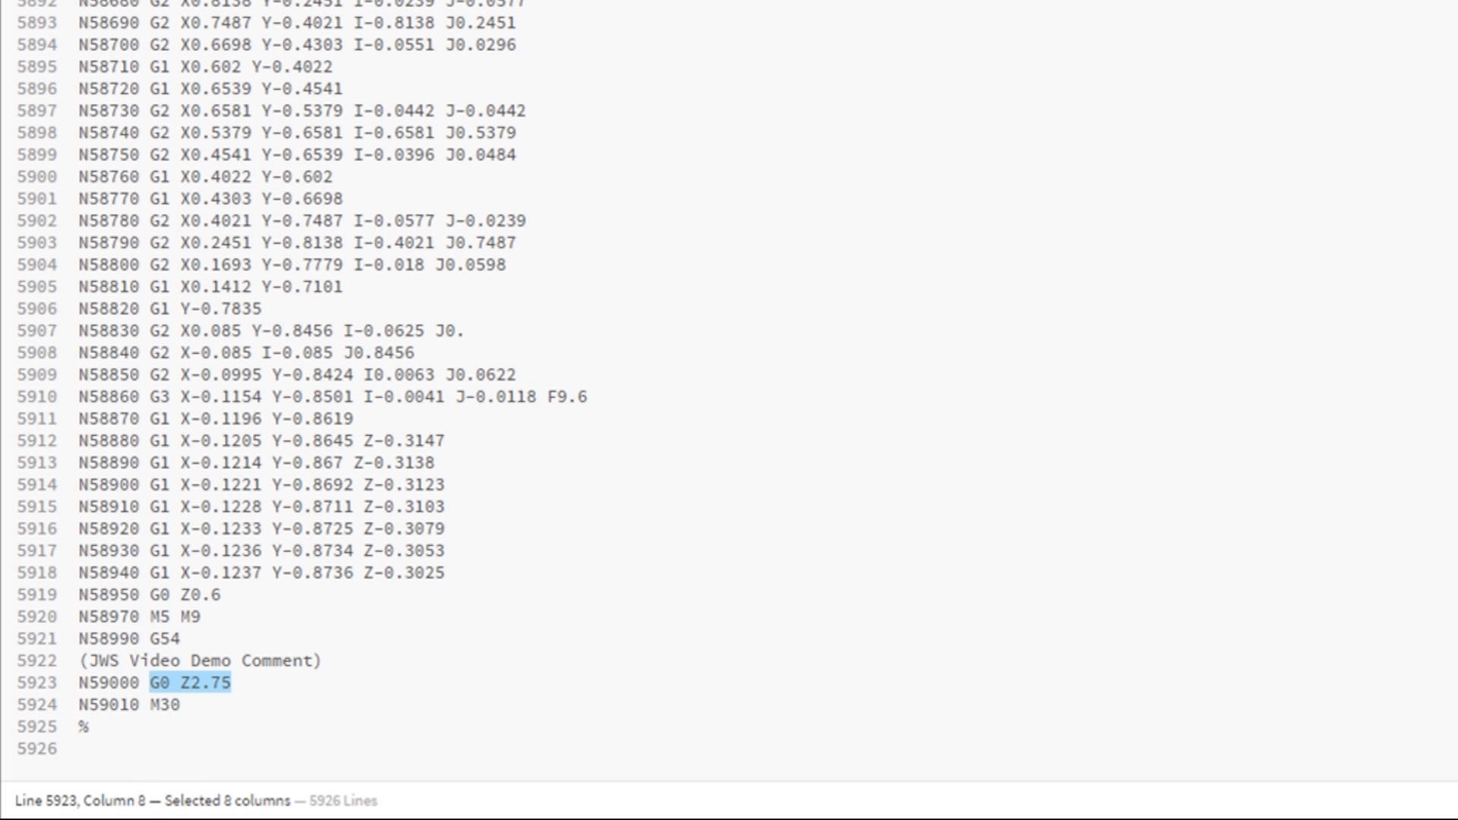
pyautogui.click(234, 680)
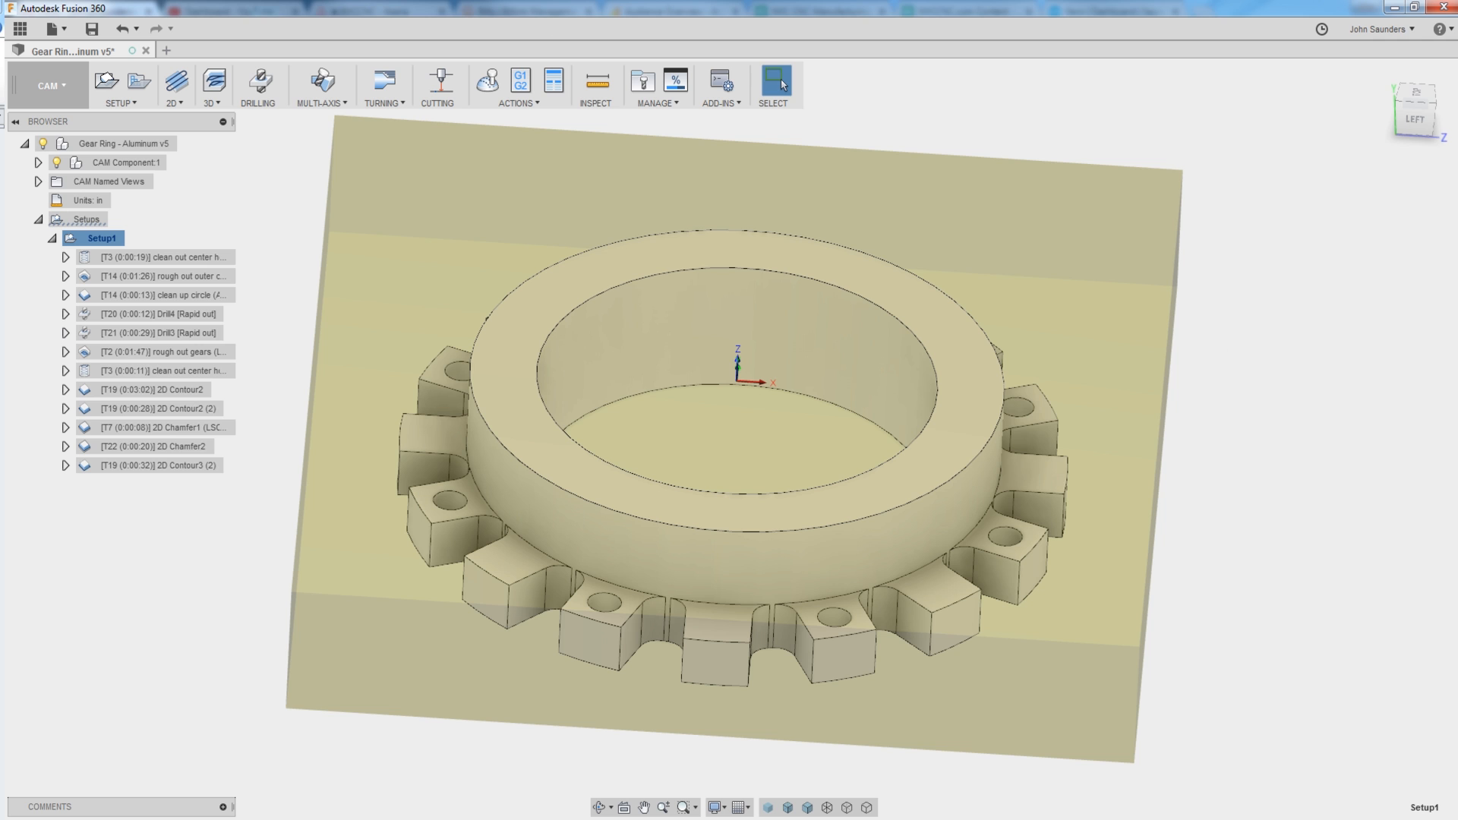
# Edit tormach.cps in Notepad++ and add a '// JWS edit 2018.03.02' comment above the onClose lines.
pyautogui.rightClick(361, 382)
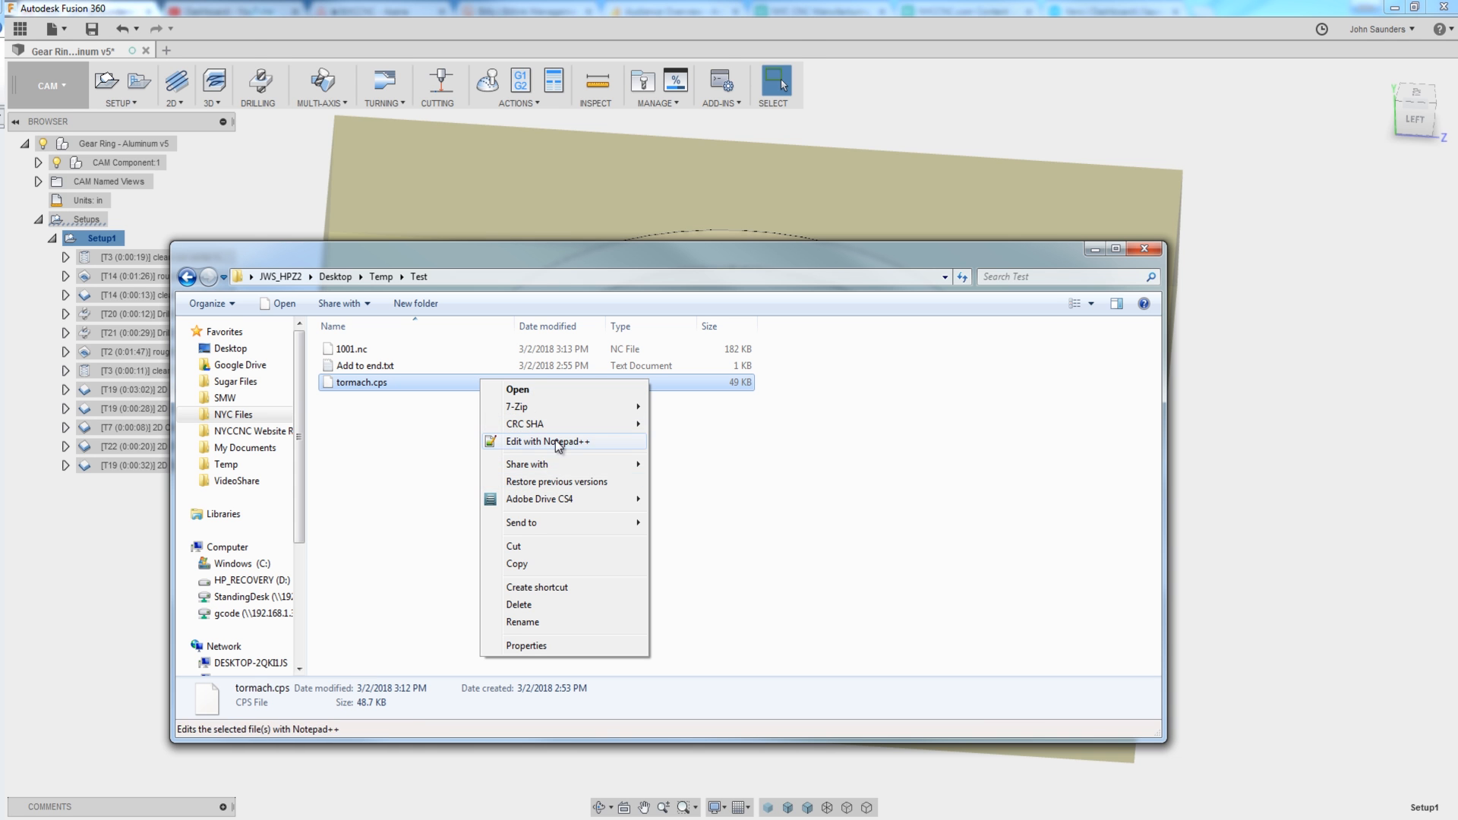
pyautogui.click(548, 440)
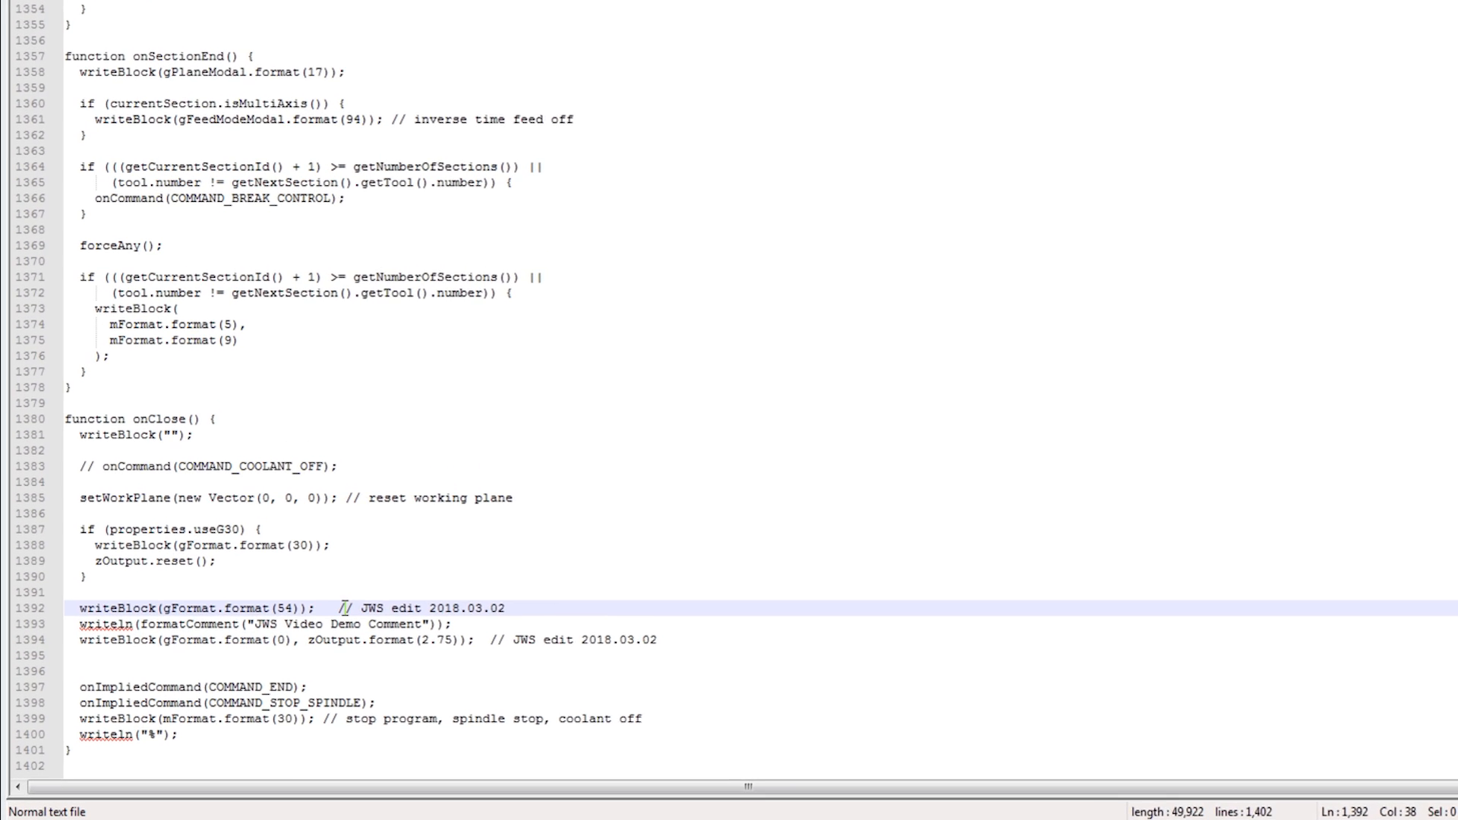
pyautogui.scroll(-3)
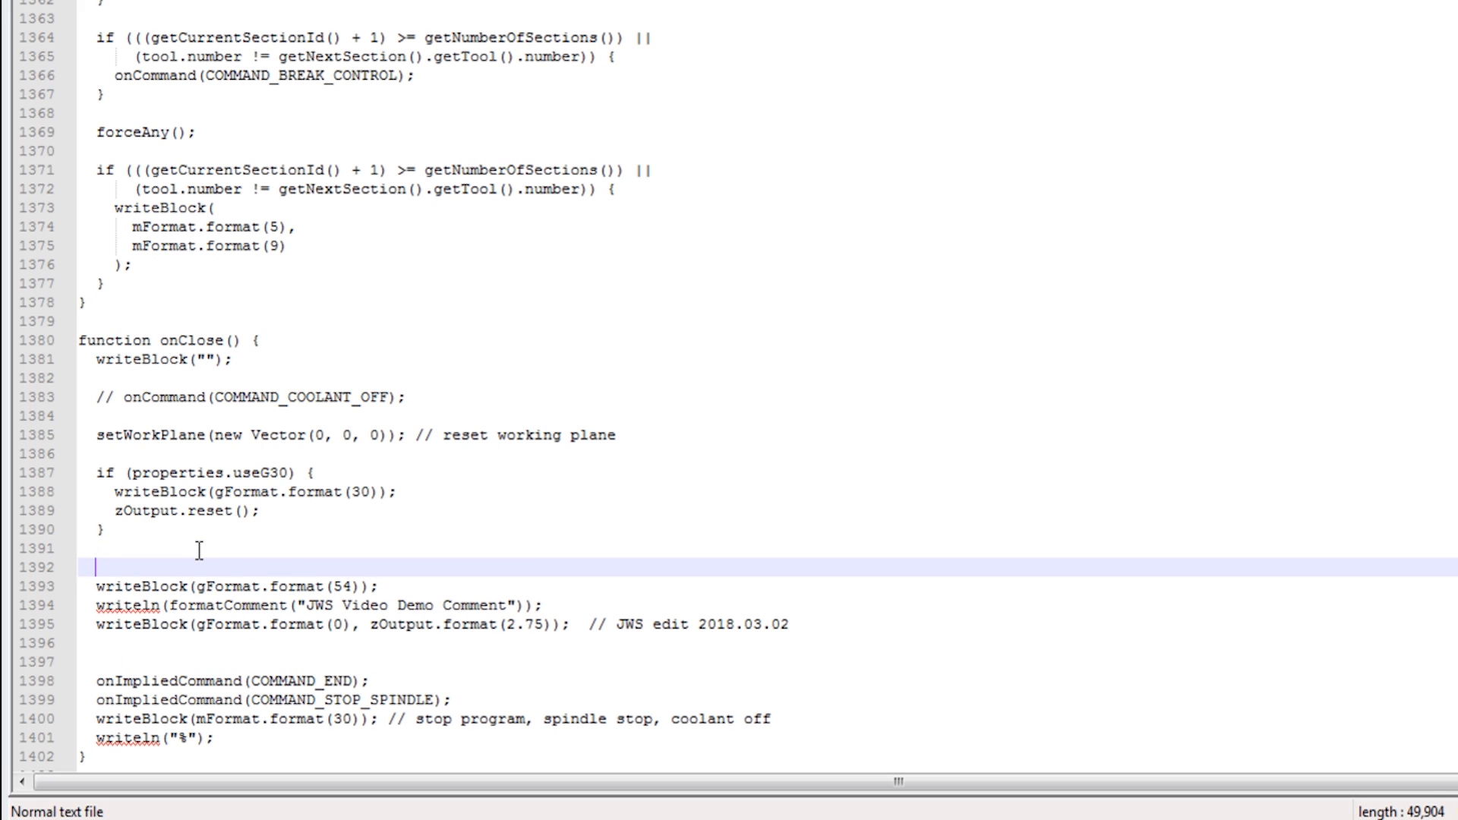
pyautogui.write('// JWS edit 2018.03.02')
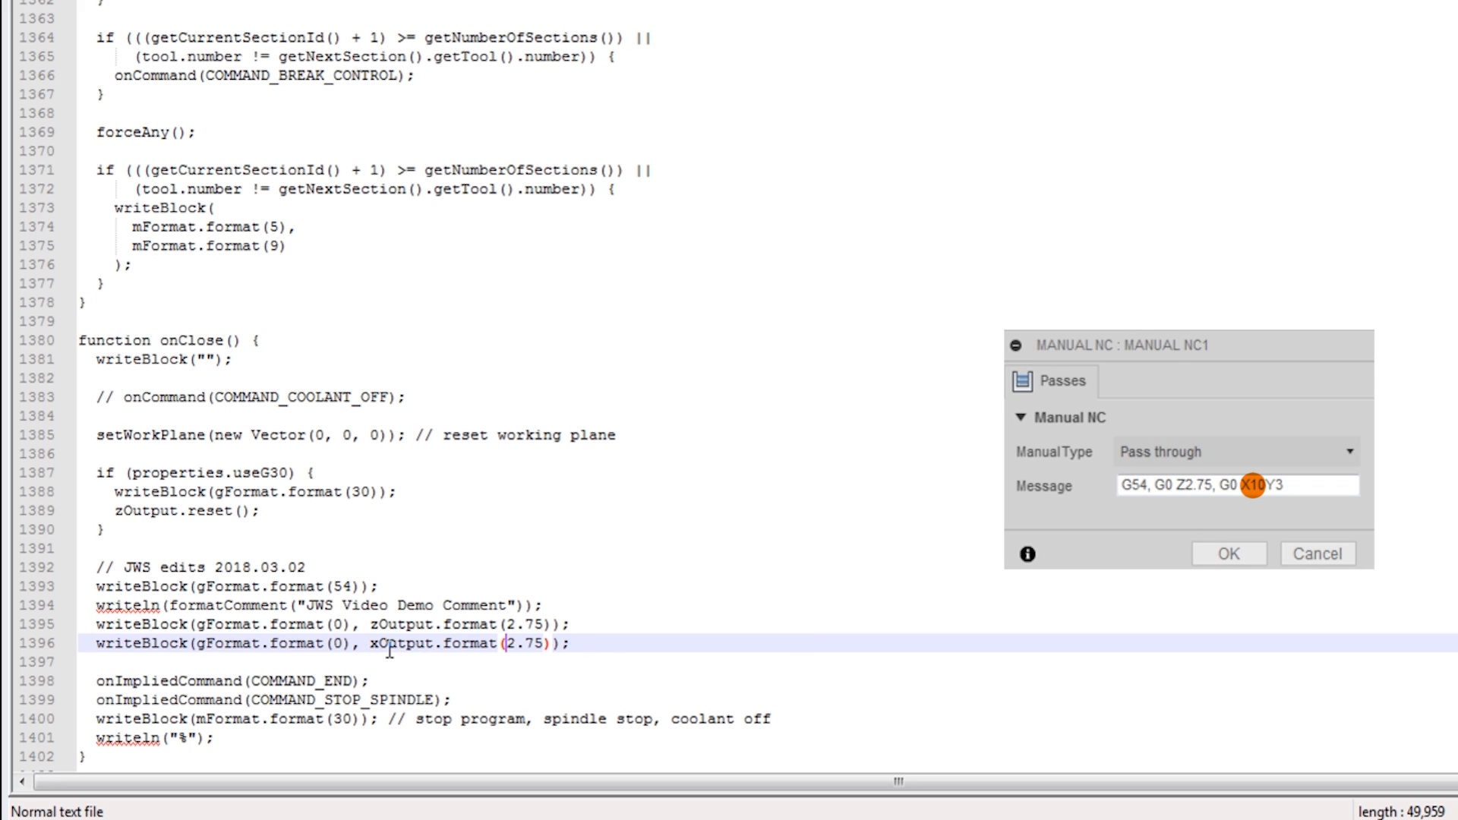
# Add writeBlock(gFormat.format(0), xOutput.format(10), yOutput.format(3)); to output a G0 X10 Y3 move.
pyautogui.write('10')
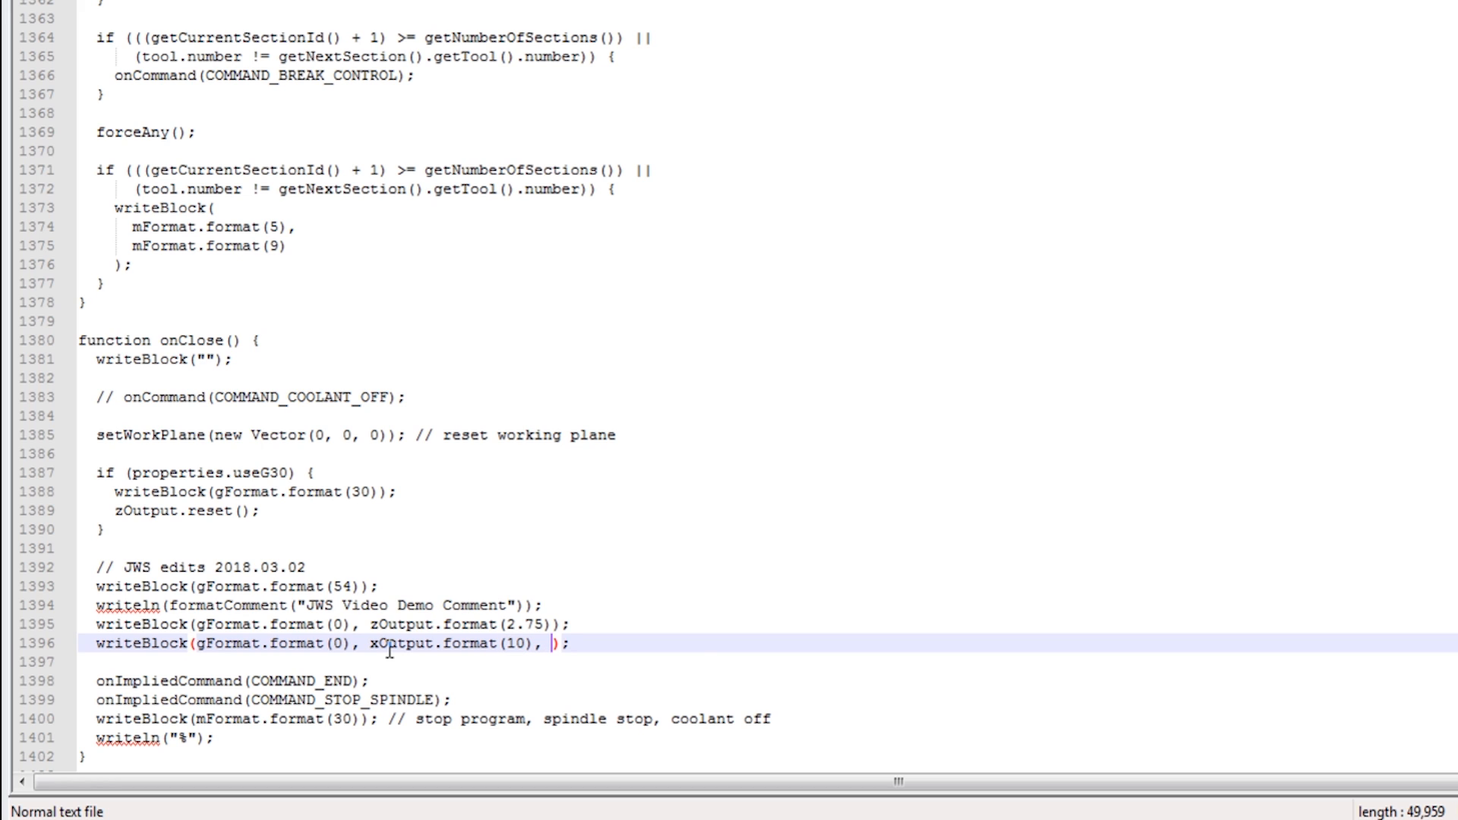
pyautogui.write('yOutput')
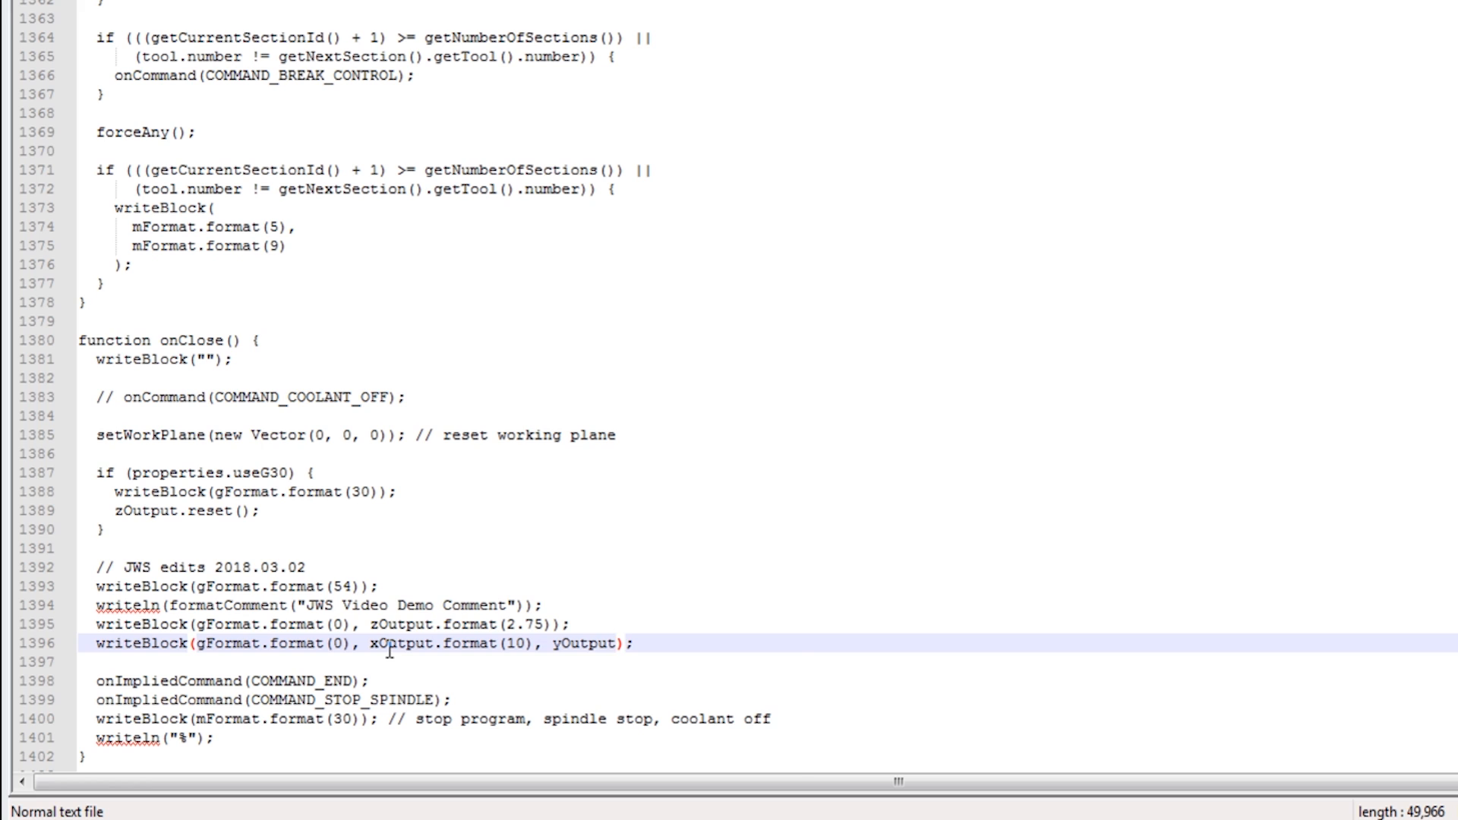
pyautogui.write('.format')
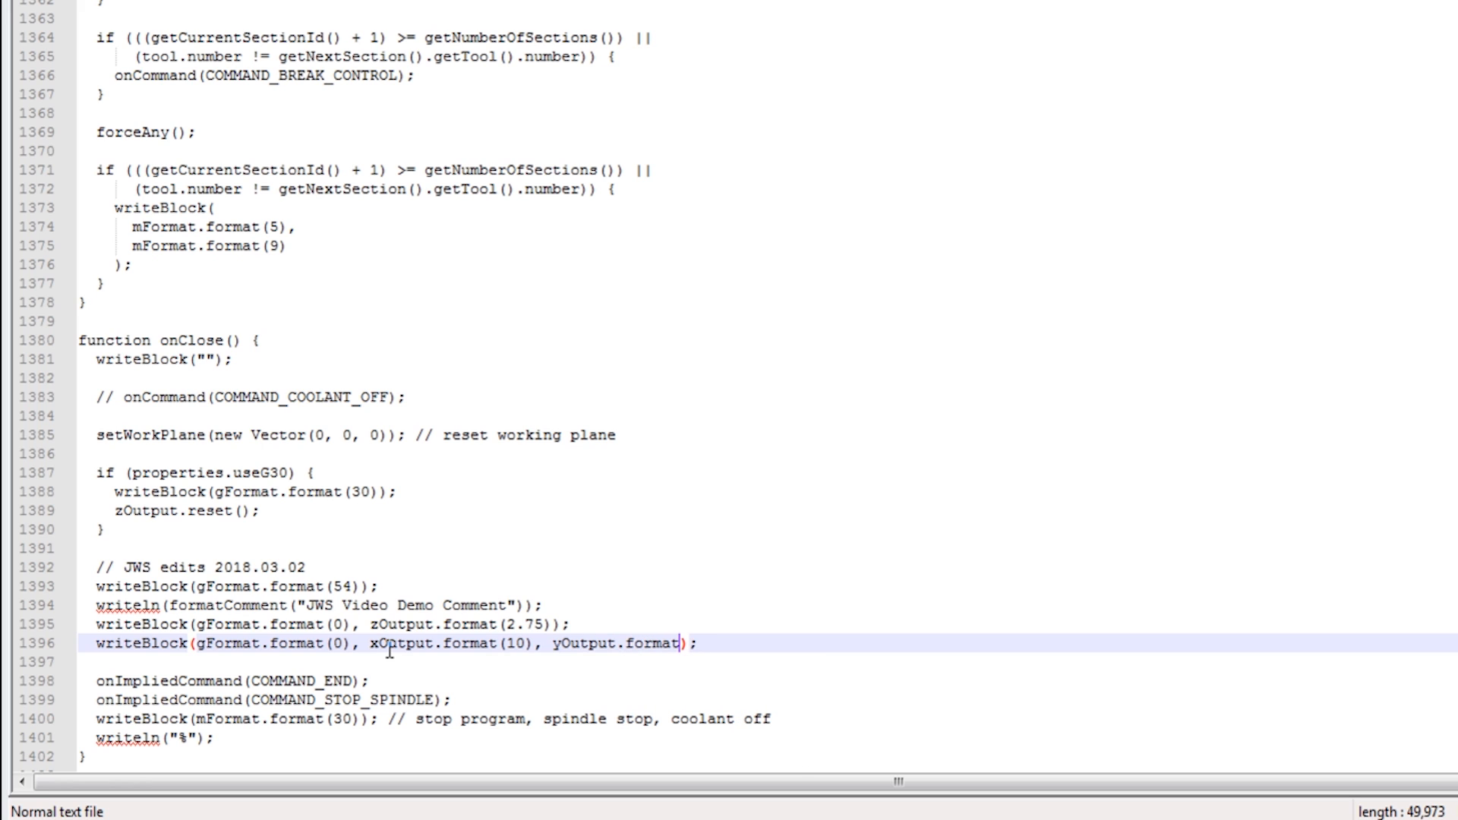
pyautogui.write('(')
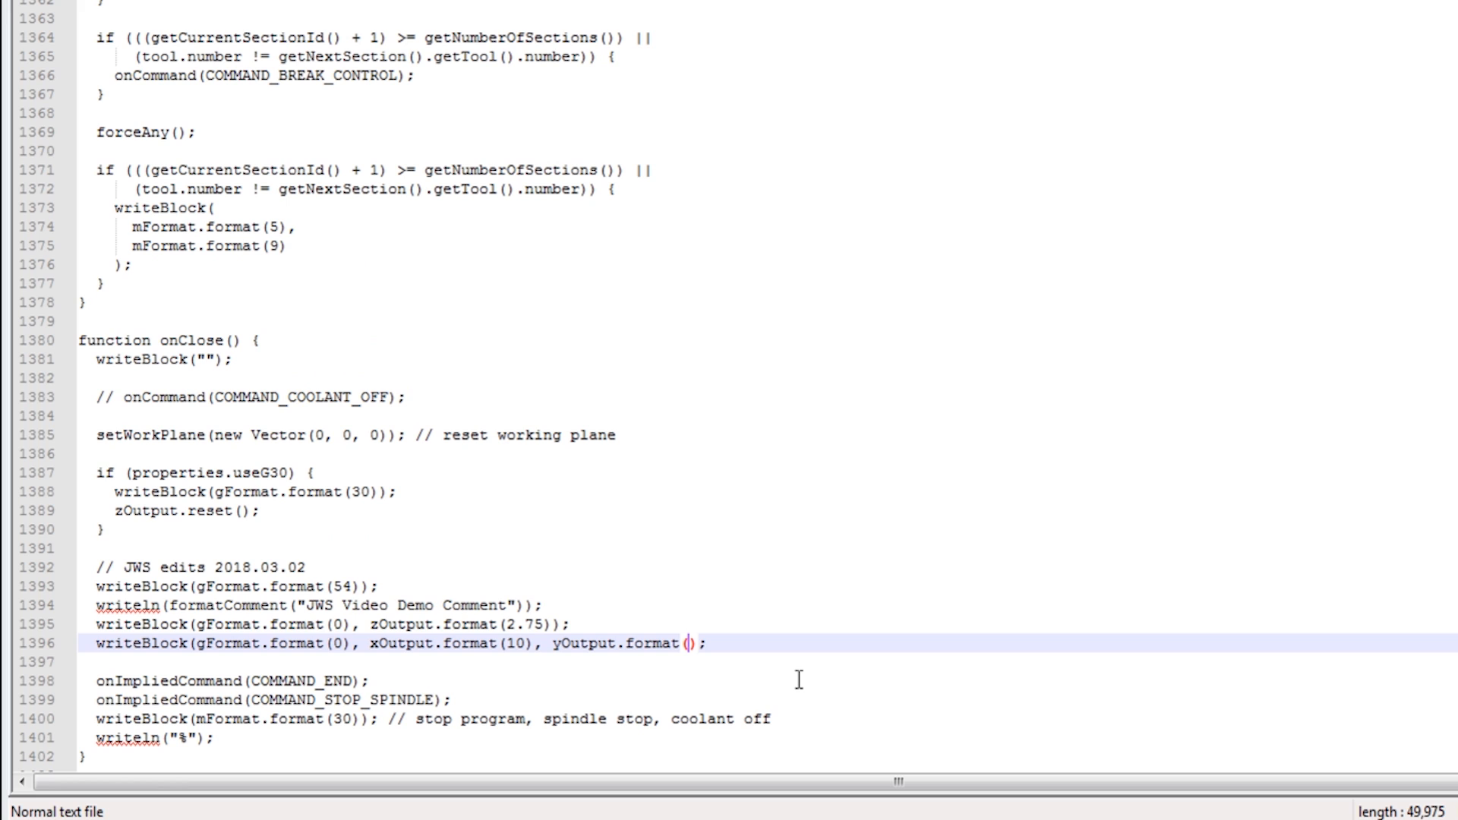
pyautogui.write('3')
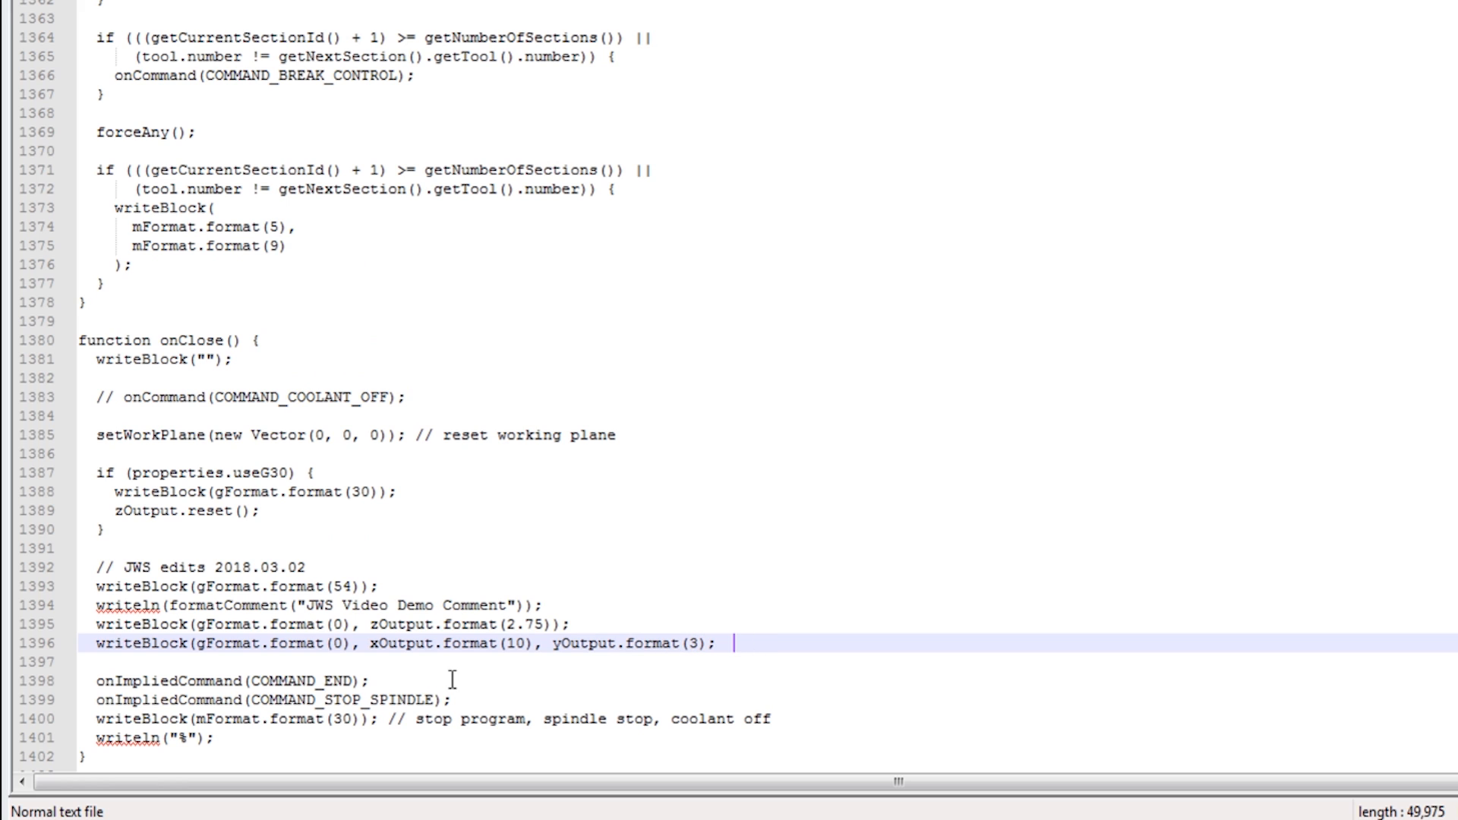
pyautogui.write('//E')
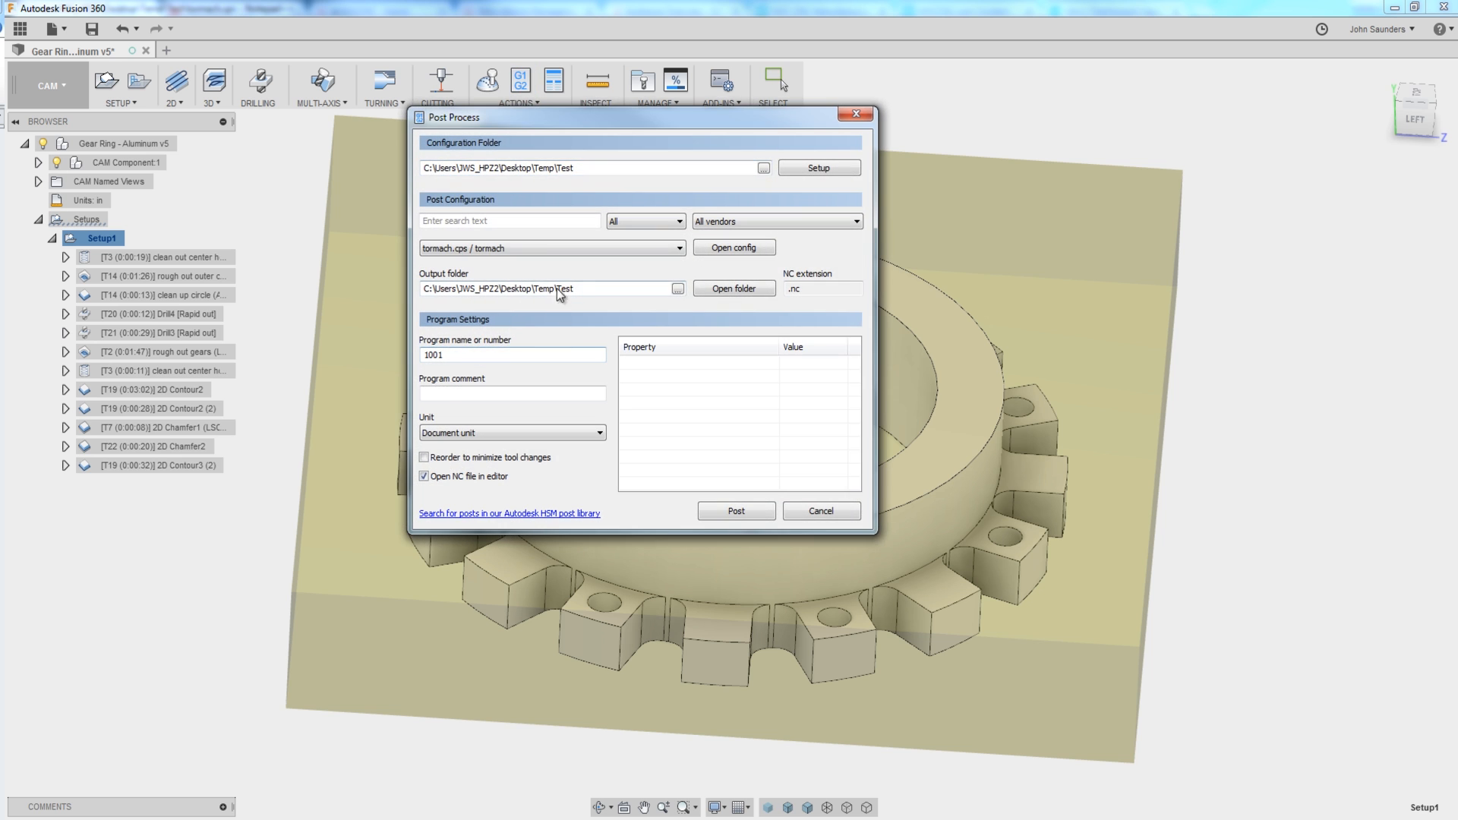
# Post with the edited tormach post and get a 1001.log missing-parenthesis error at line 1396.
pyautogui.click(735, 511)
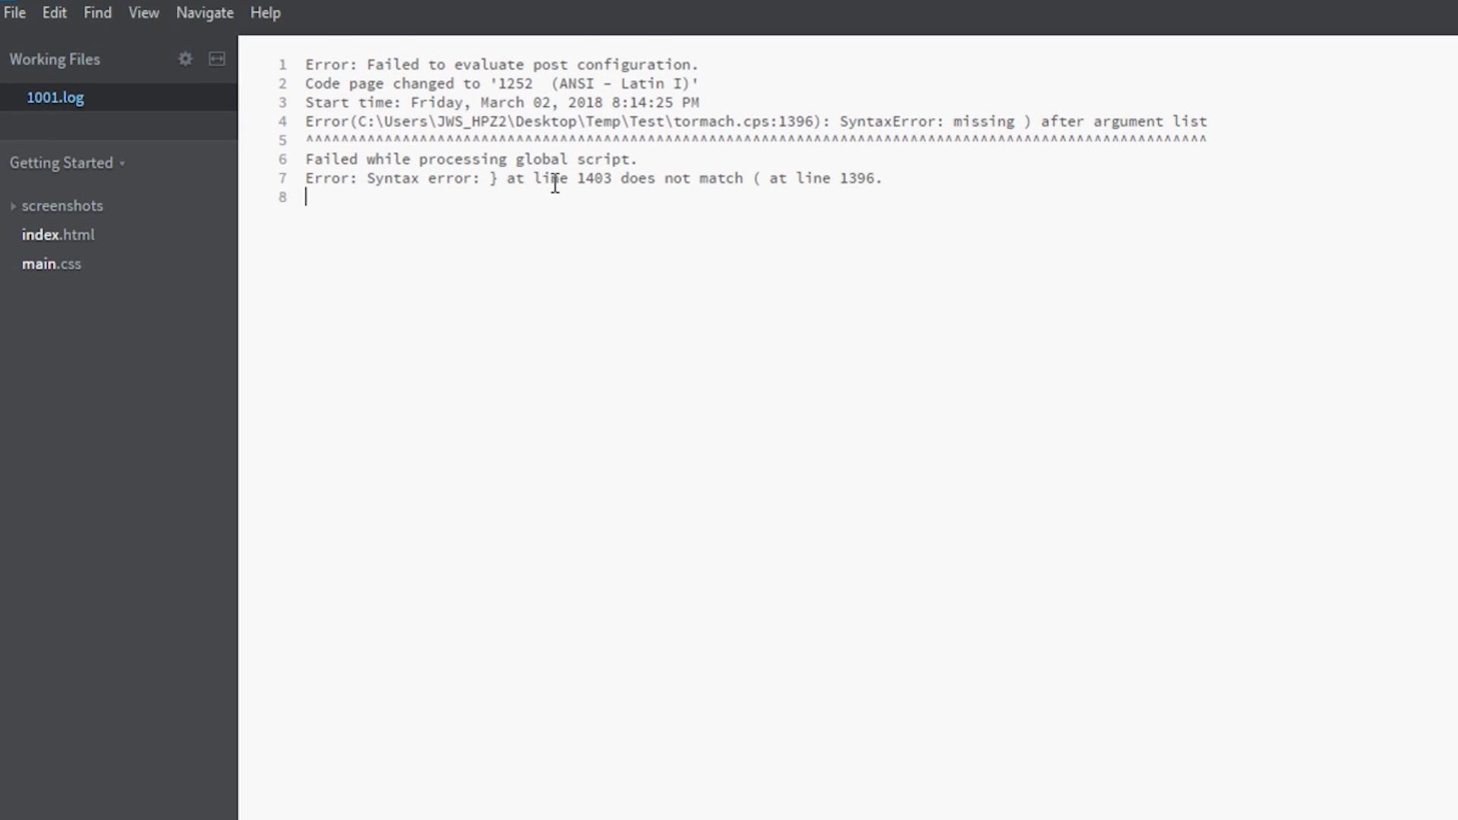
pyautogui.doubleClick(588, 178)
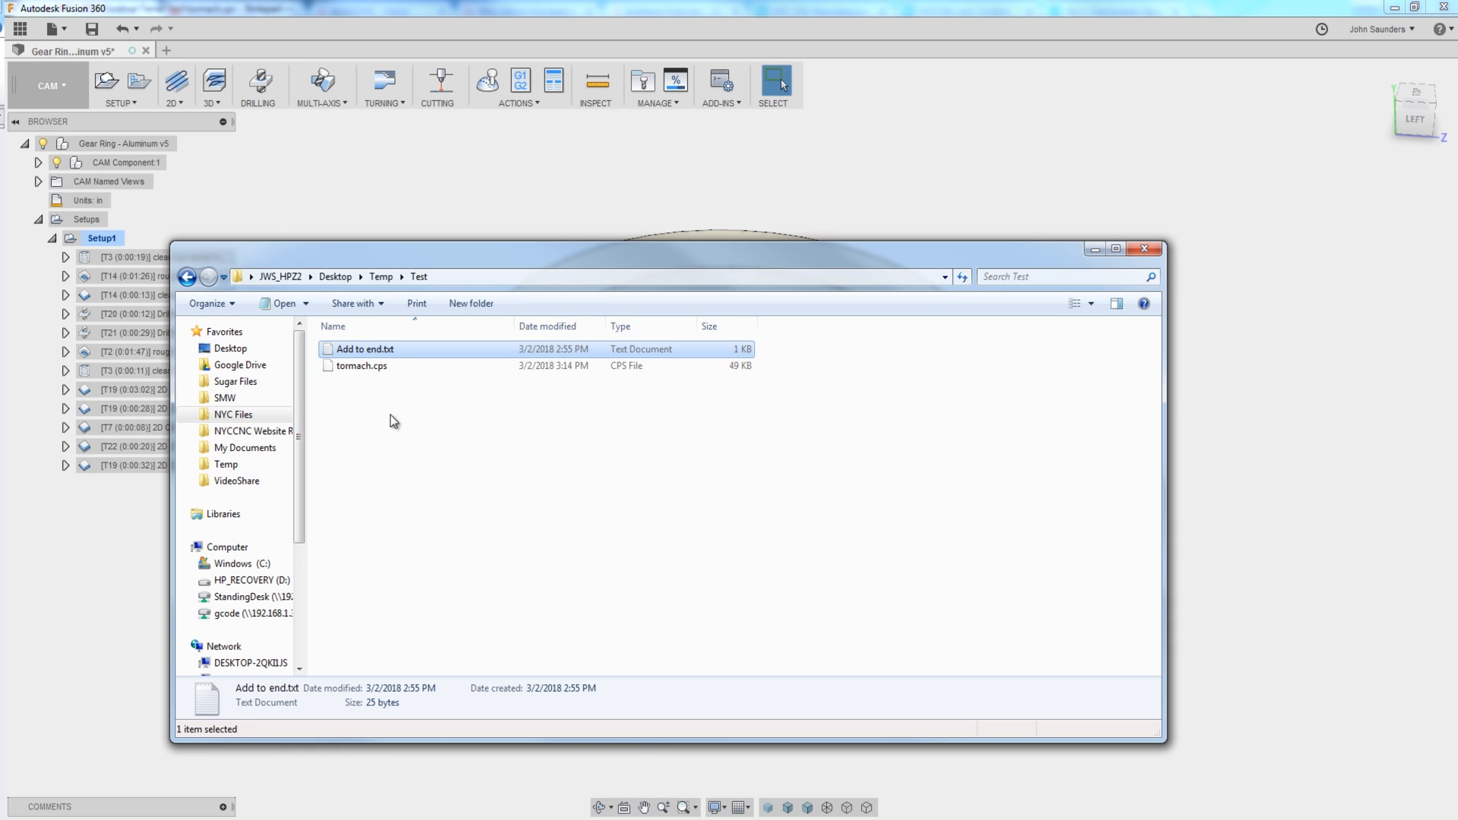
# Fix the missing parenthesis in tormach.cps and repost successfully as 1001.nc.
pyautogui.rightClick(362, 366)
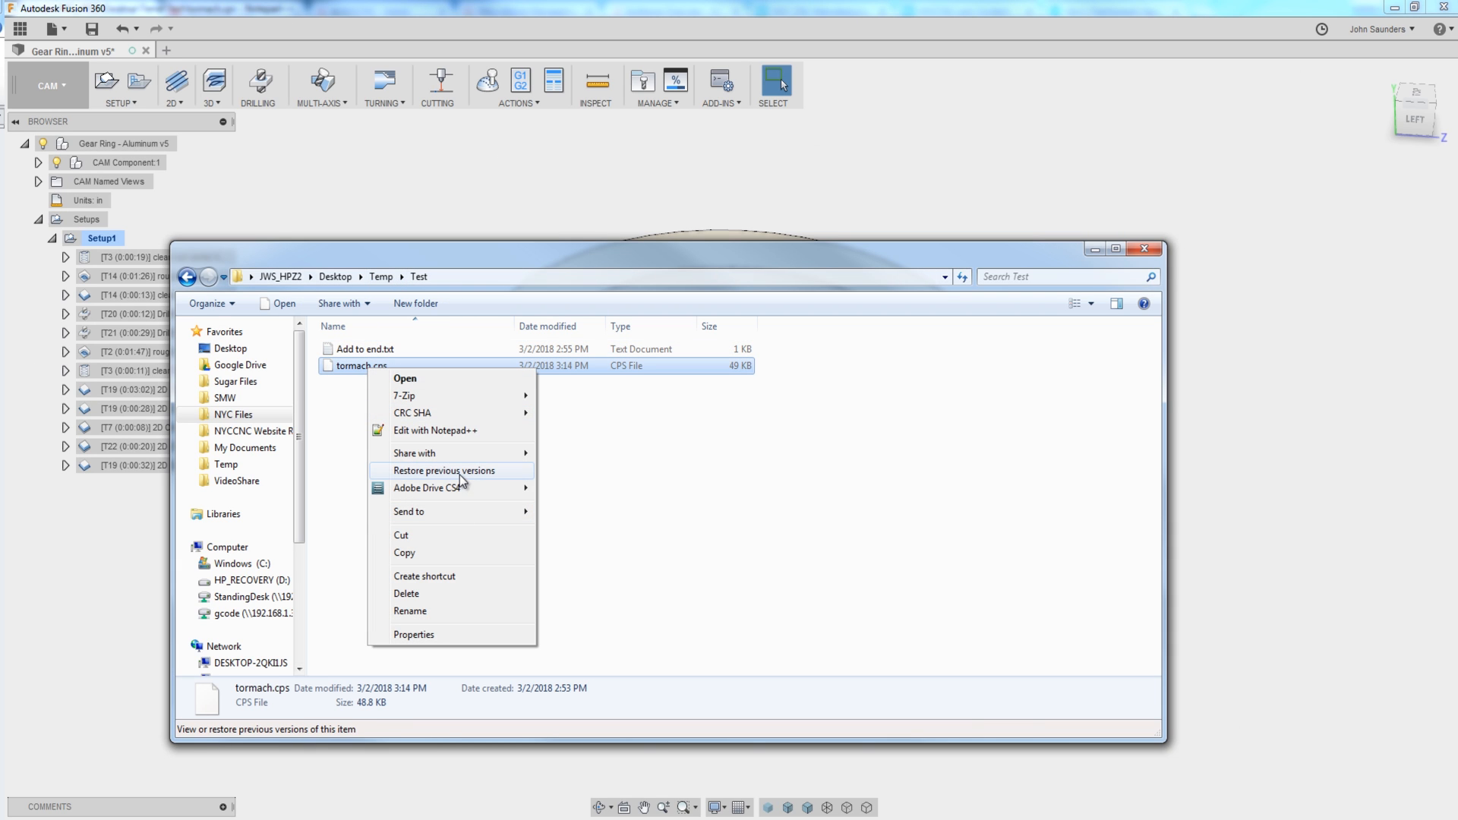
pyautogui.click(435, 429)
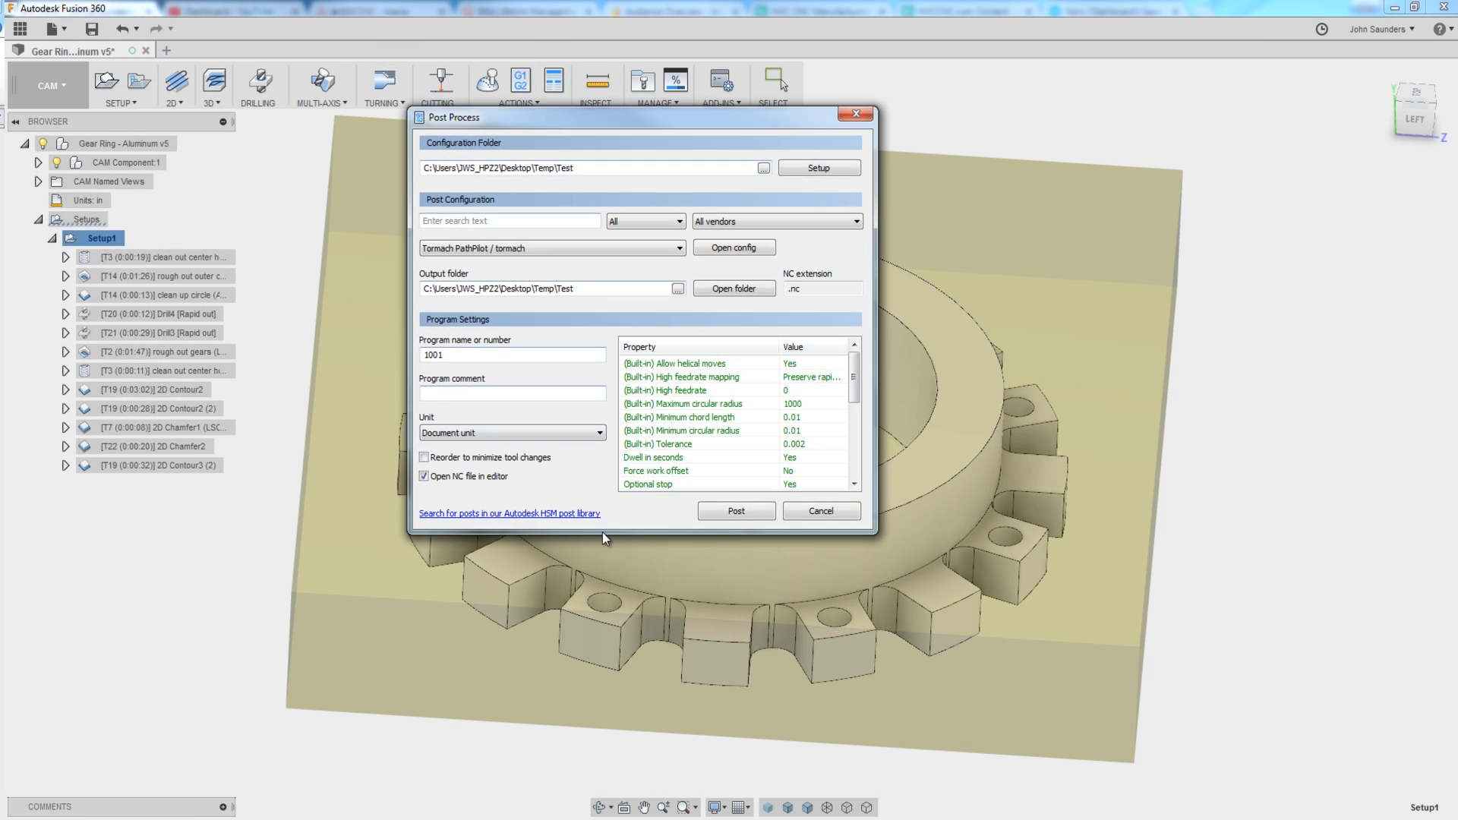
pyautogui.click(736, 510)
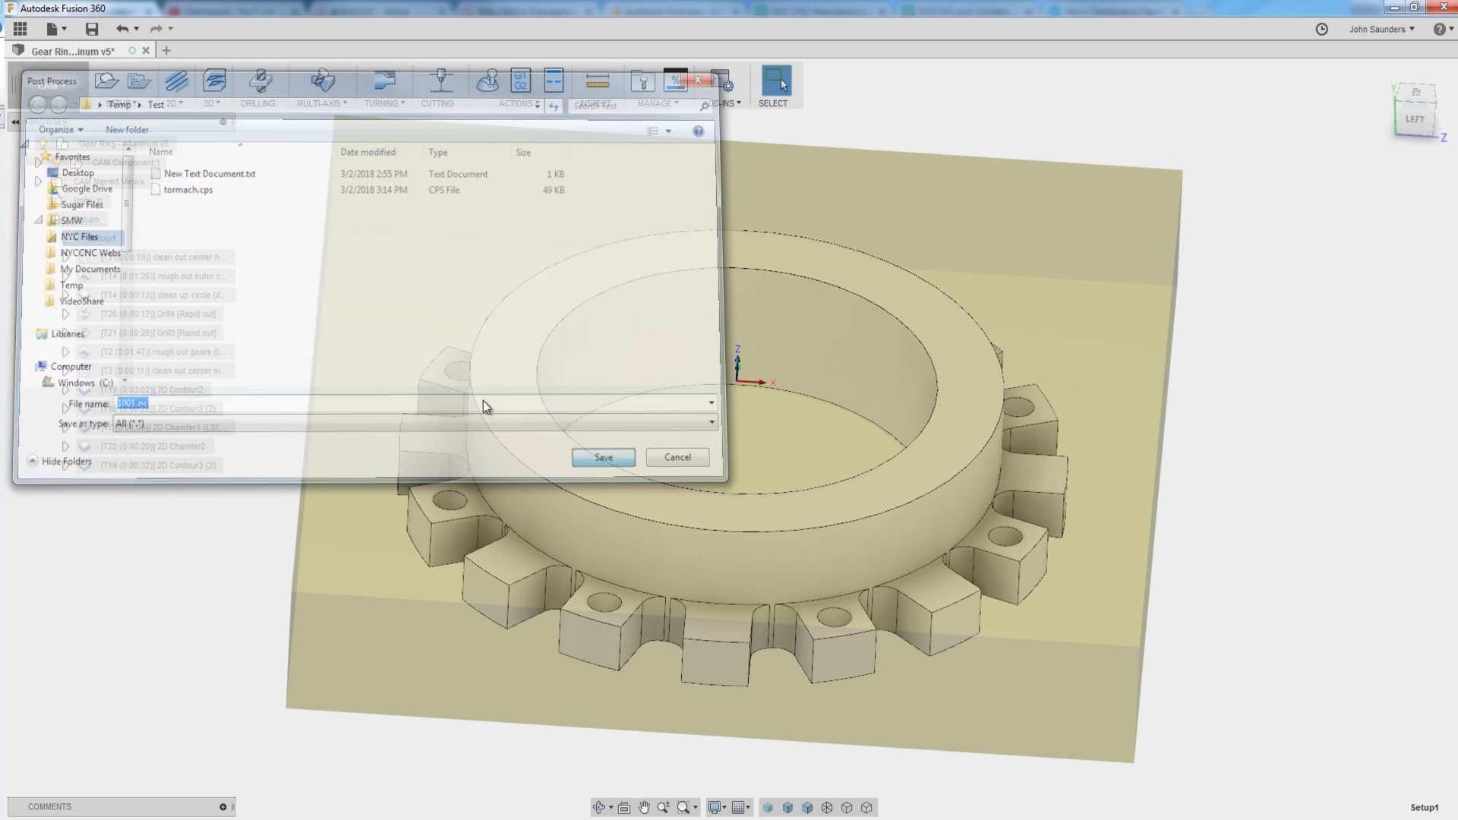
pyautogui.click(603, 457)
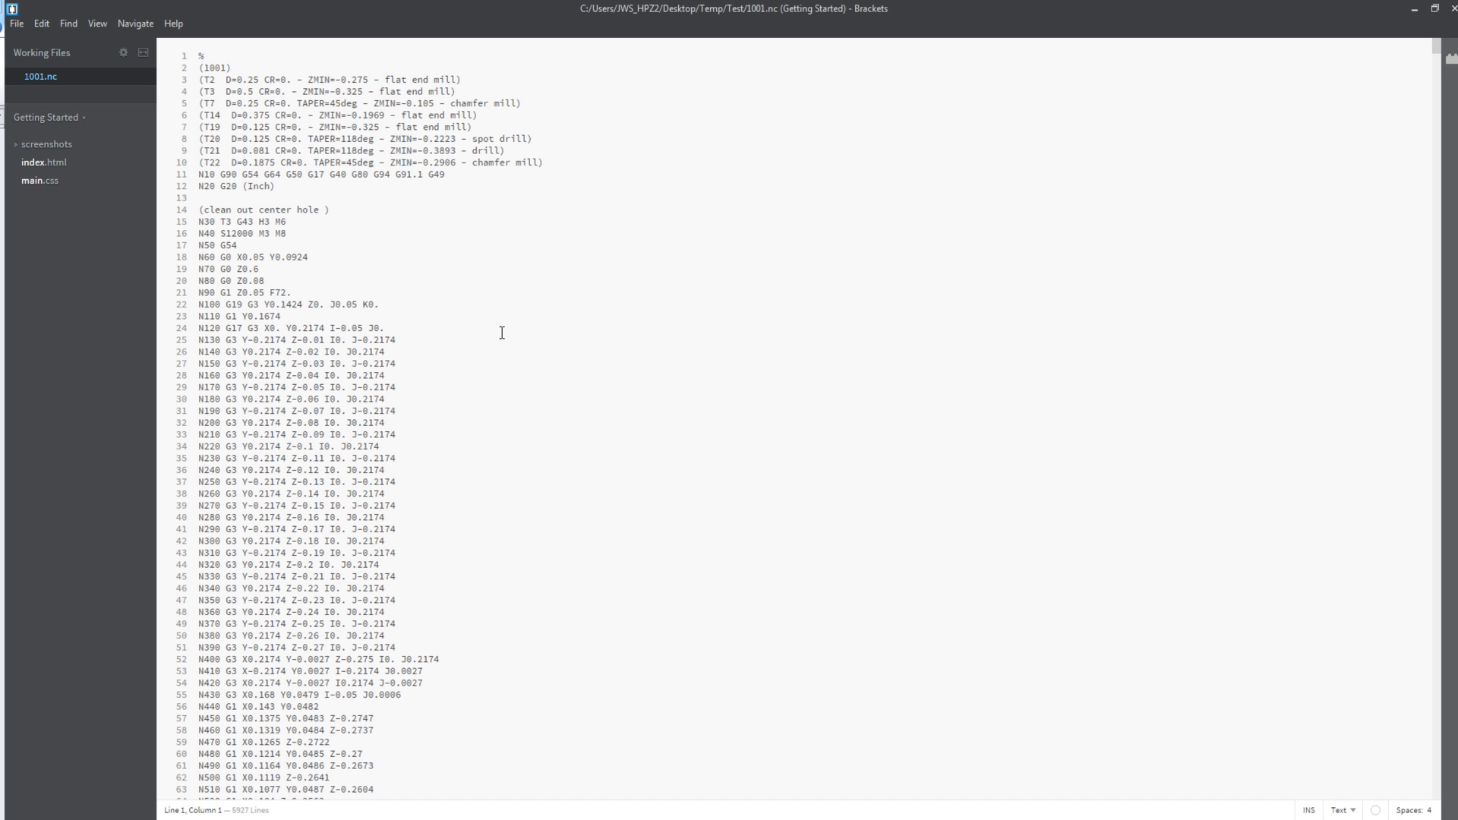